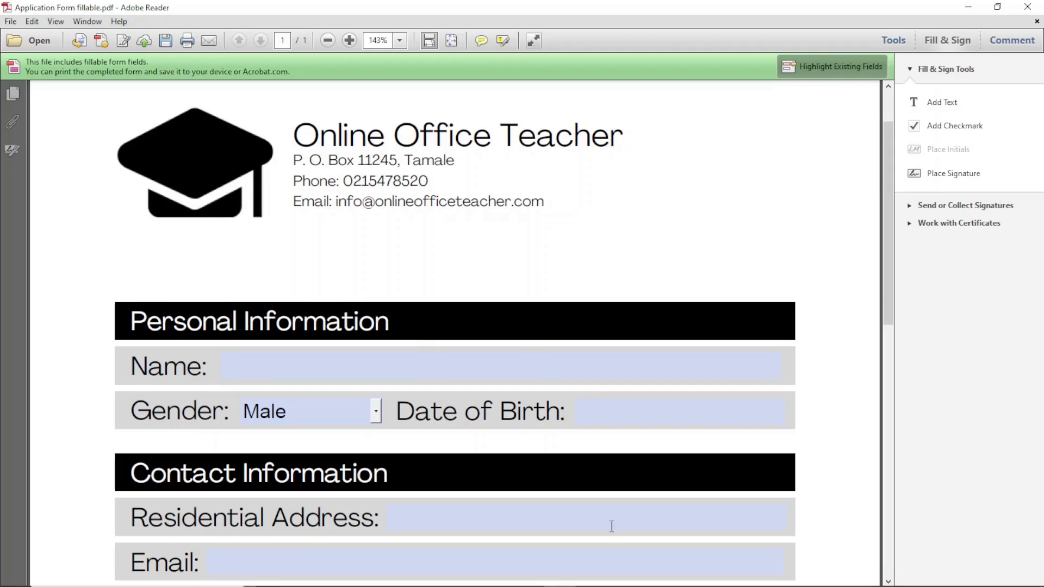
# - Enter the applicant name, birth date 26/06/22 and tick the Object Oriented Programming course
pyautogui.write('Suadik Danaah')
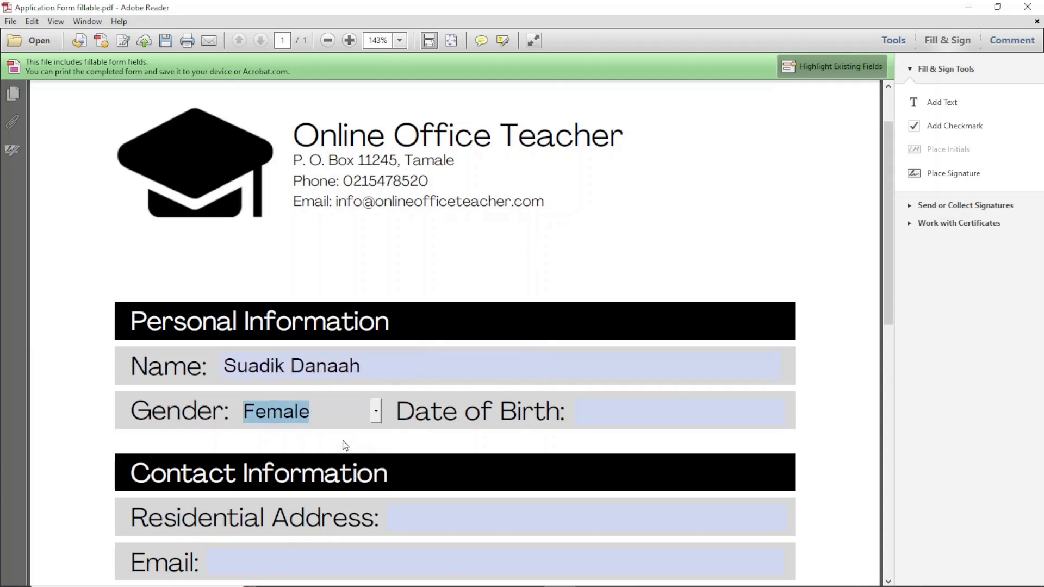
pyautogui.write('26/')
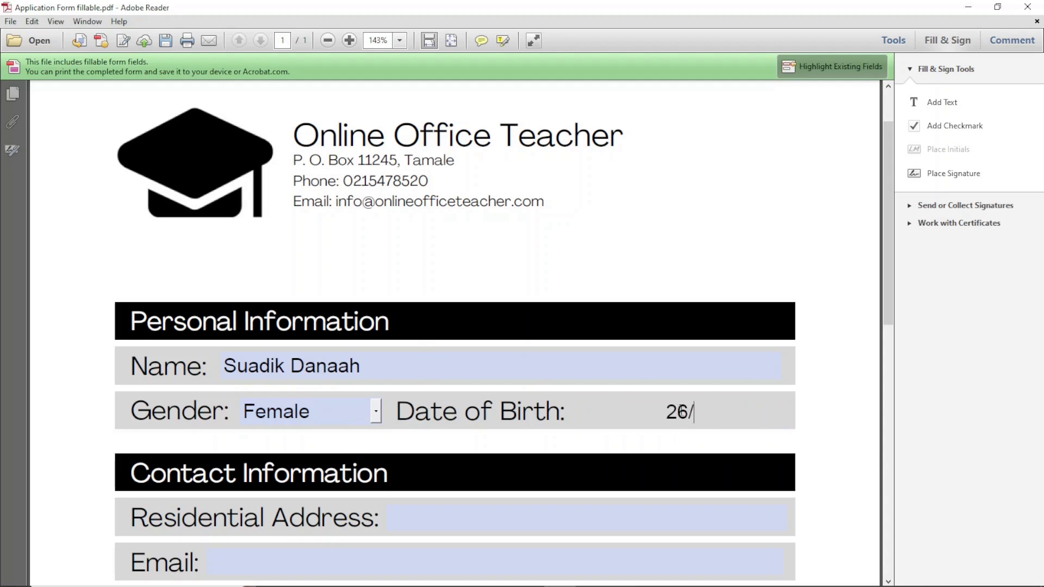
pyautogui.scroll(-3)
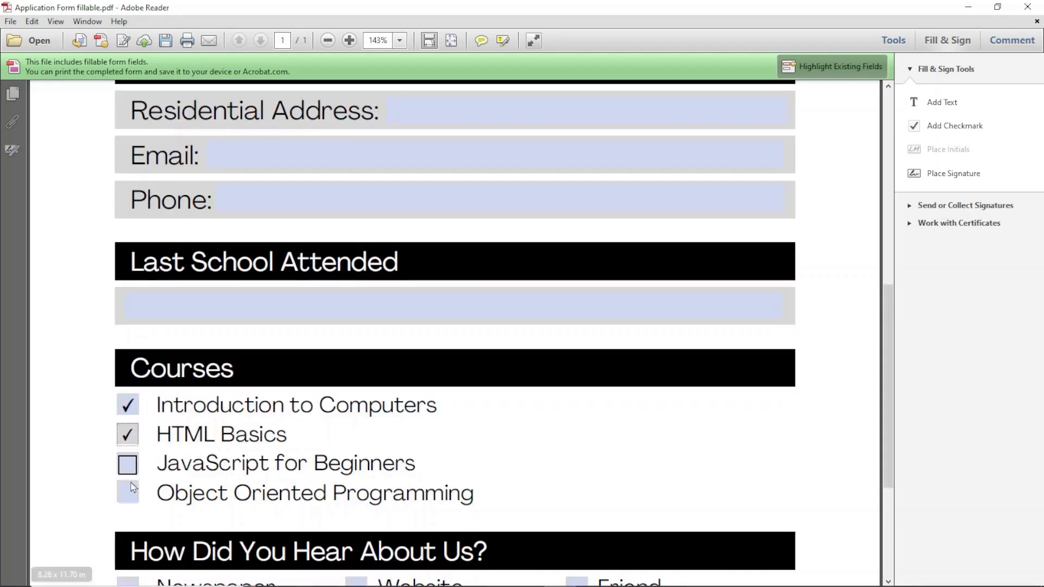
pyautogui.click(129, 494)
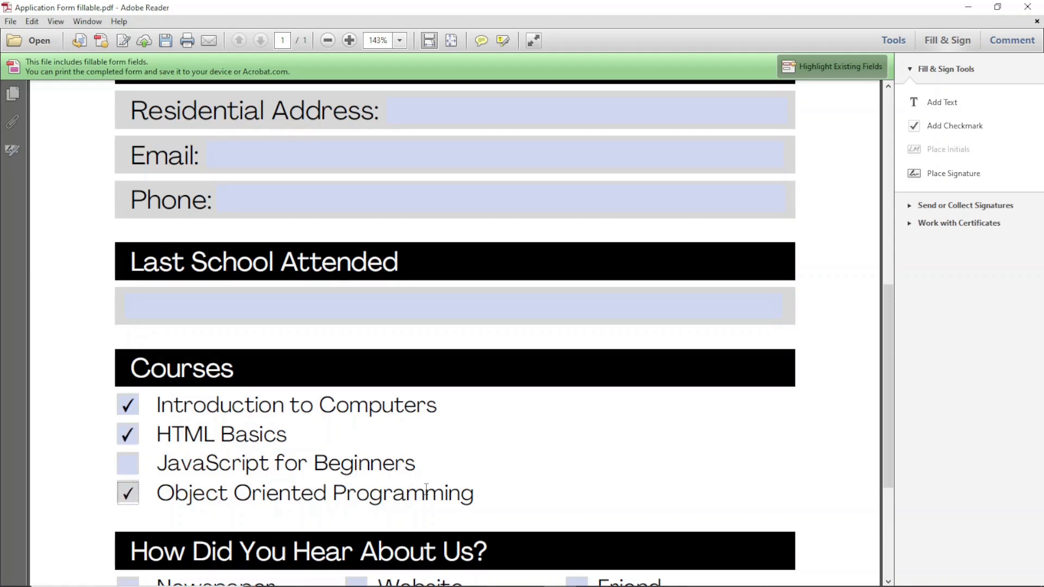
pyautogui.moveTo(642, 498)
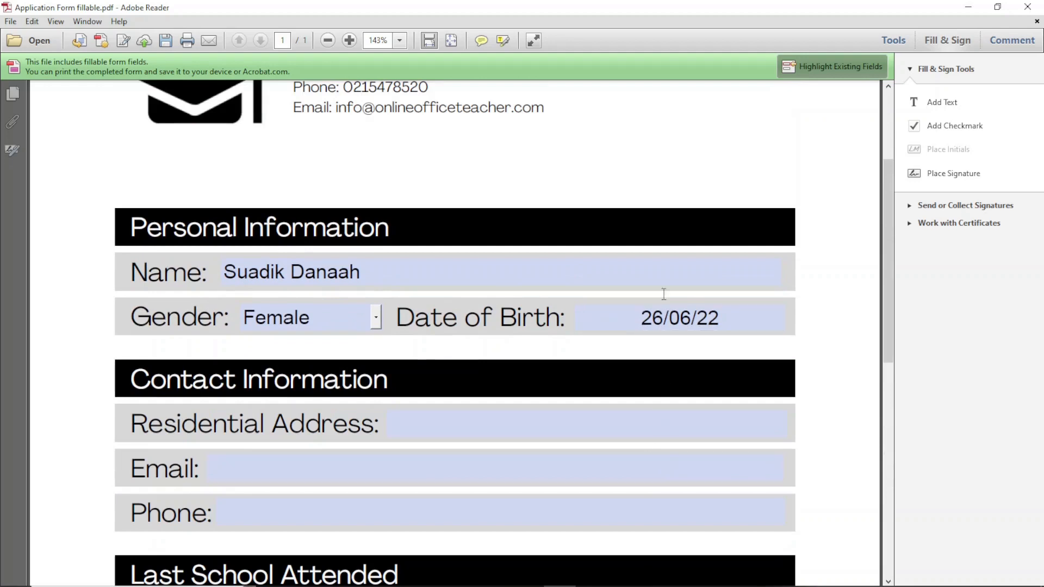
pyautogui.moveTo(642, 192)
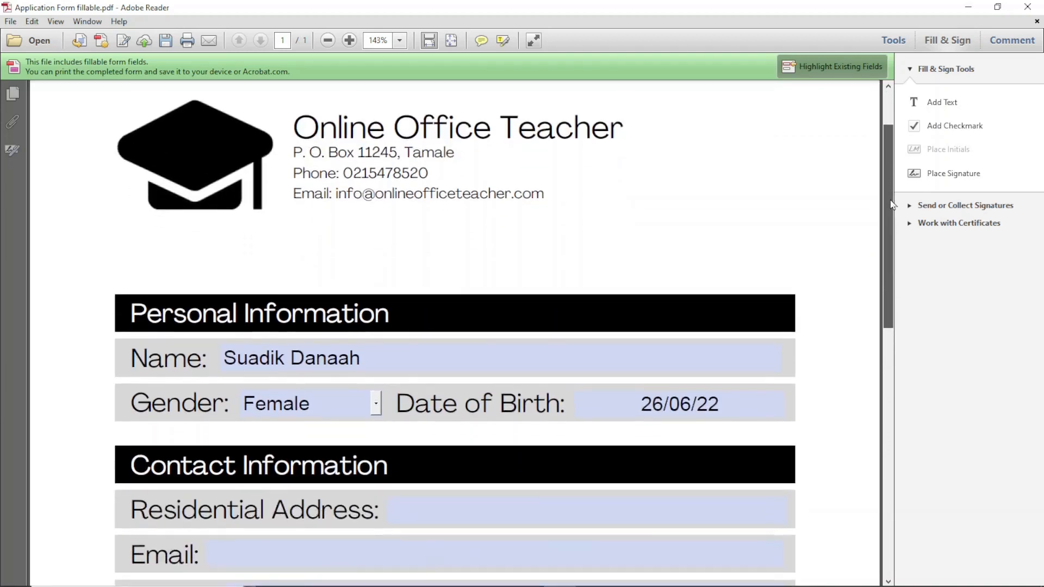
pyautogui.scroll(-3)
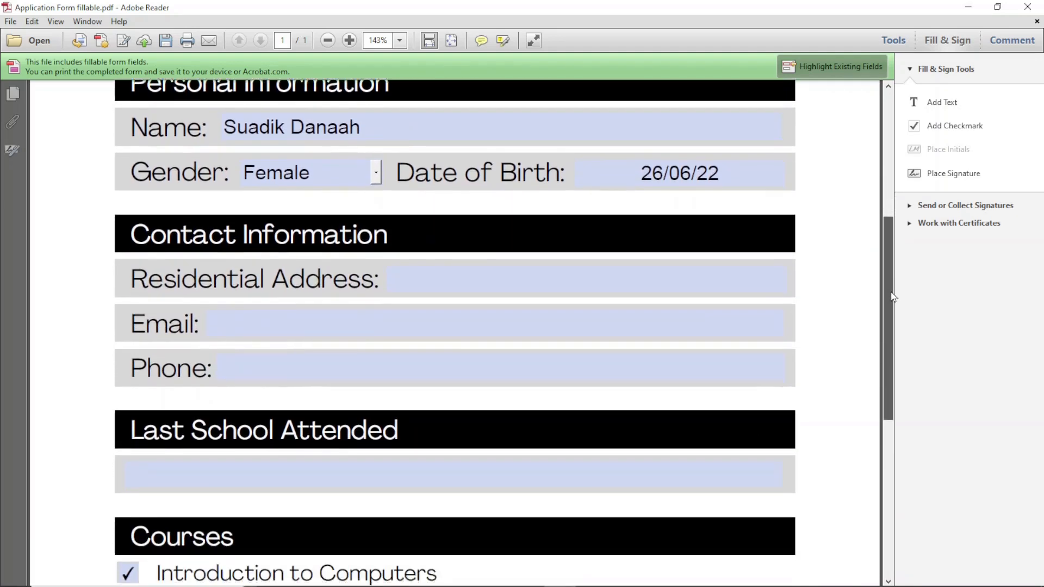
pyautogui.scroll(-3)
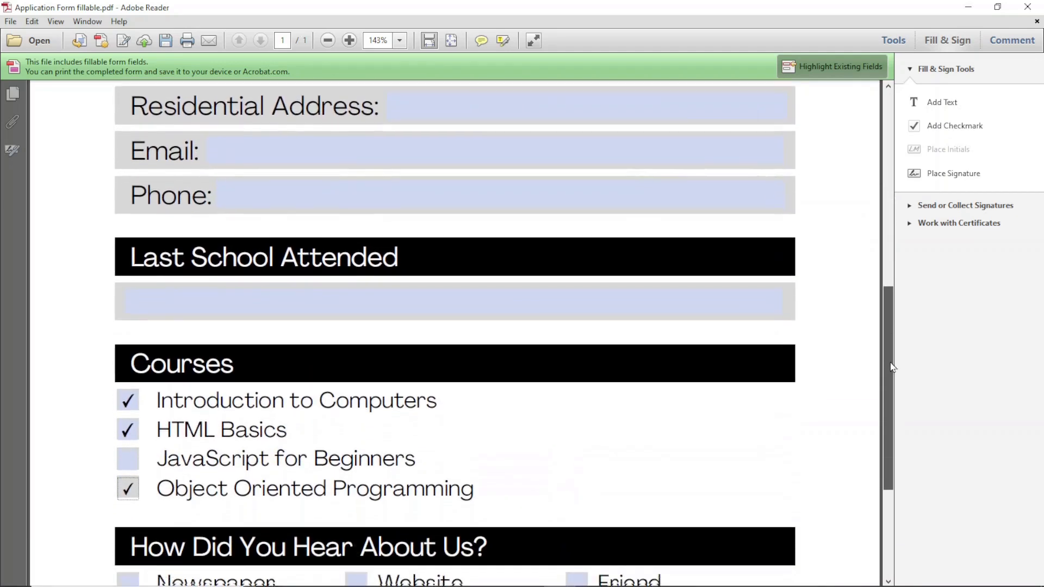
pyautogui.scroll(-3)
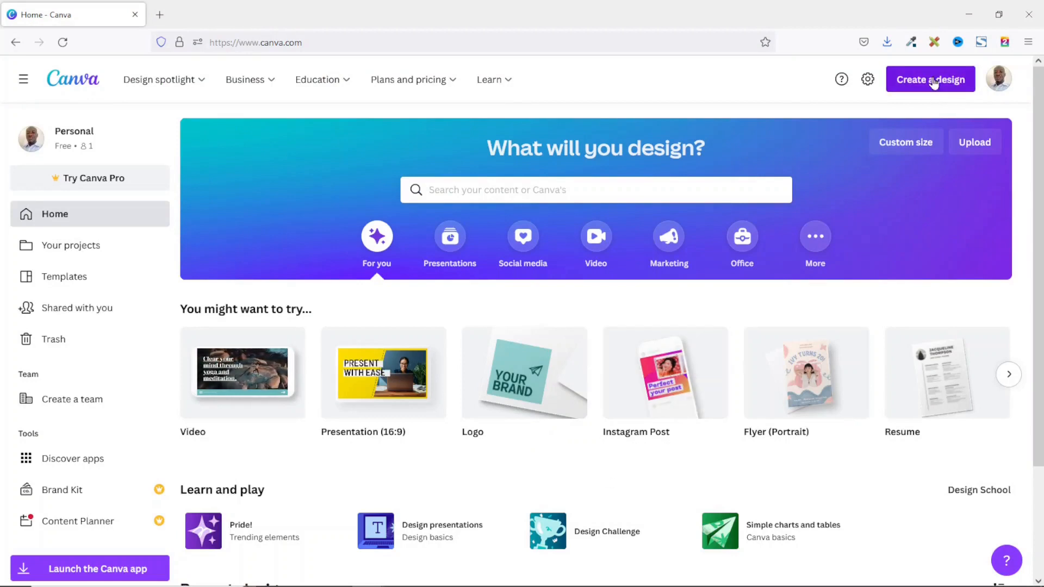
# - Create a new blank A4 Document design from the Create a design search
pyautogui.click(931, 78)
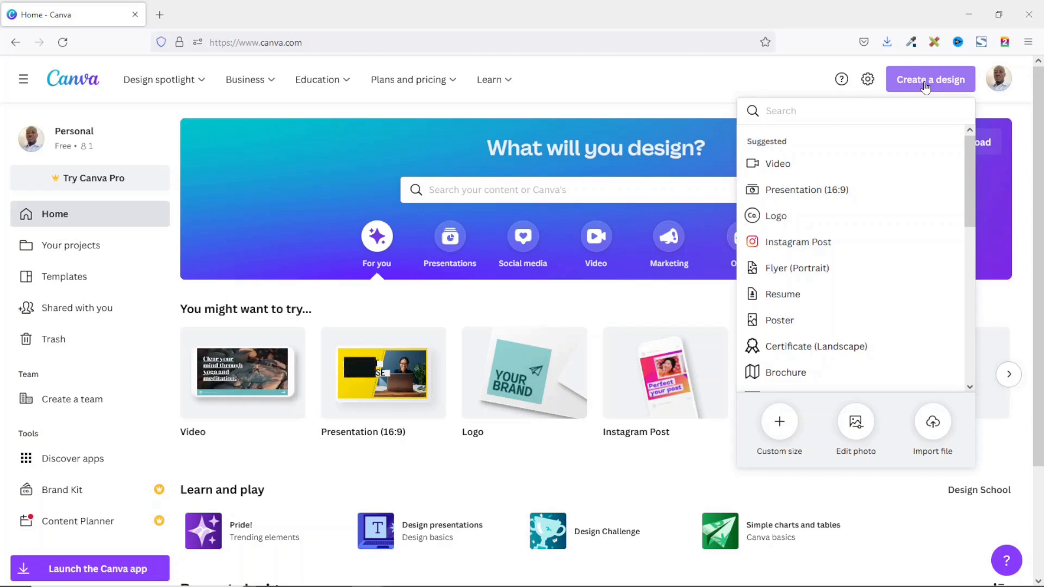
pyautogui.write('a4 document')
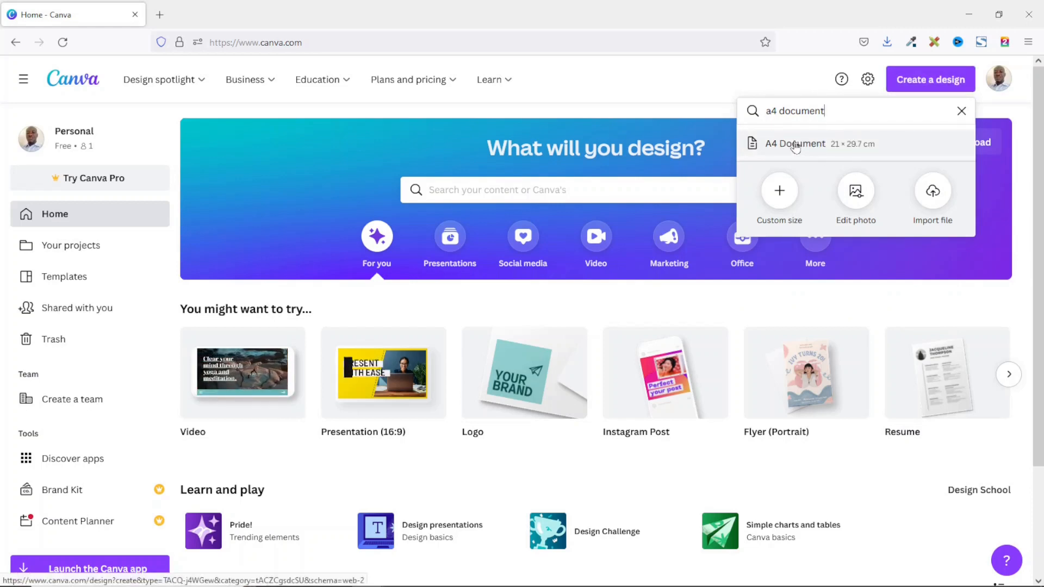
pyautogui.click(796, 144)
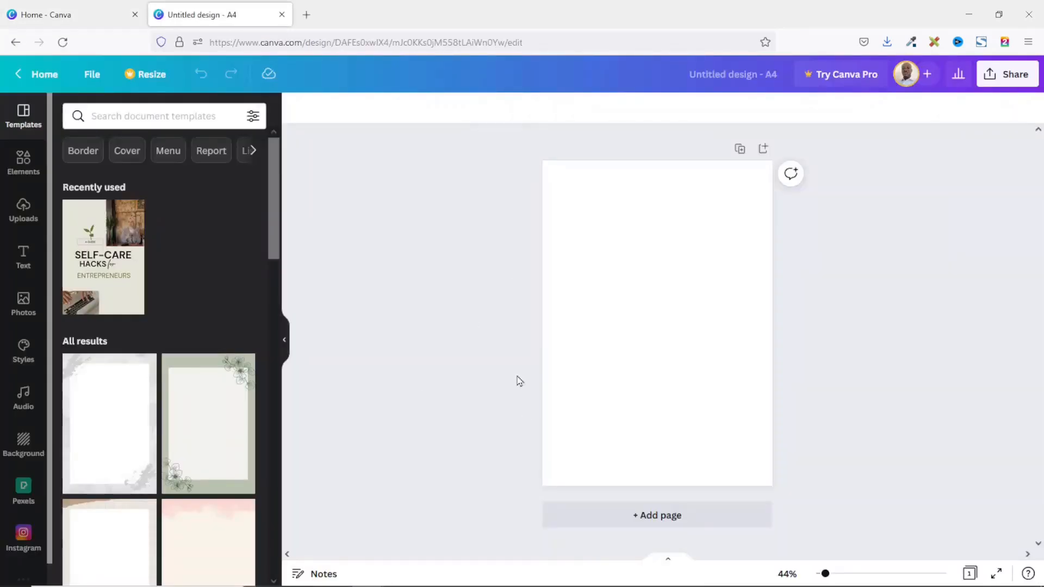
pyautogui.moveTo(393, 272)
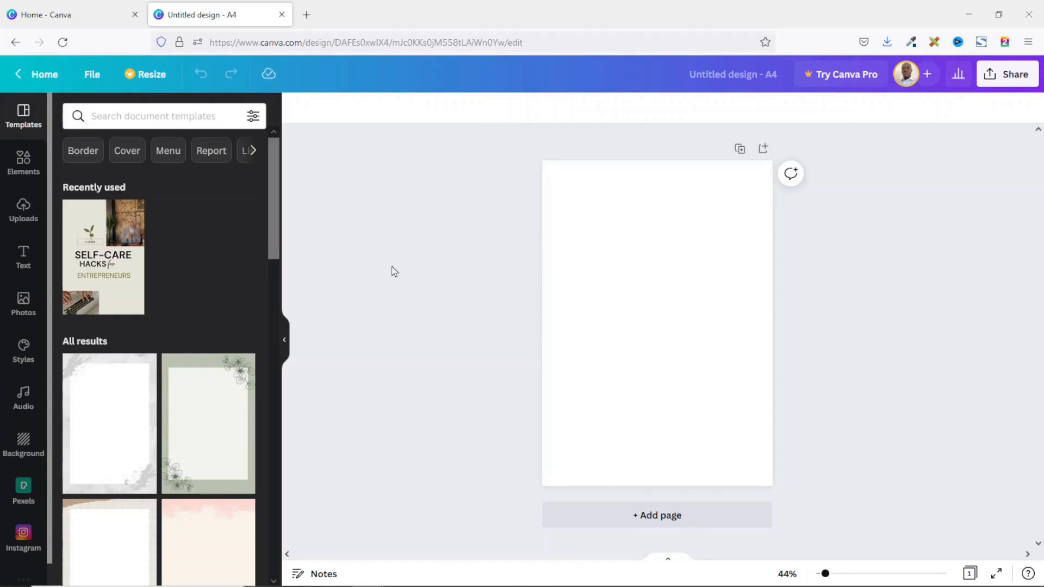
# - Search templates for 'form' and apply the blue Registration Form page to the design
pyautogui.click(155, 115)
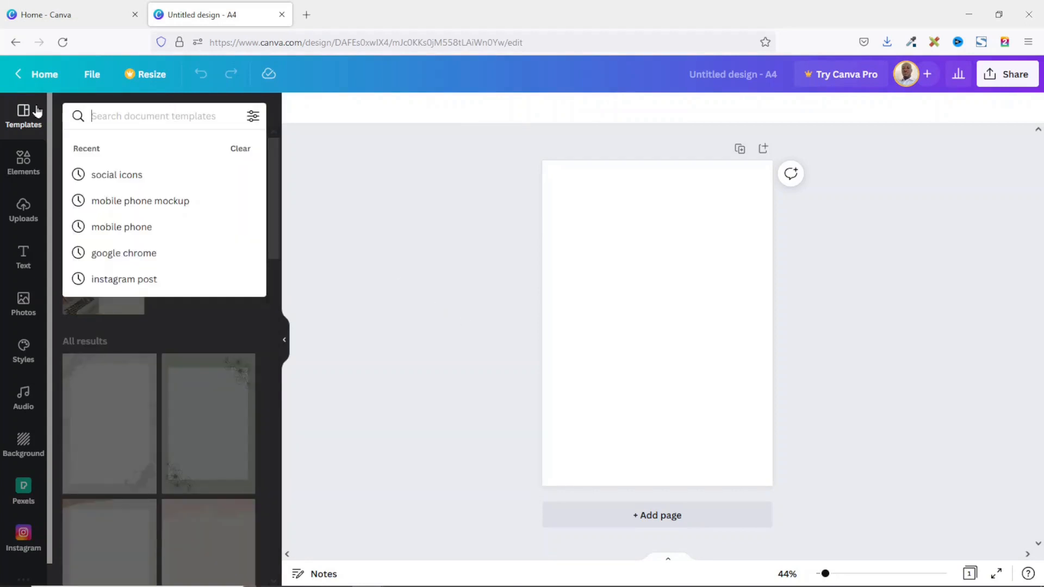
pyautogui.moveTo(127, 137)
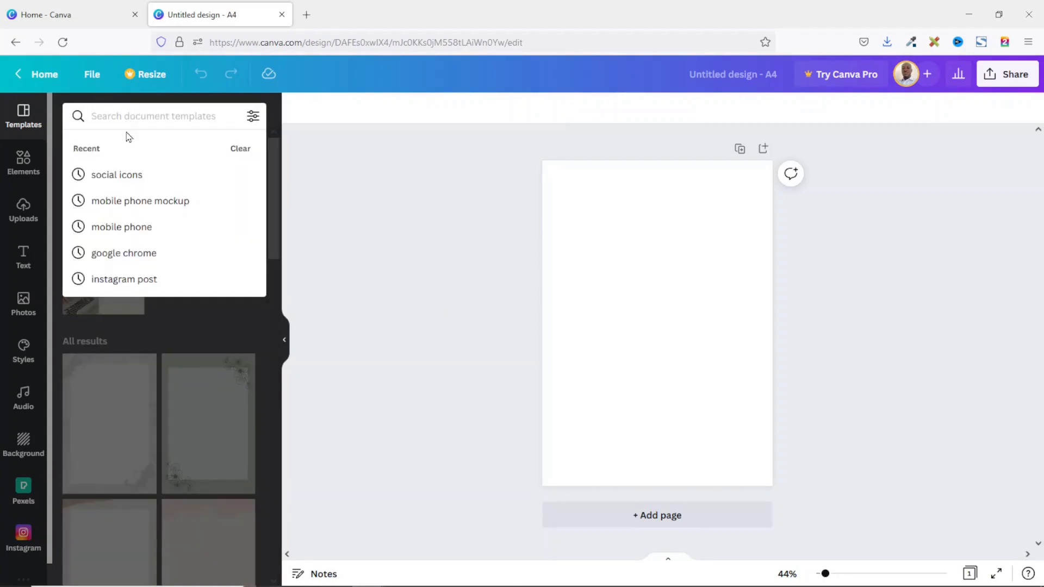
pyautogui.write('form')
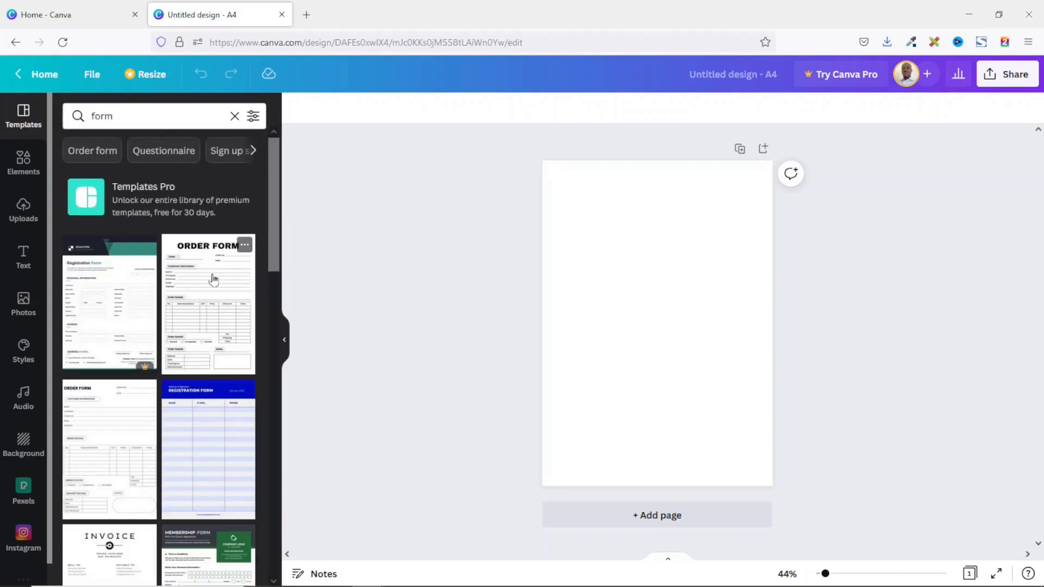
pyautogui.scroll(-3)
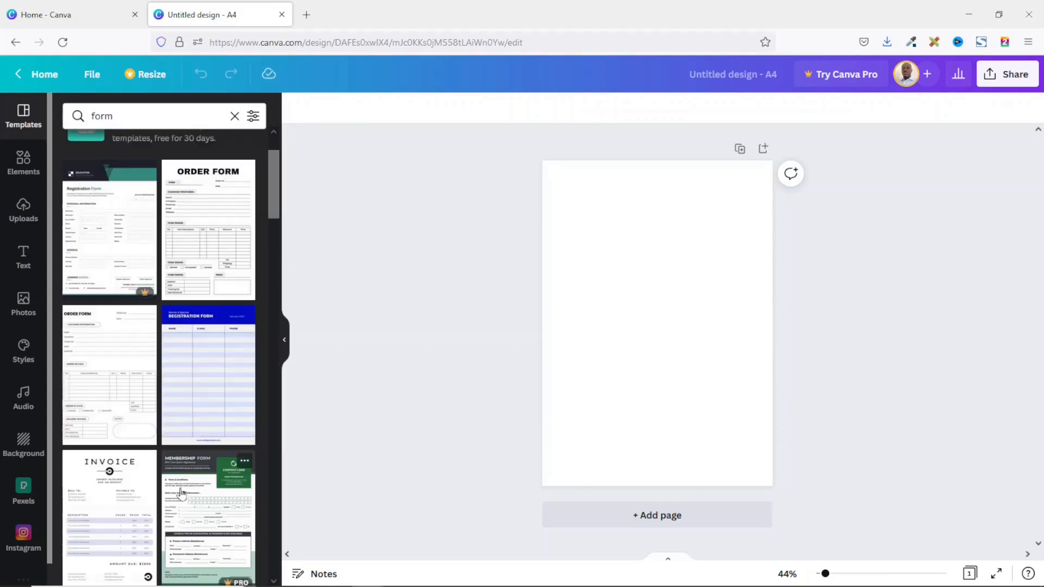
pyautogui.click(207, 373)
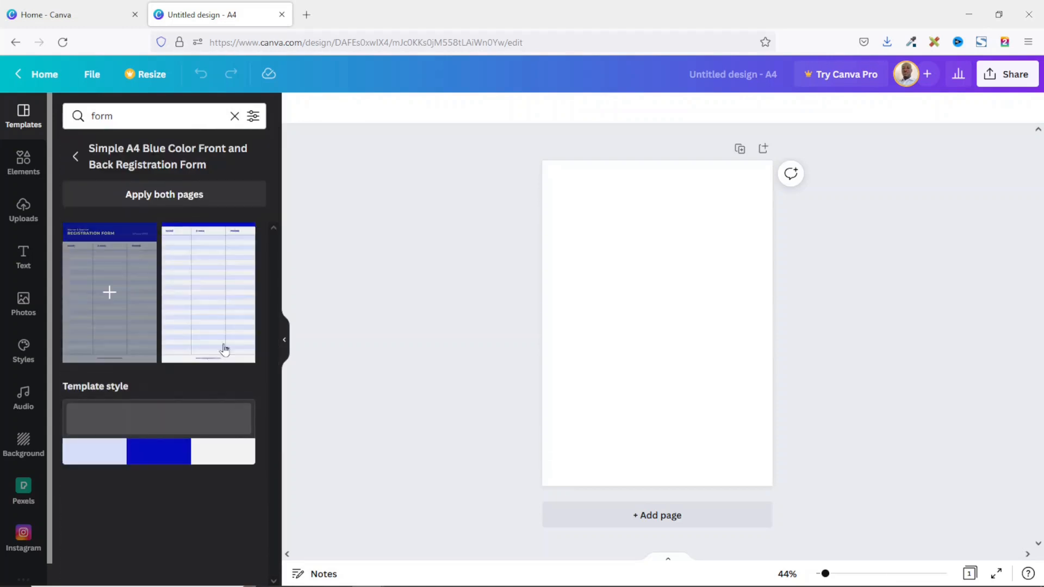
pyautogui.click(109, 292)
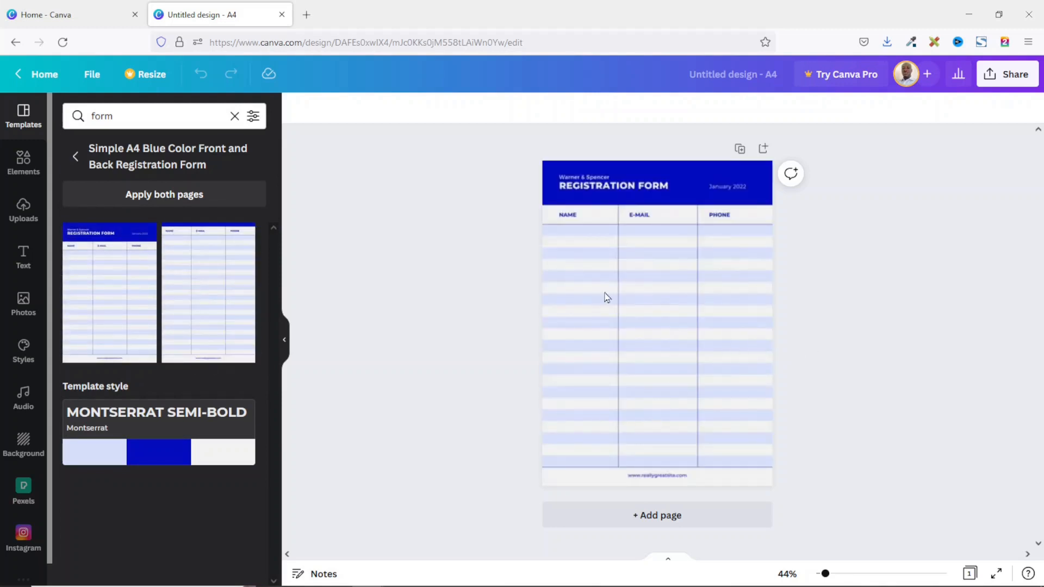
# - Search templates for 'worksheet' and apply the Reflection Paper worksheet instead
pyautogui.click(607, 297)
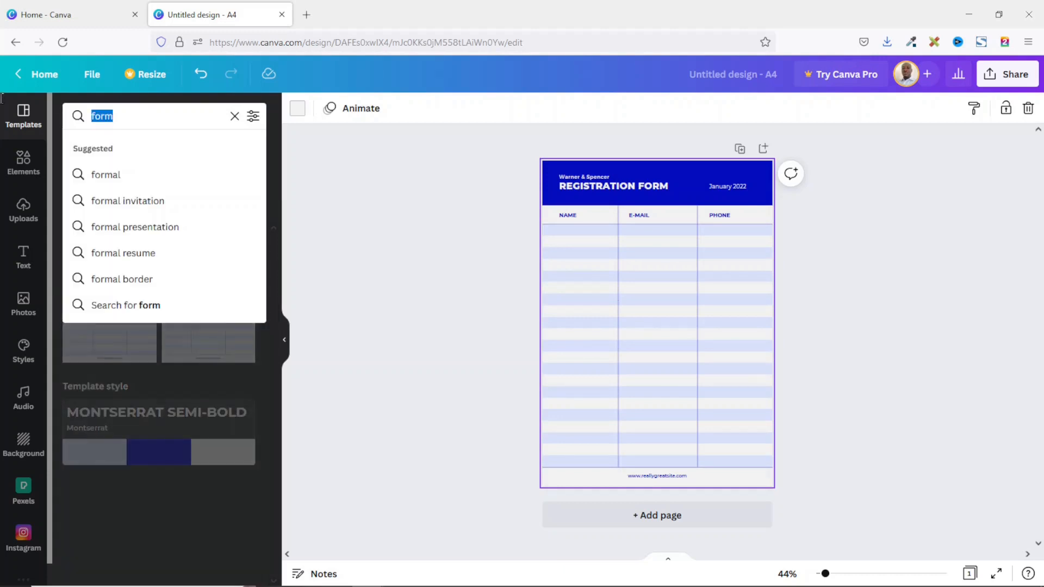
pyautogui.write('workshhe')
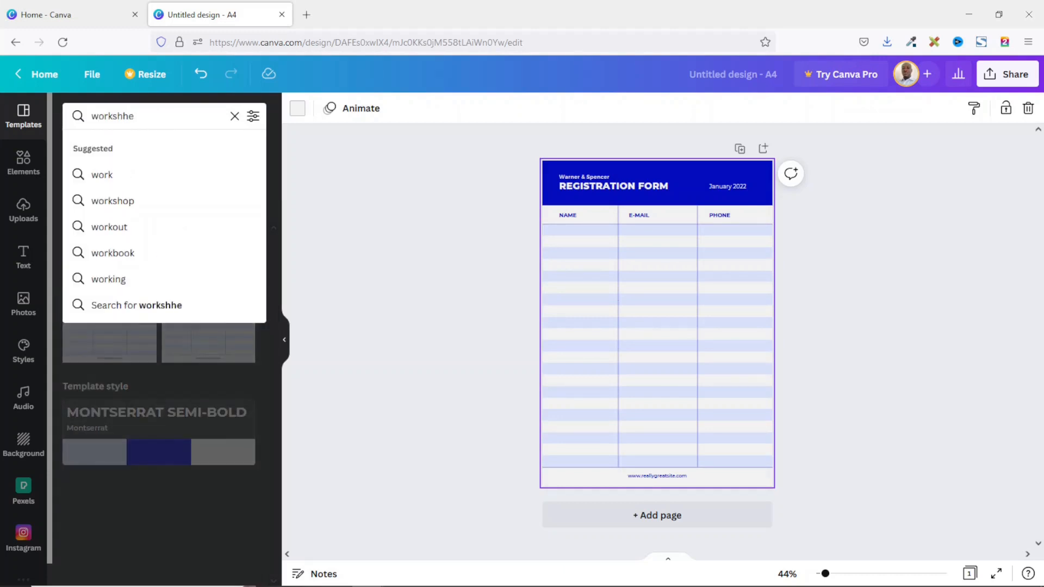
pyautogui.write('worksheet')
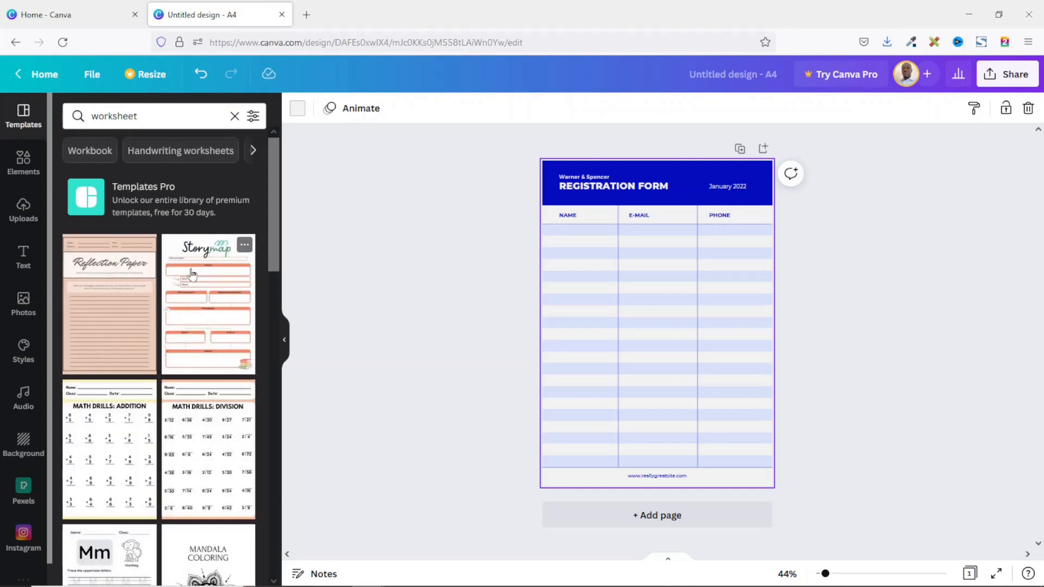
pyautogui.scroll(-3)
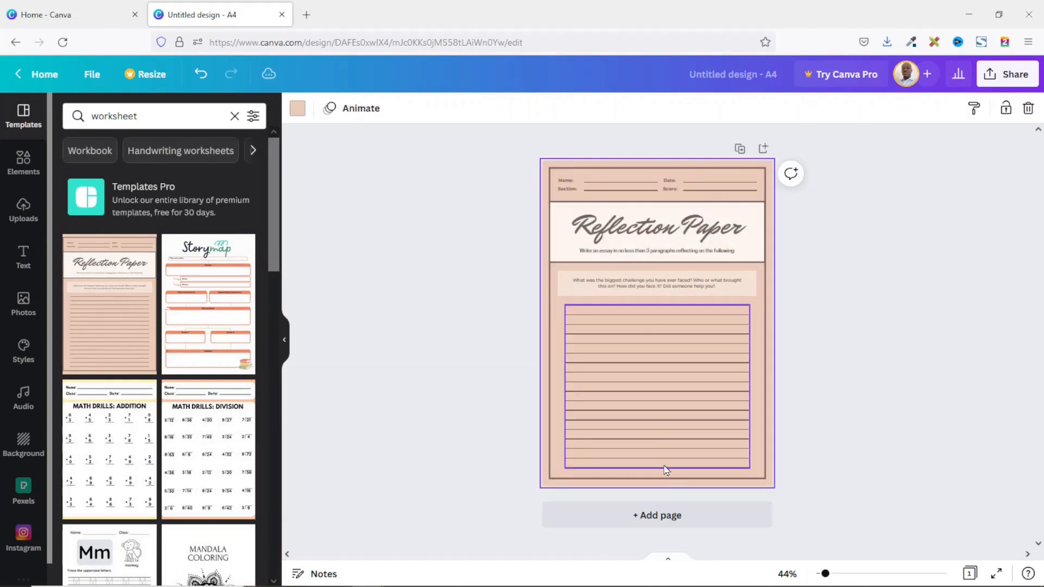
pyautogui.click(507, 388)
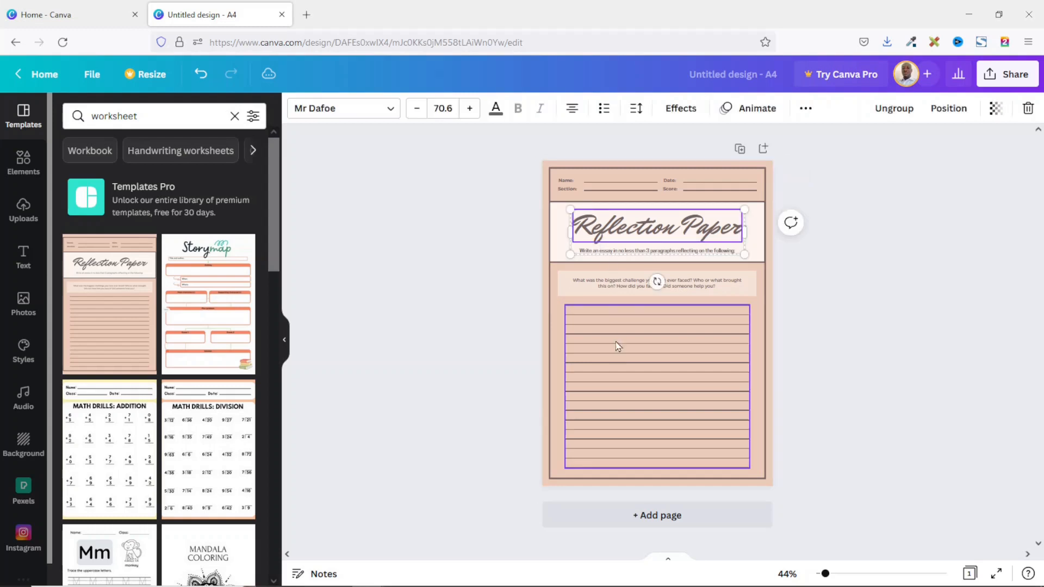
pyautogui.click(842, 407)
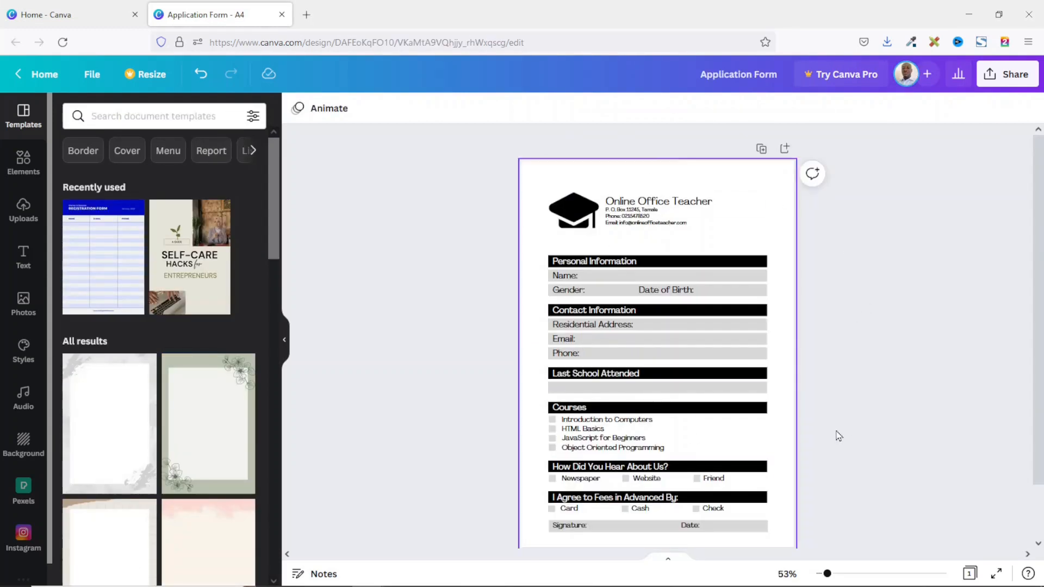
# - Review the Online Office Teacher application form layout by selecting and deselecting the page
pyautogui.click(595, 374)
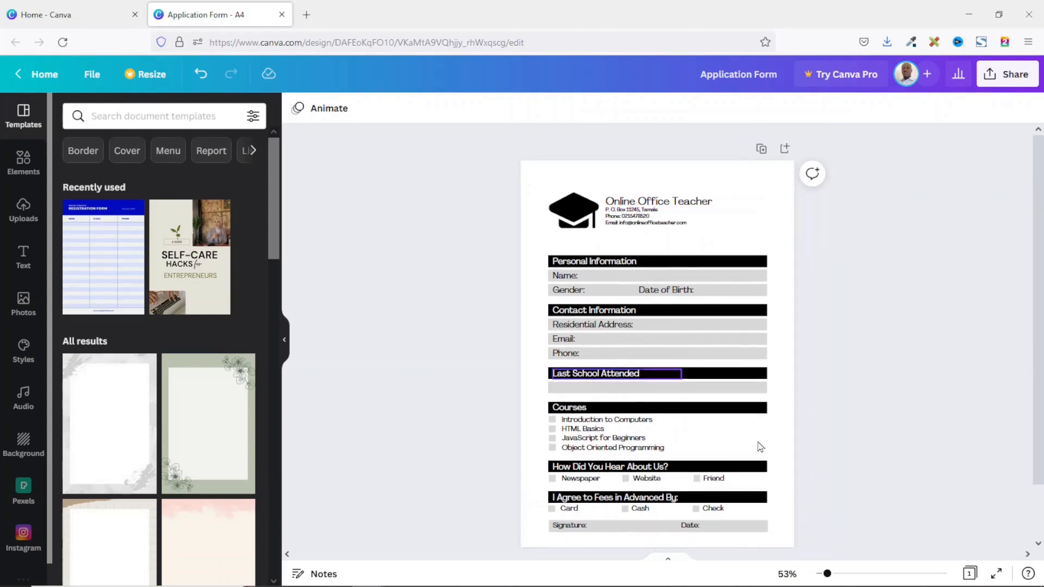
pyautogui.click(868, 380)
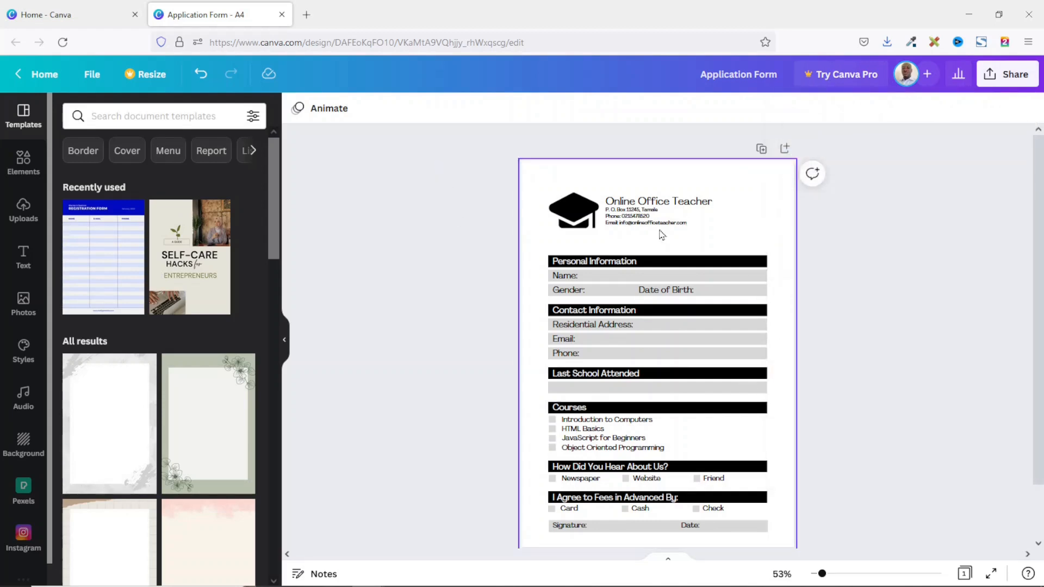
pyautogui.click(873, 379)
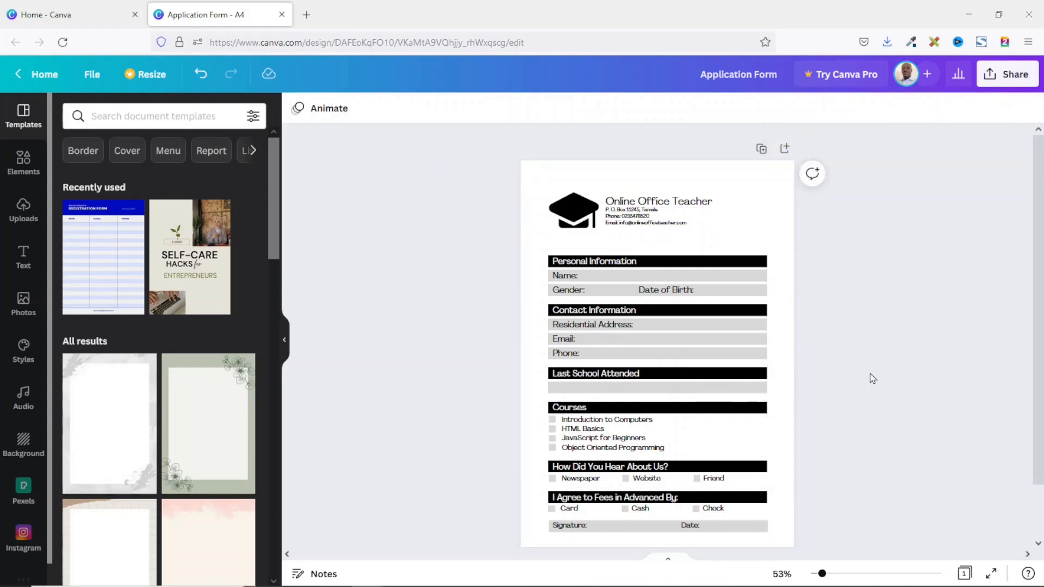
pyautogui.moveTo(868, 379)
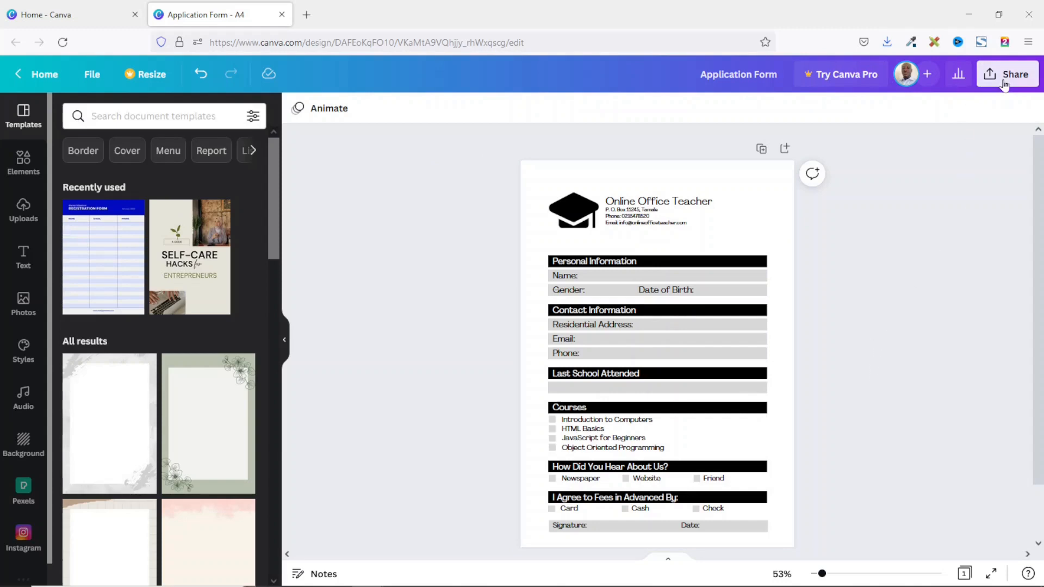
# - Download the Application Form design from Share as a PDF Standard file instead of PNG
pyautogui.click(1007, 74)
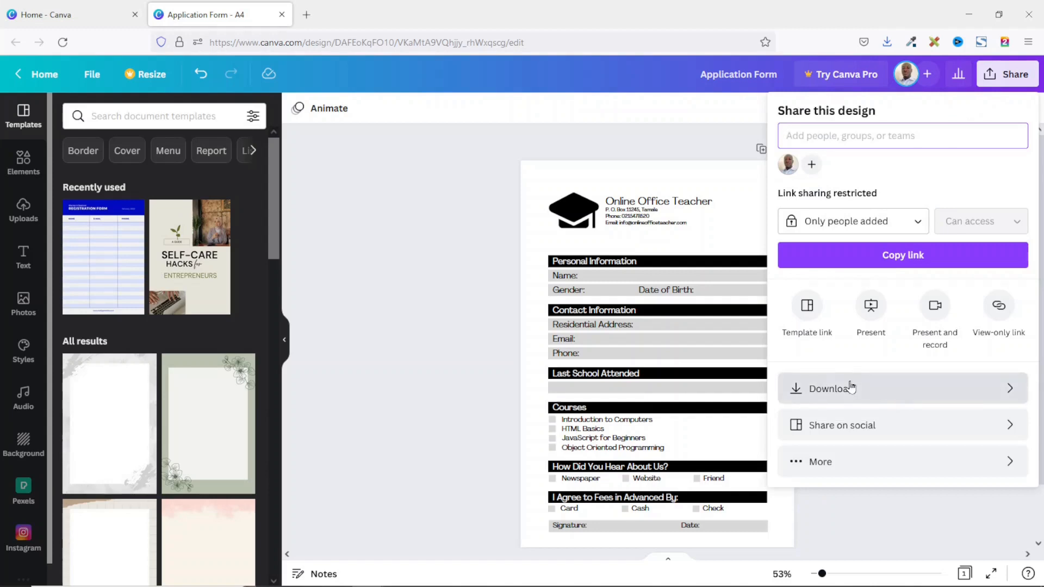
pyautogui.click(829, 389)
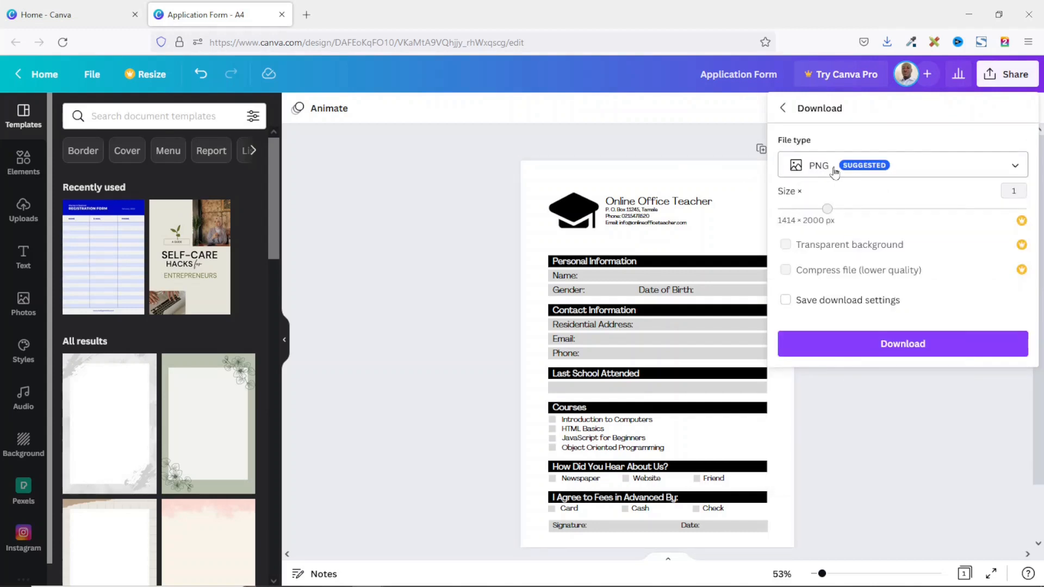
pyautogui.click(903, 165)
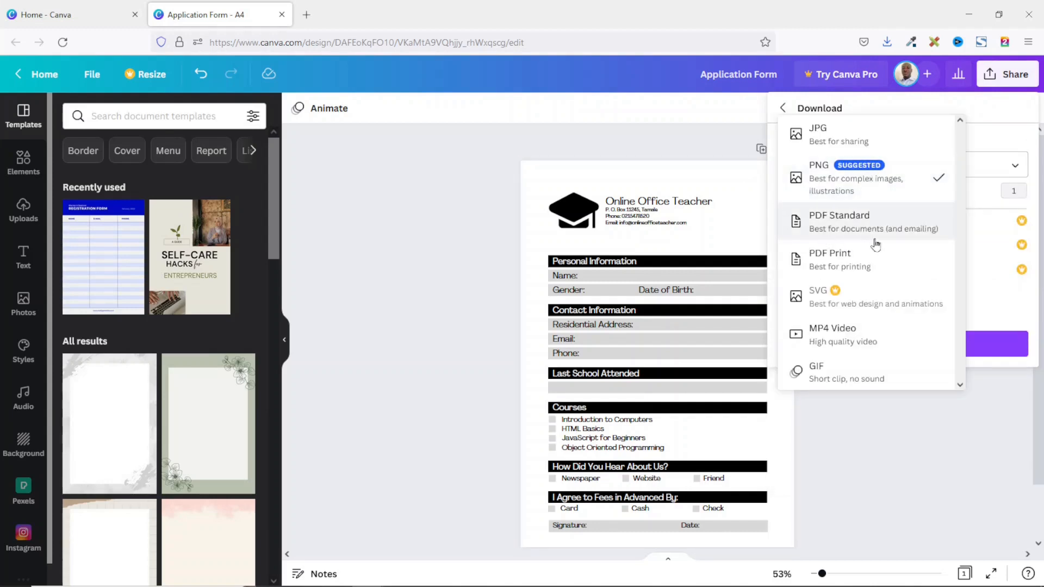
pyautogui.click(840, 222)
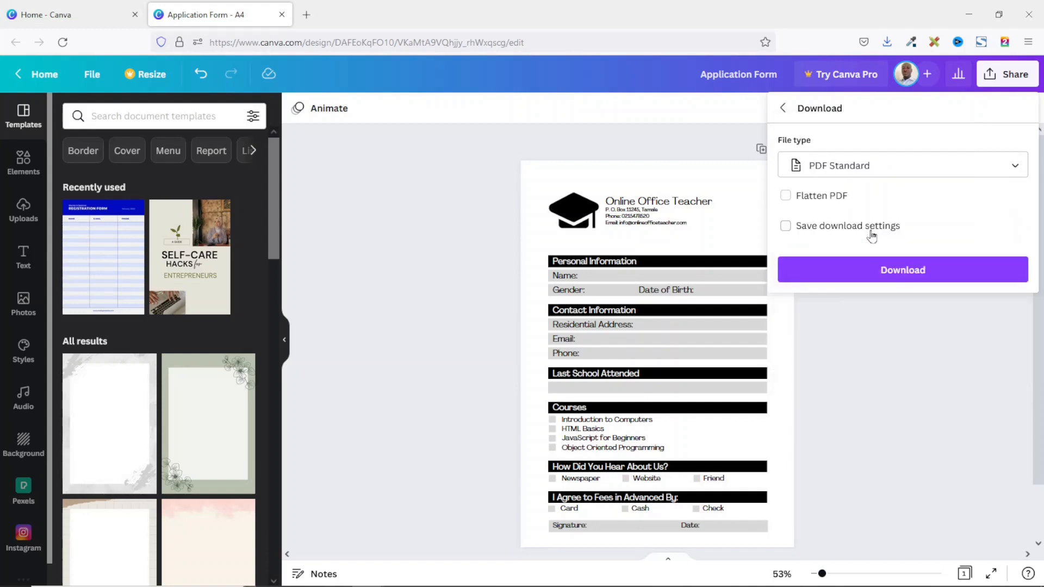
pyautogui.click(903, 270)
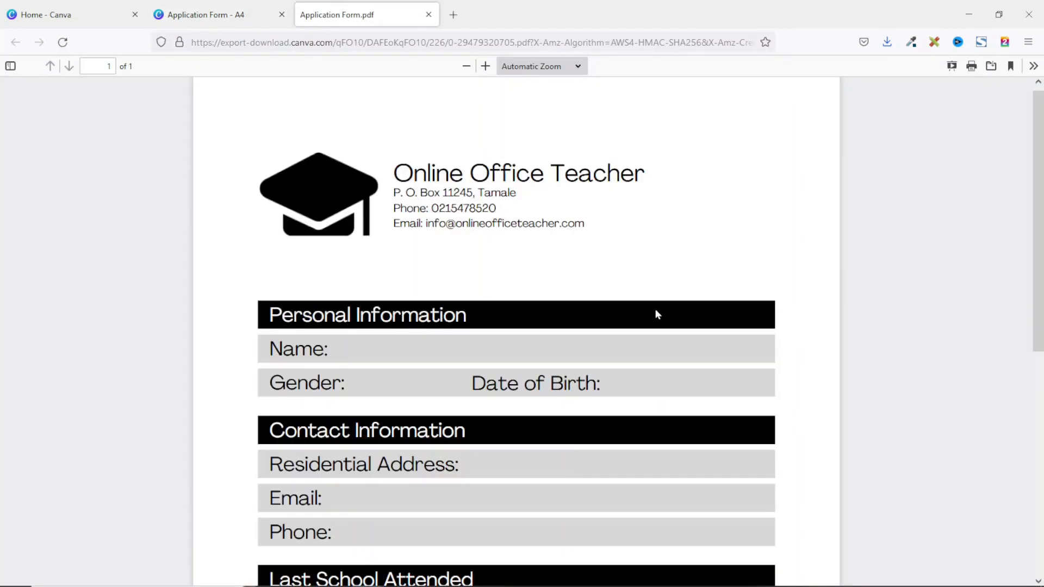
pyautogui.moveTo(784, 327)
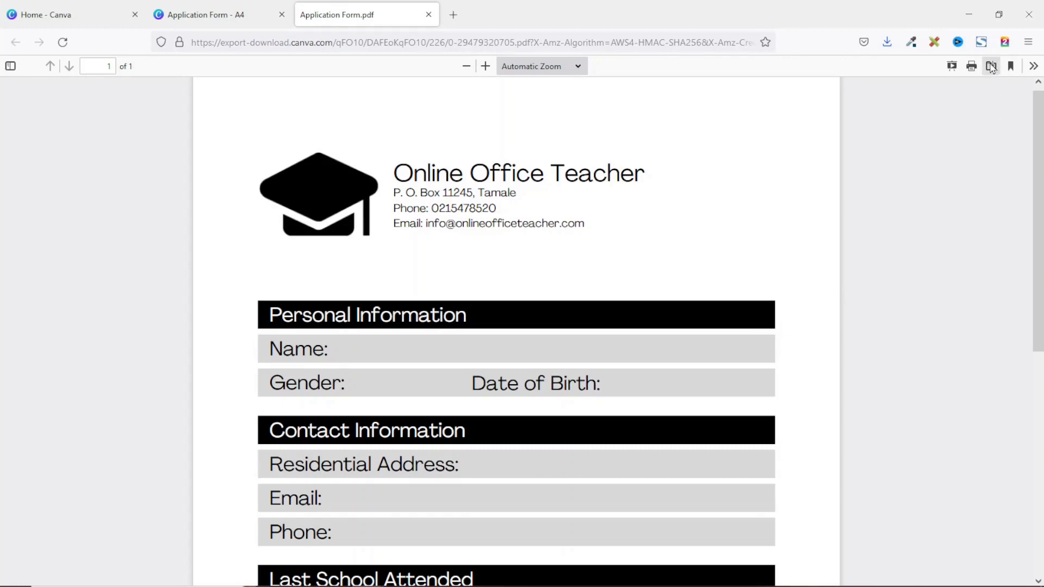
# - Save the exported Application Form PDF into the Desktop 'fillable pdf' folder
pyautogui.click(990, 66)
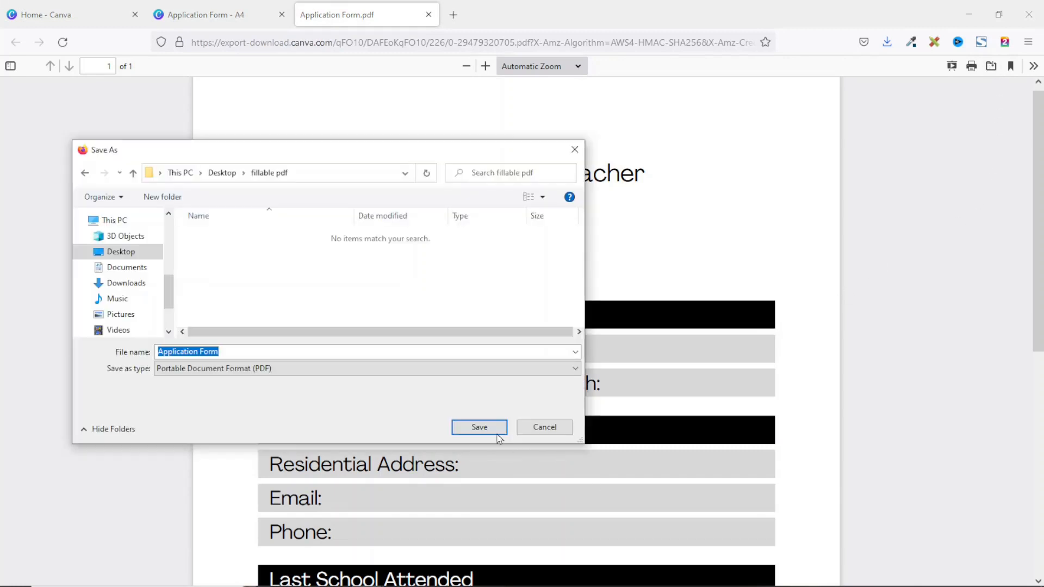
pyautogui.click(478, 426)
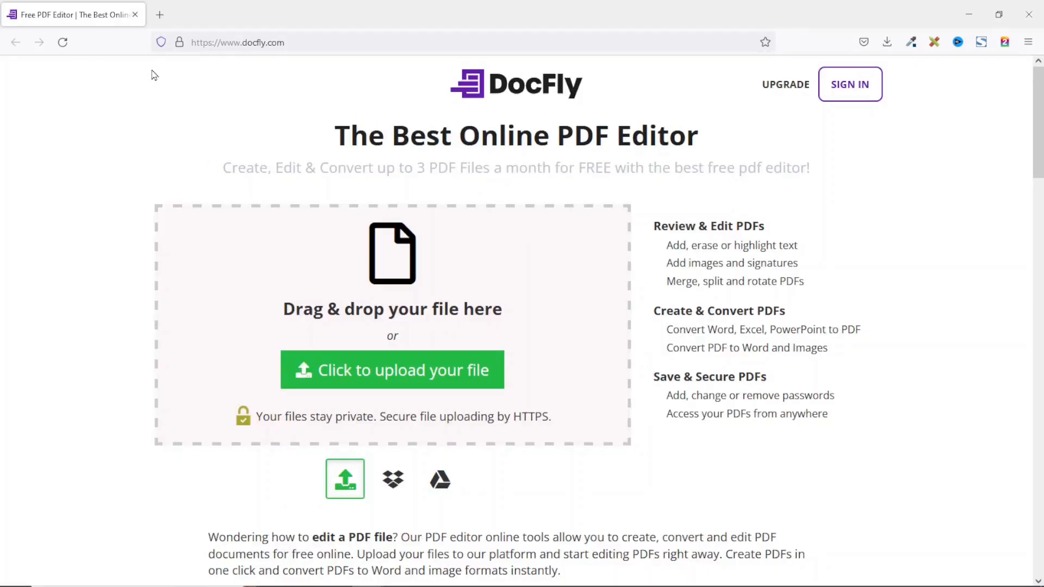
pyautogui.moveTo(618, 293)
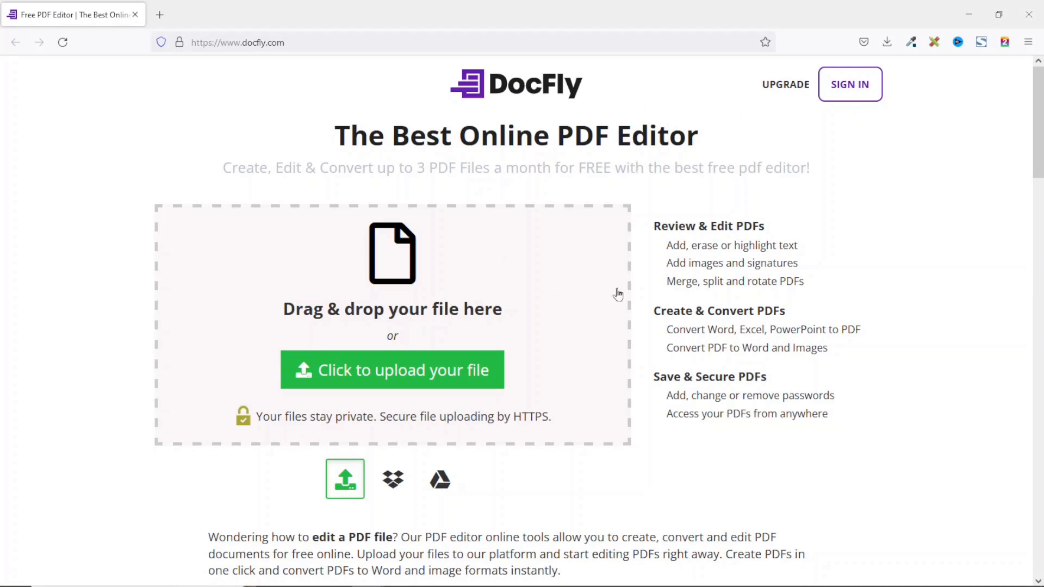
pyautogui.moveTo(533, 215)
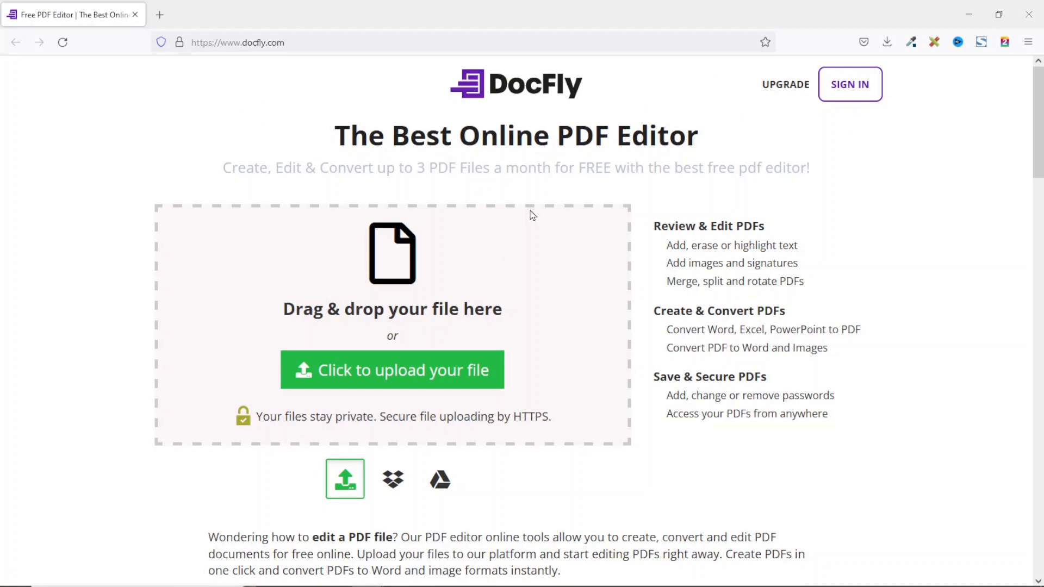
pyautogui.moveTo(510, 282)
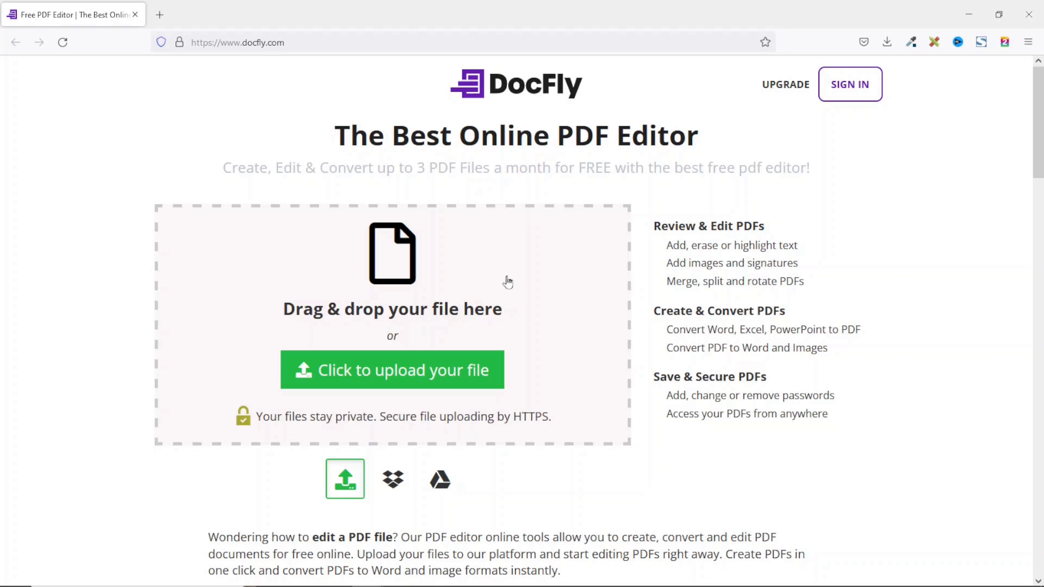
pyautogui.moveTo(364, 227)
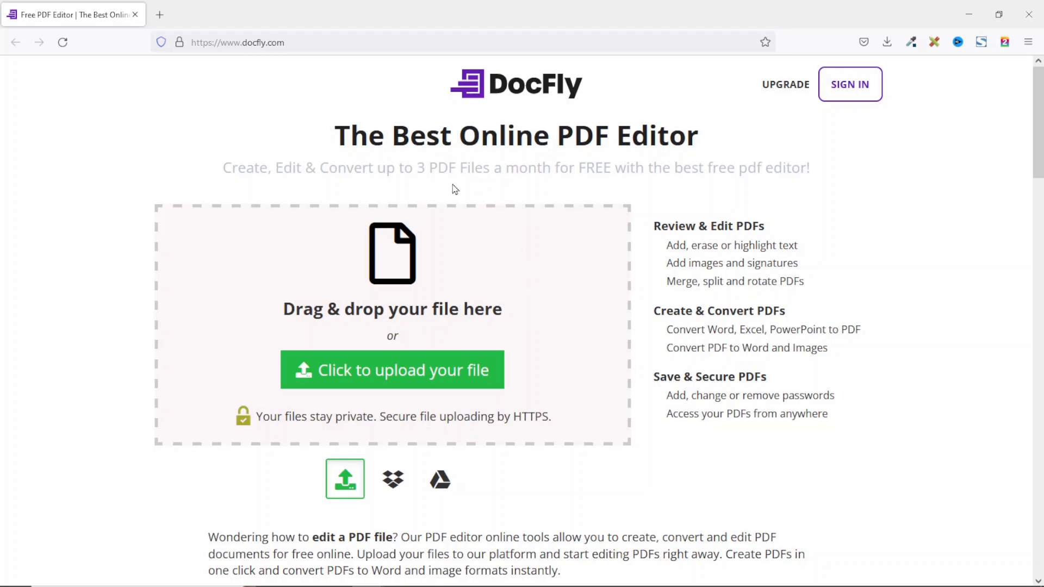
pyautogui.moveTo(530, 233)
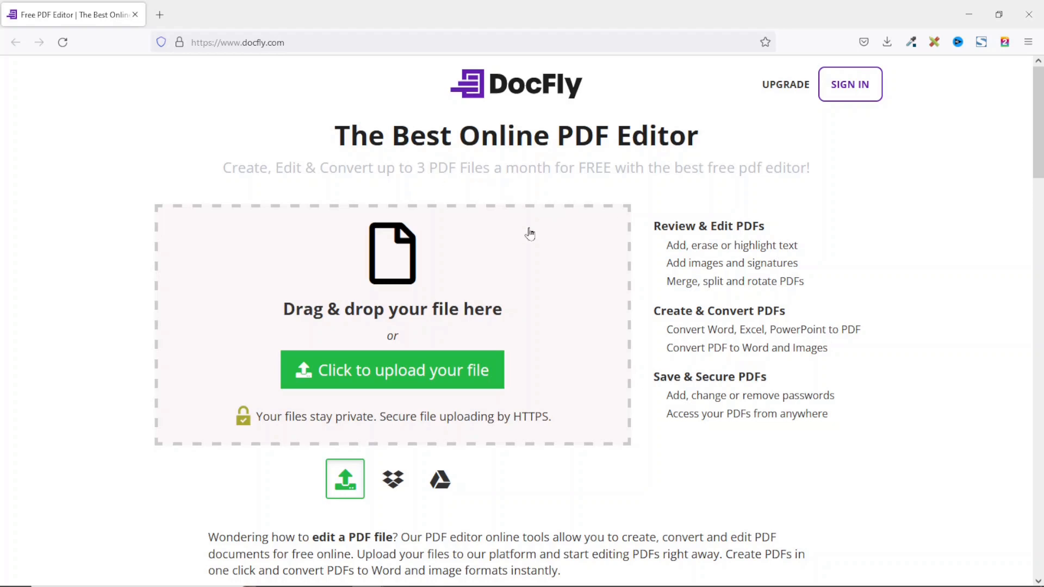
pyautogui.moveTo(468, 256)
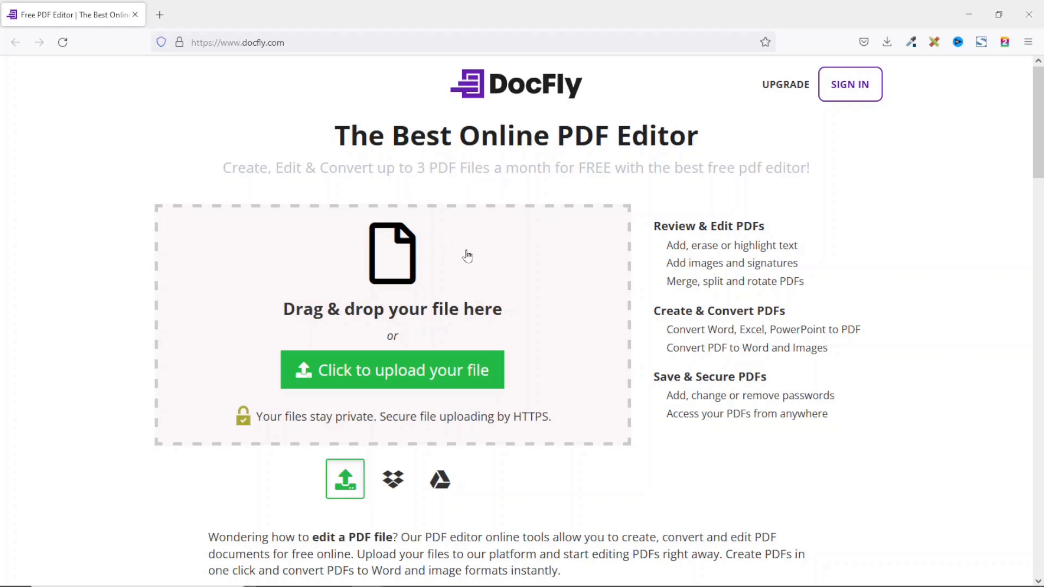
pyautogui.moveTo(807, 74)
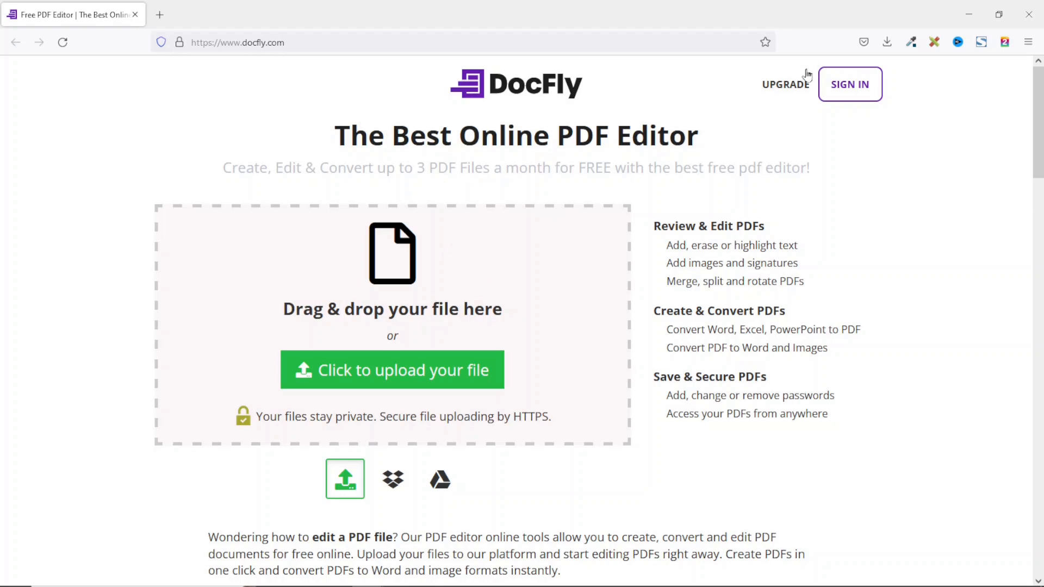
pyautogui.moveTo(796, 89)
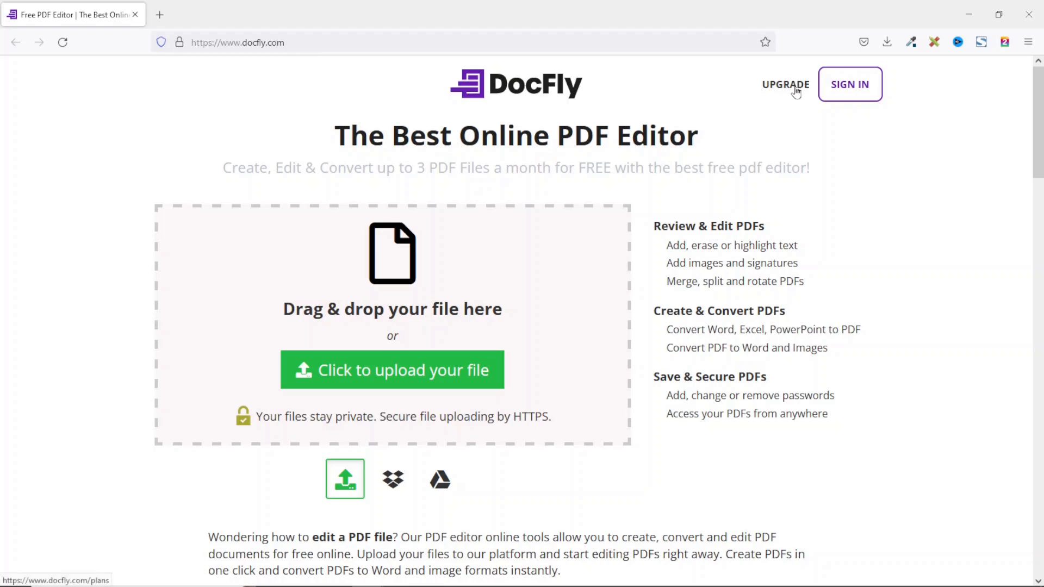
pyautogui.moveTo(549, 355)
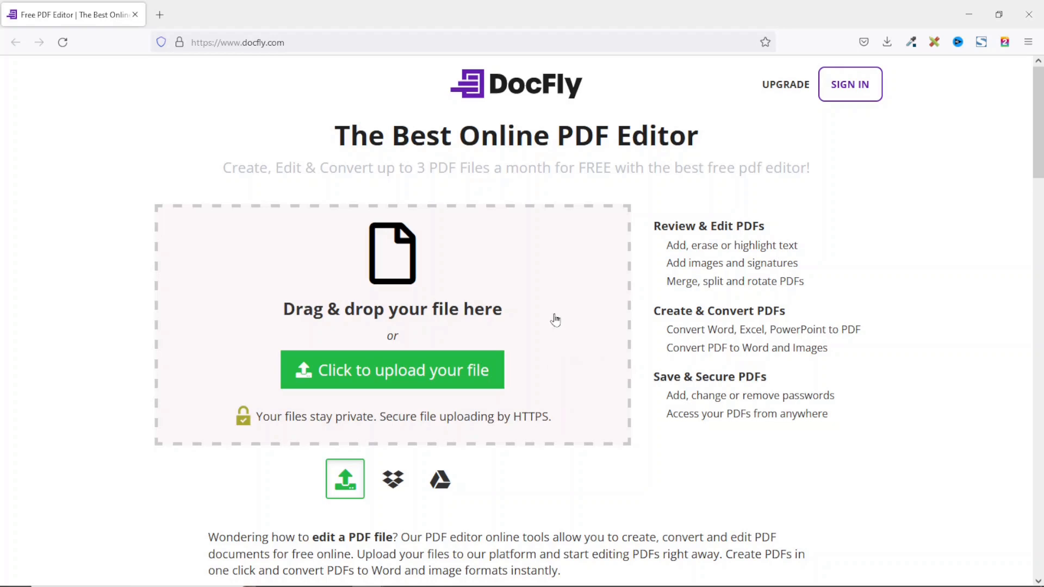
pyautogui.moveTo(408, 307)
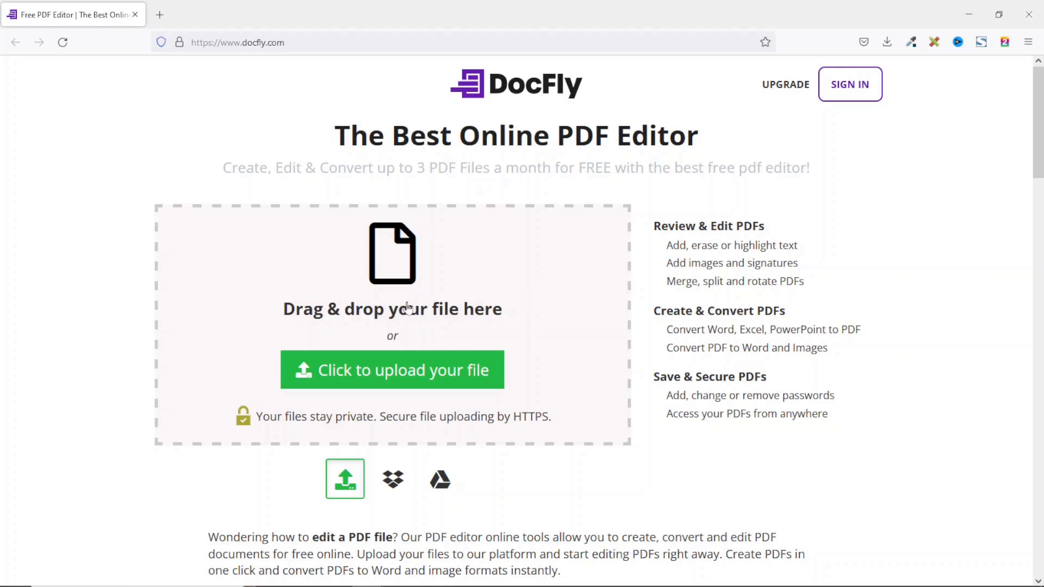
# - Upload the saved Application Form PDF from the fillable pdf folder to DocFly
pyautogui.click(392, 370)
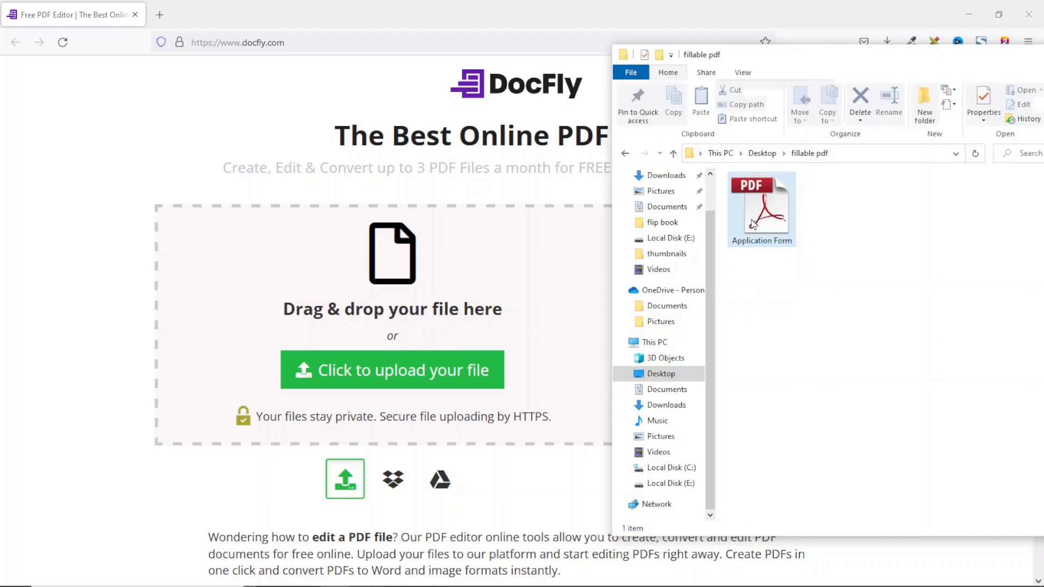
pyautogui.click(761, 208)
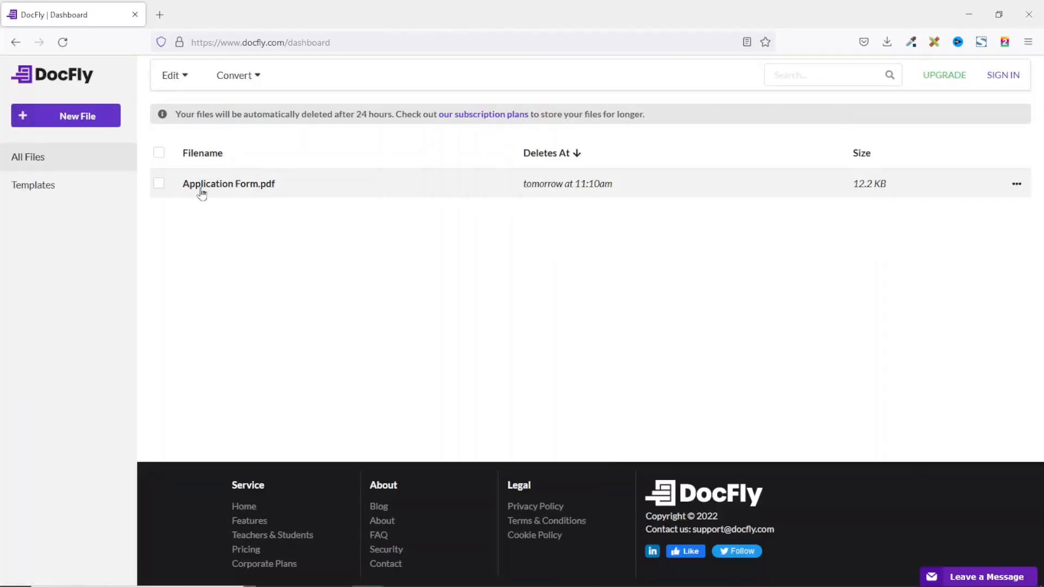
# - Open Application Form.pdf from the DocFly dashboard in the PDF editor
pyautogui.click(229, 184)
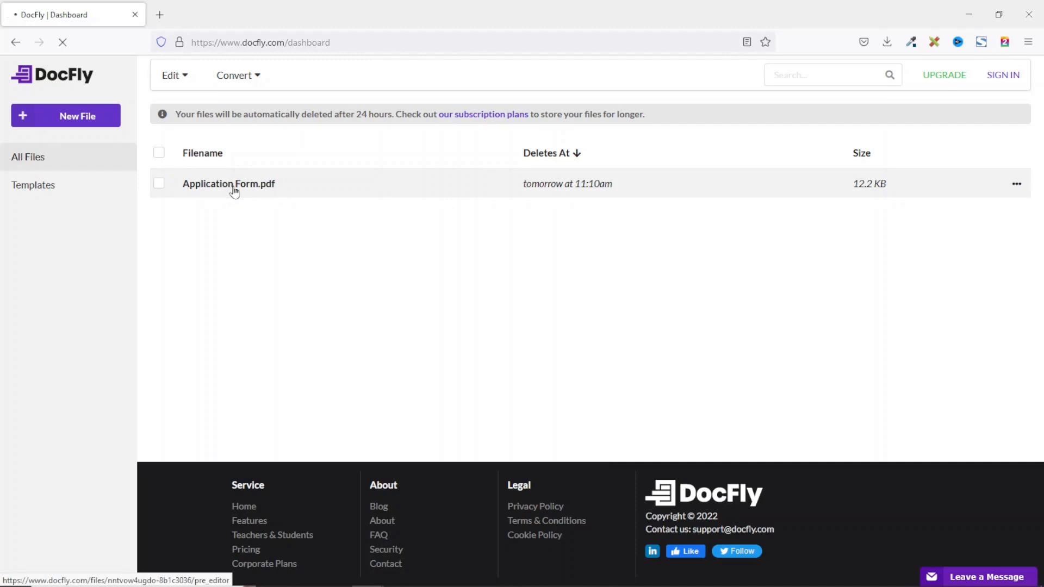
pyautogui.click(228, 184)
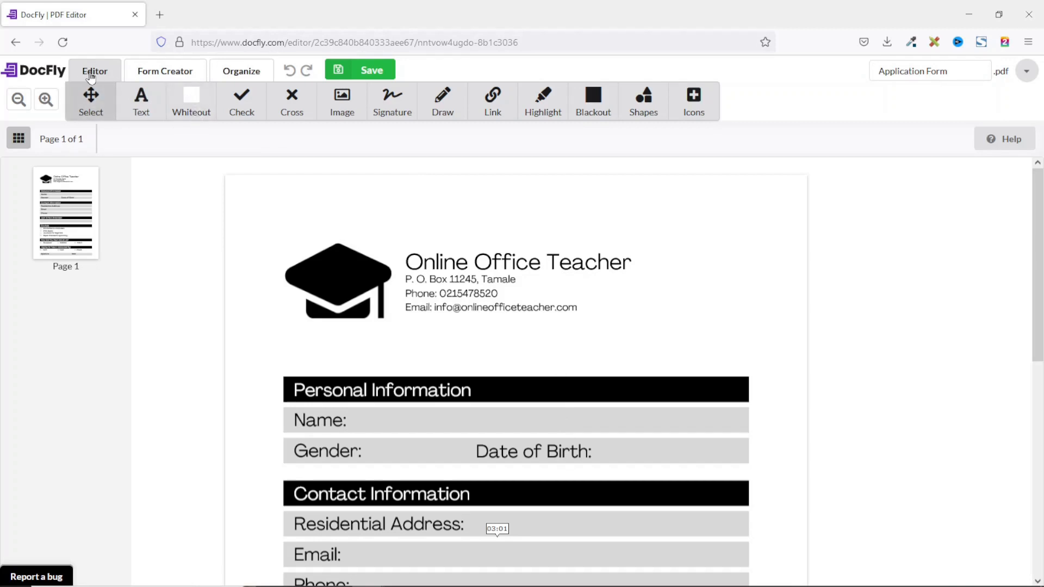
pyautogui.moveTo(184, 71)
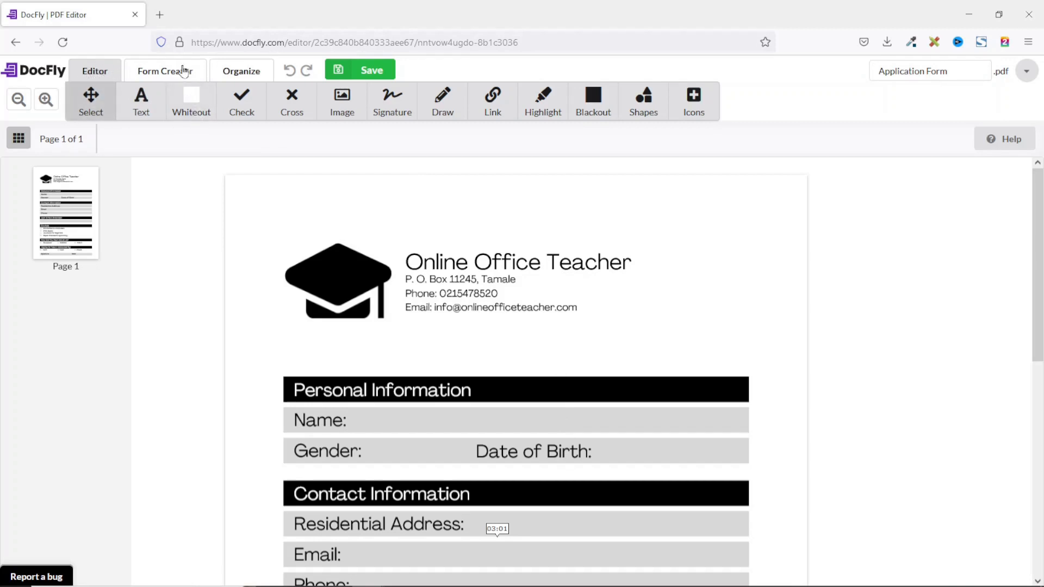
# - Switch the DocFly editor to the Form Creator tools
pyautogui.click(165, 71)
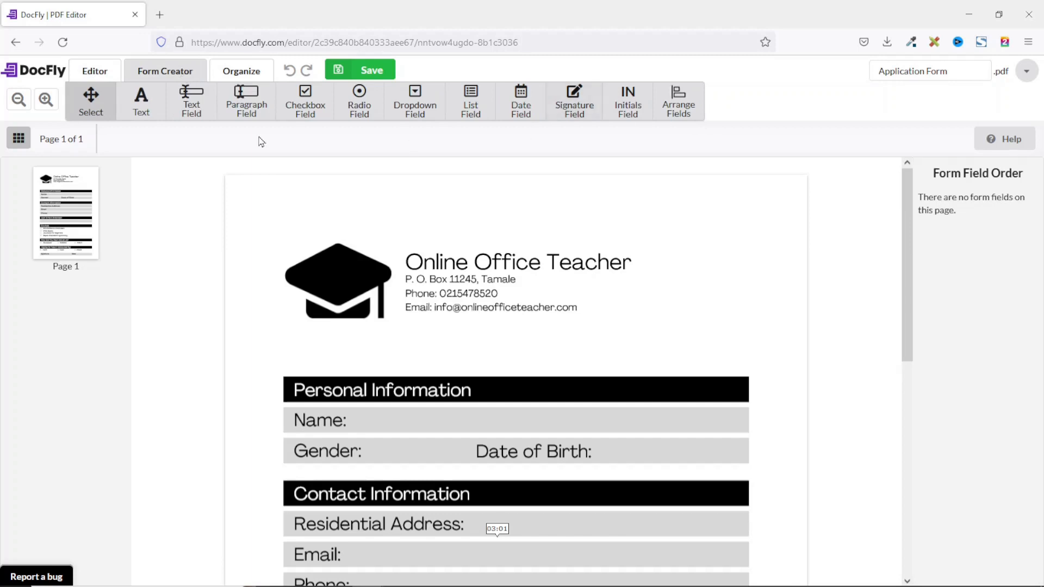
pyautogui.moveTo(627, 103)
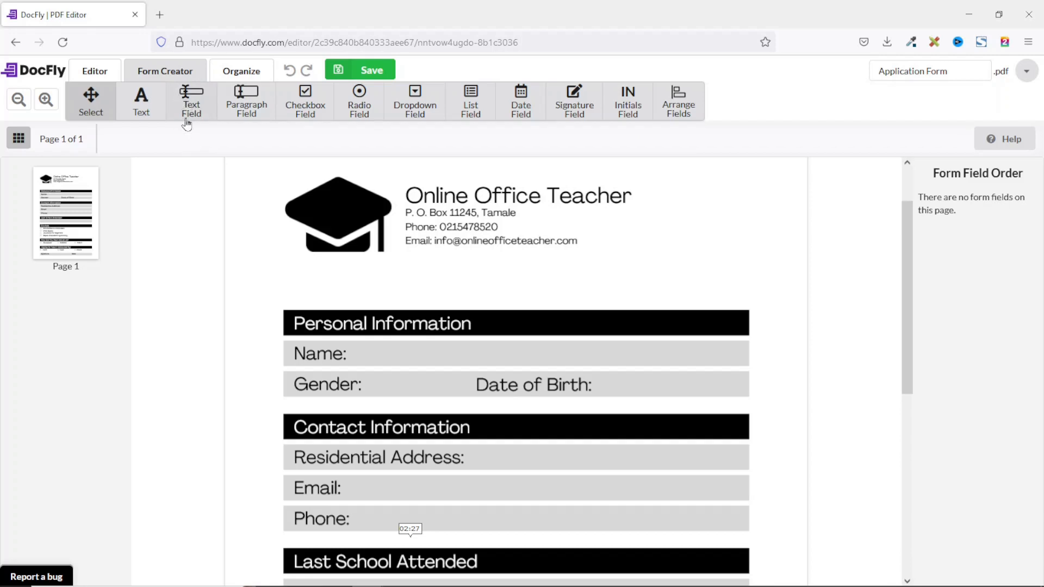
# - Add a text field across the Name row and fill it with 'Suadik Danaah' as a test
pyautogui.click(192, 100)
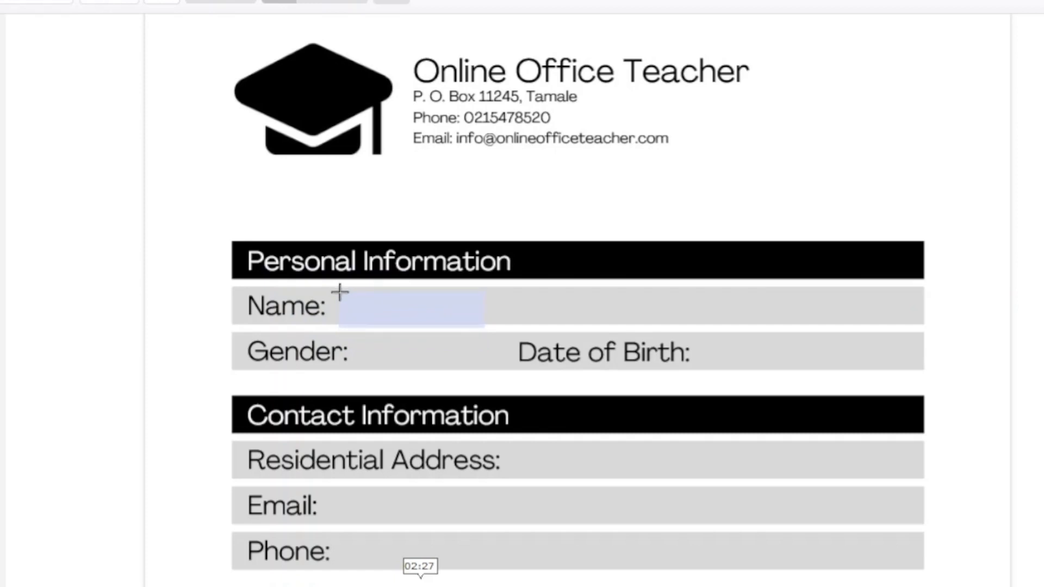
pyautogui.click(412, 309)
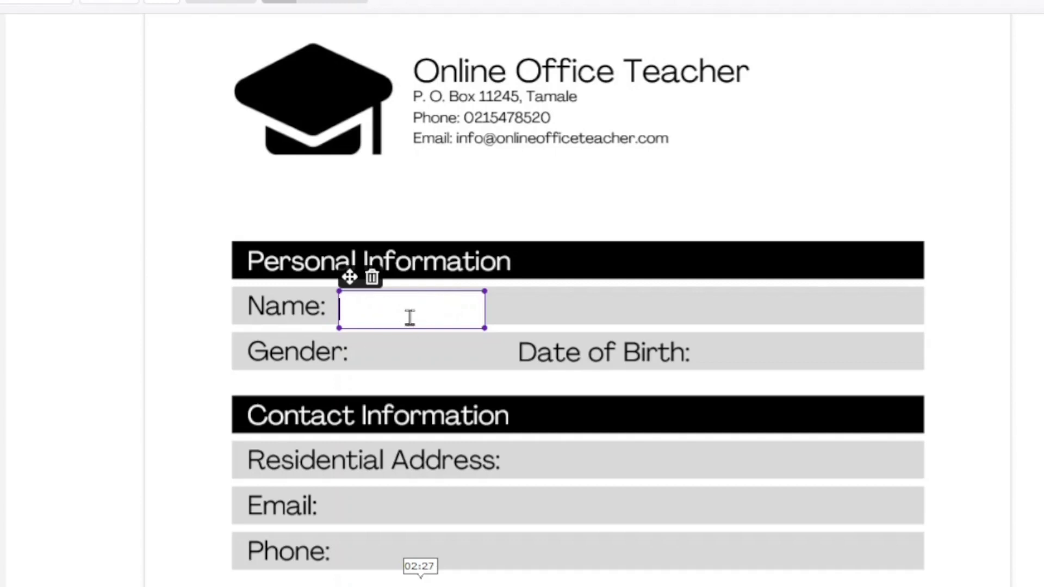
pyautogui.moveTo(425, 308)
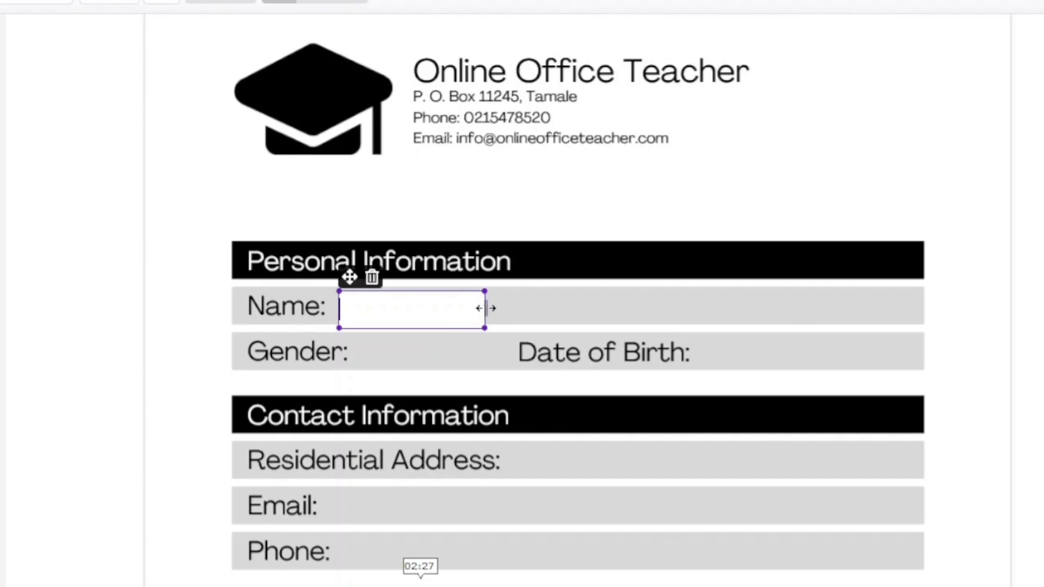
pyautogui.moveTo(485, 308); pyautogui.dragTo(603, 320)
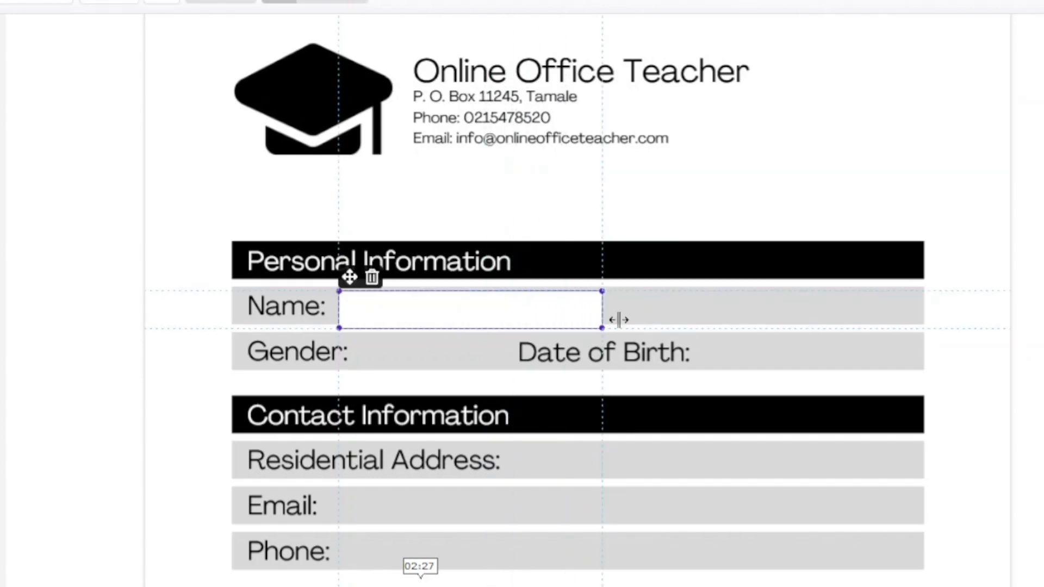
pyautogui.moveTo(602, 320); pyautogui.dragTo(904, 308)
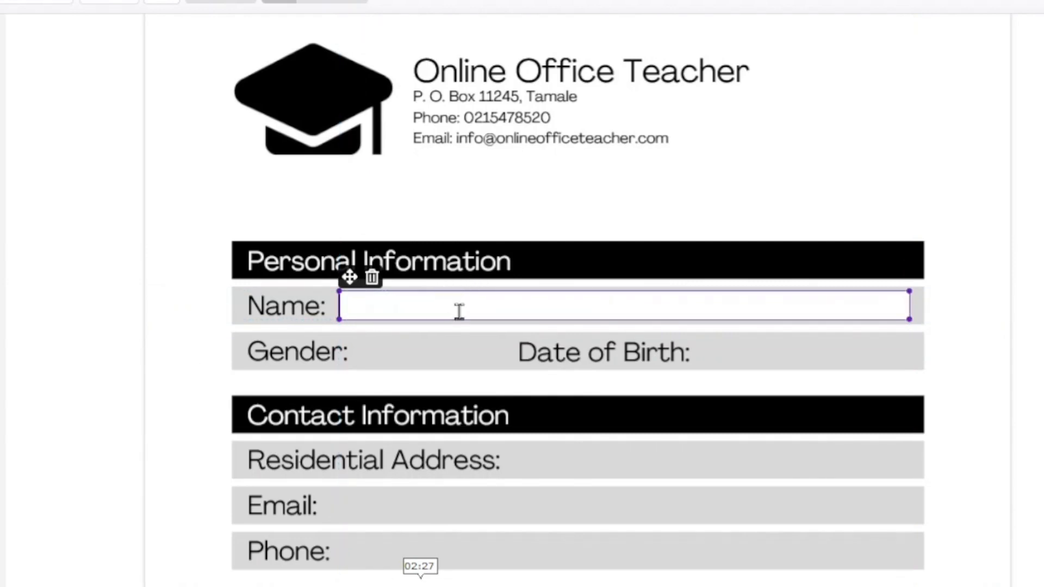
pyautogui.write('Suadik Danaah')
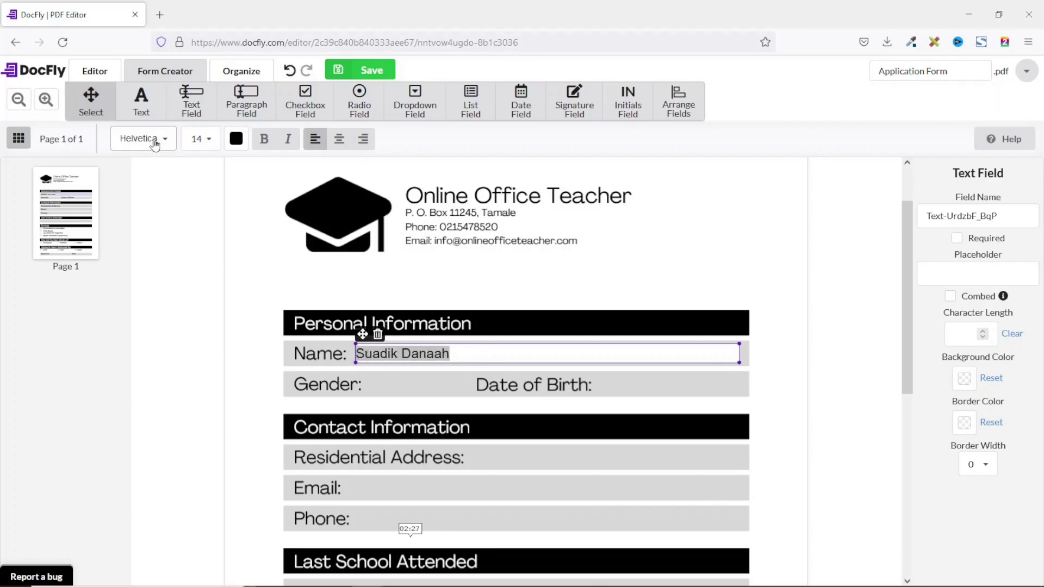
# - Set the Name field's font to Helvetica after trying Courier
pyautogui.click(144, 138)
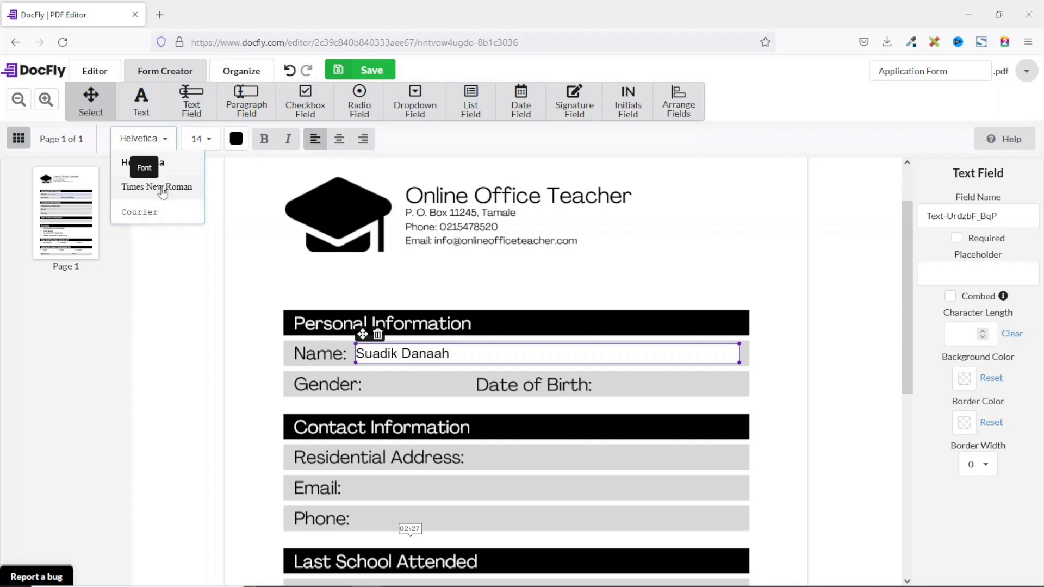
pyautogui.click(157, 187)
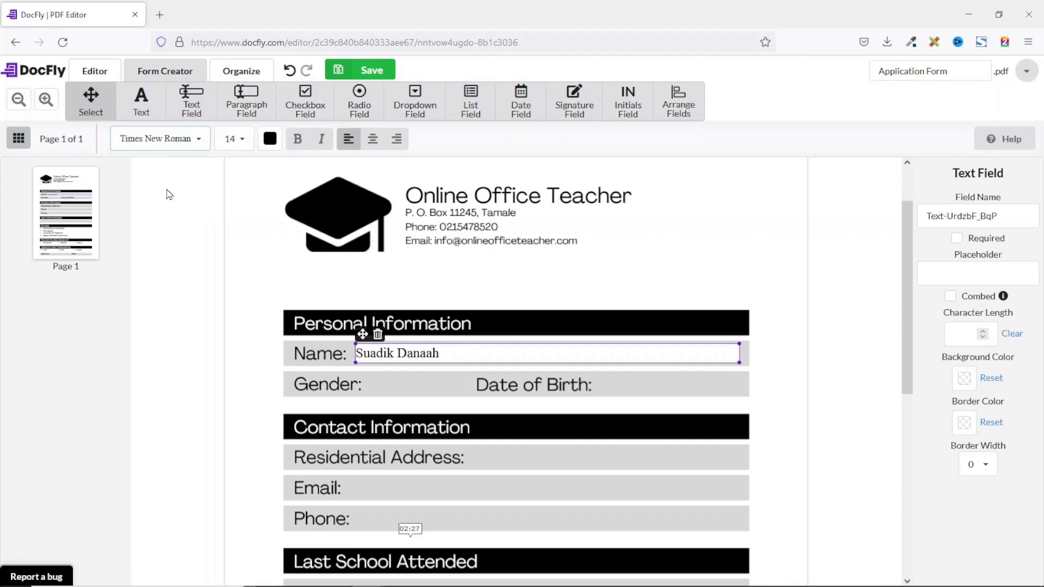
pyautogui.click(159, 139)
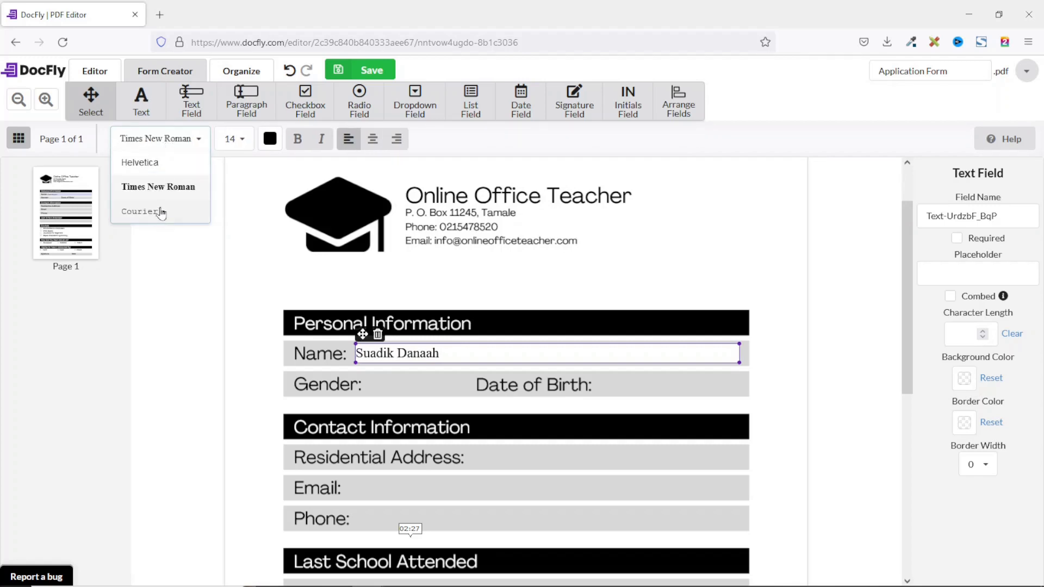
pyautogui.click(141, 212)
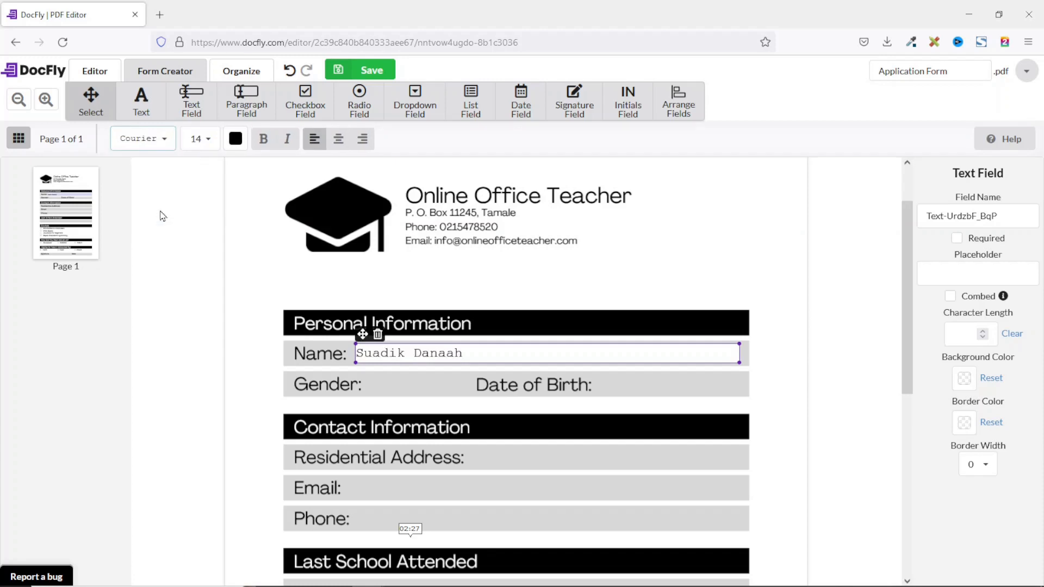
pyautogui.click(143, 139)
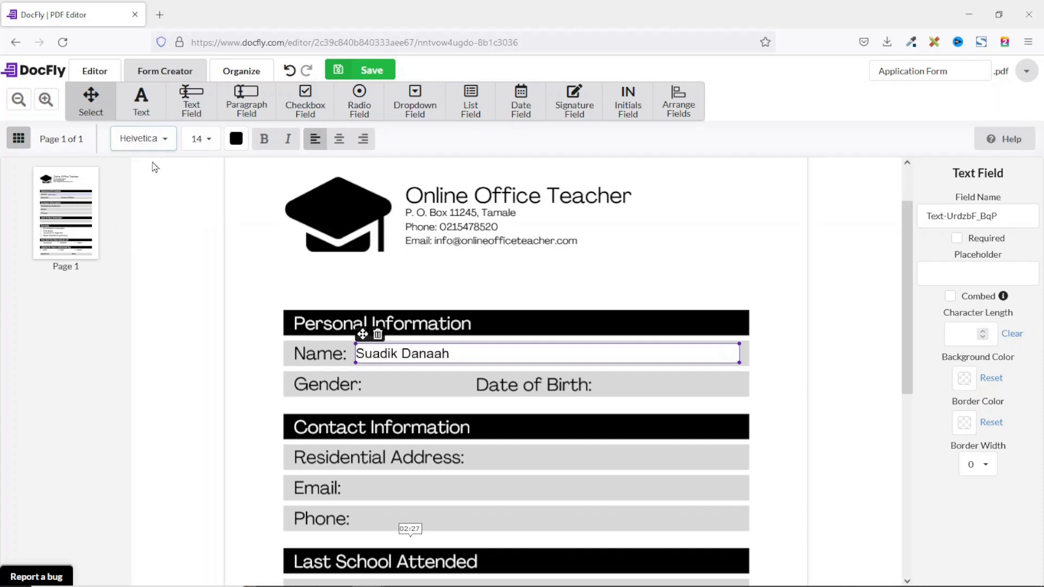
pyautogui.moveTo(167, 165)
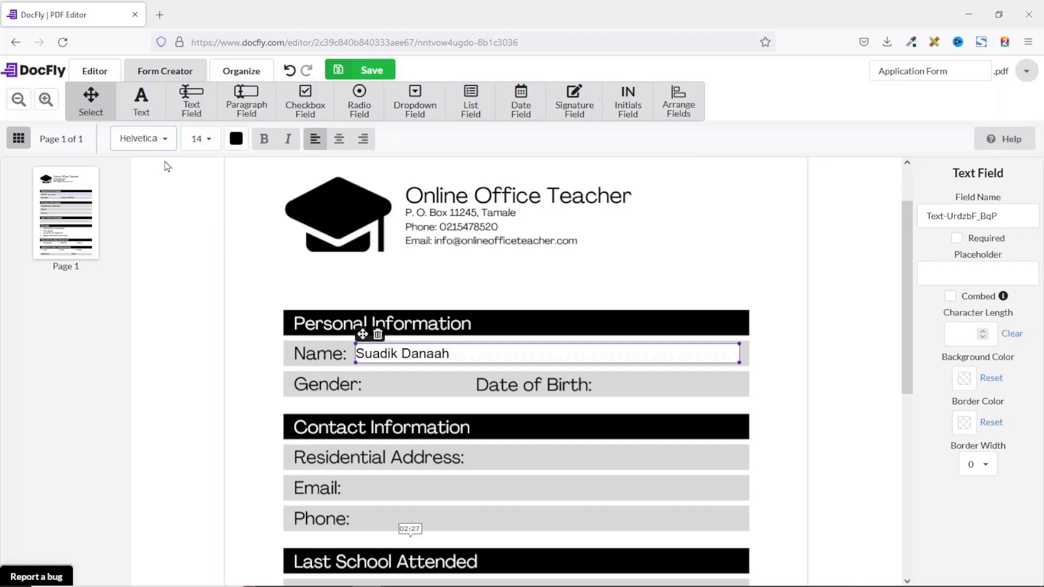
# - Set the Name field's text size to 14 after trying 12 and 18
pyautogui.click(208, 138)
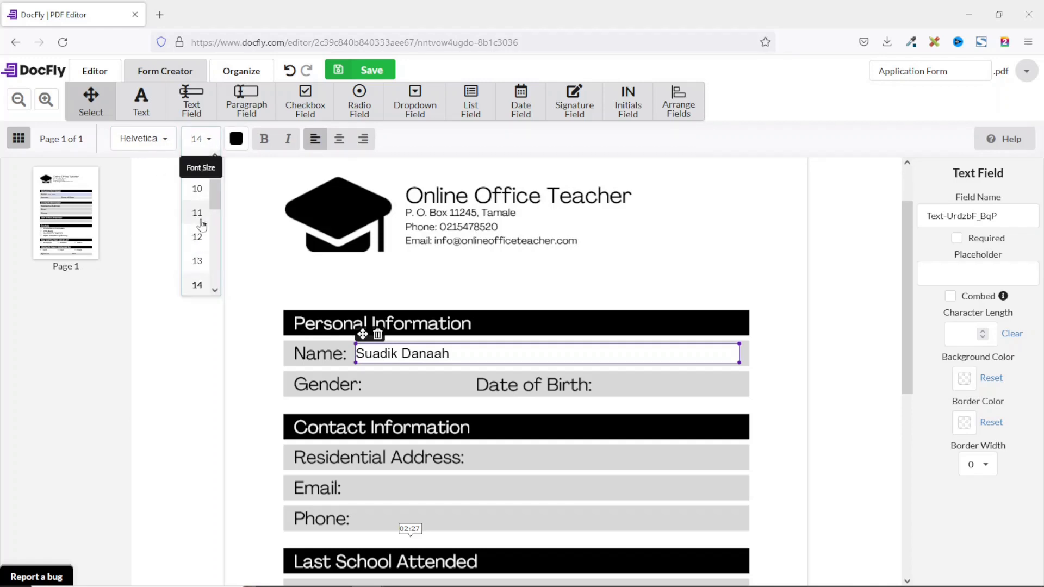
pyautogui.click(197, 237)
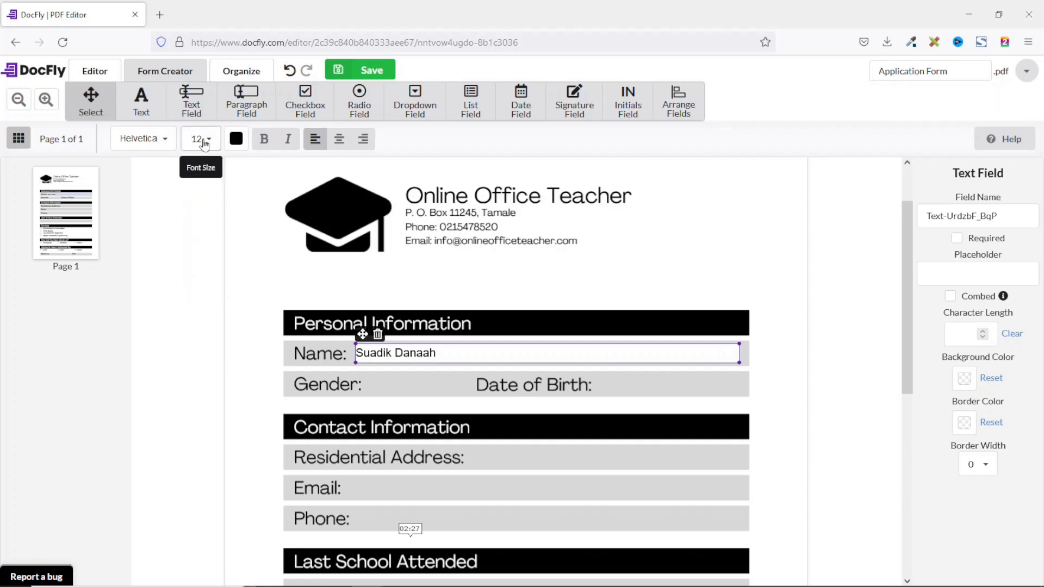
pyautogui.click(201, 139)
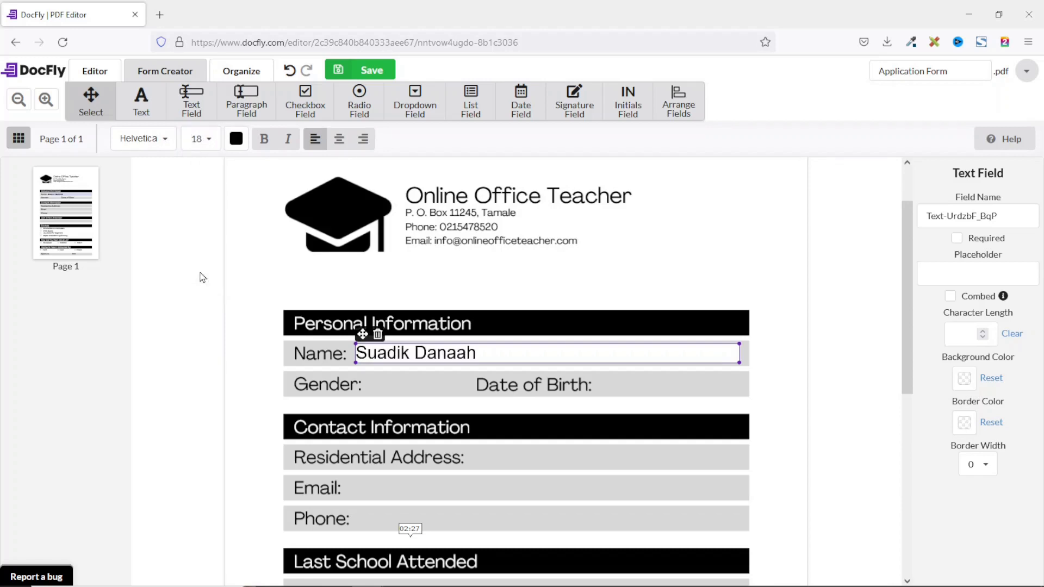
pyautogui.moveTo(200, 141)
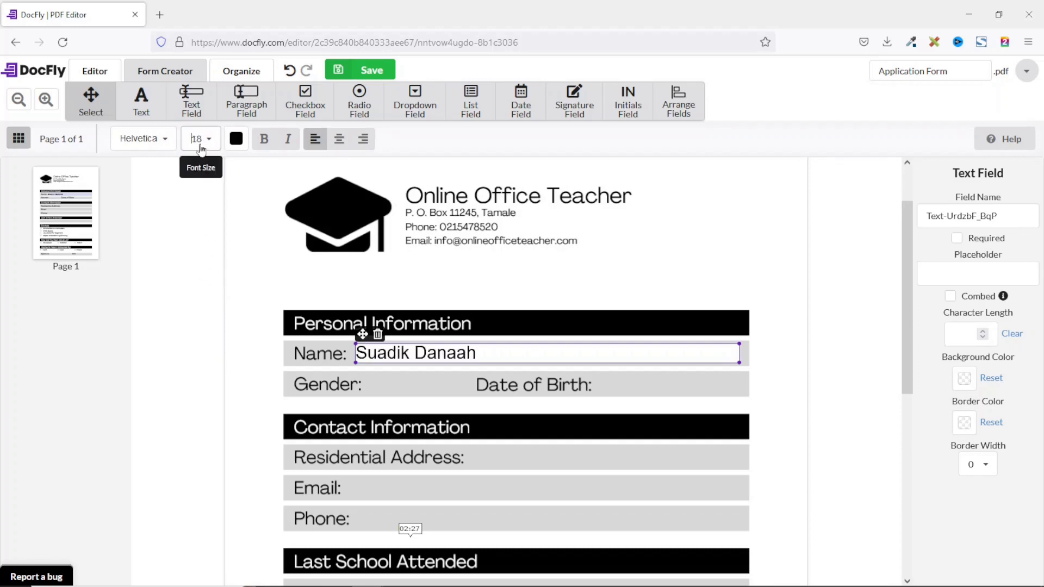
pyautogui.click(200, 139)
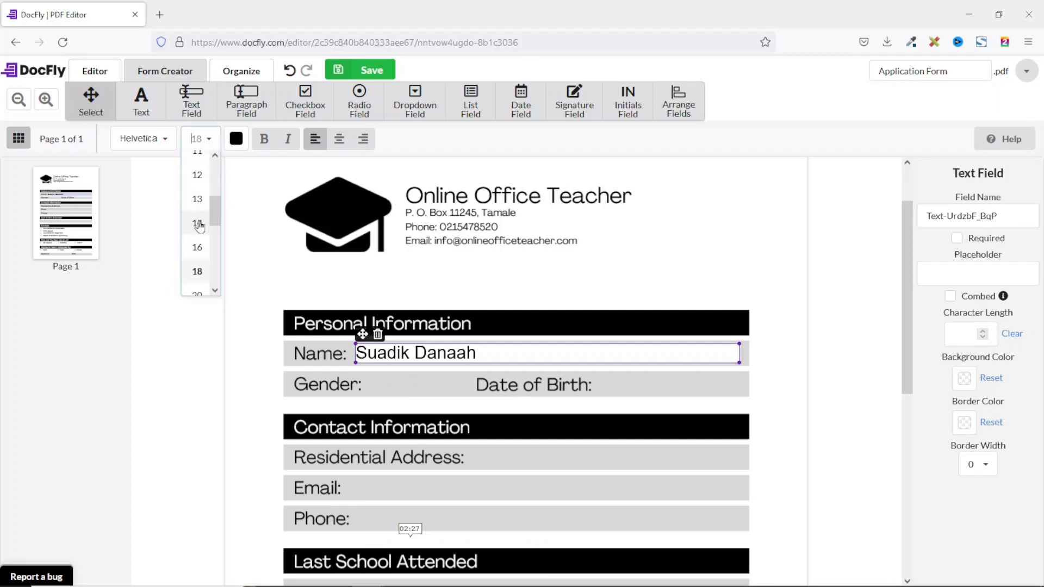
pyautogui.click(197, 224)
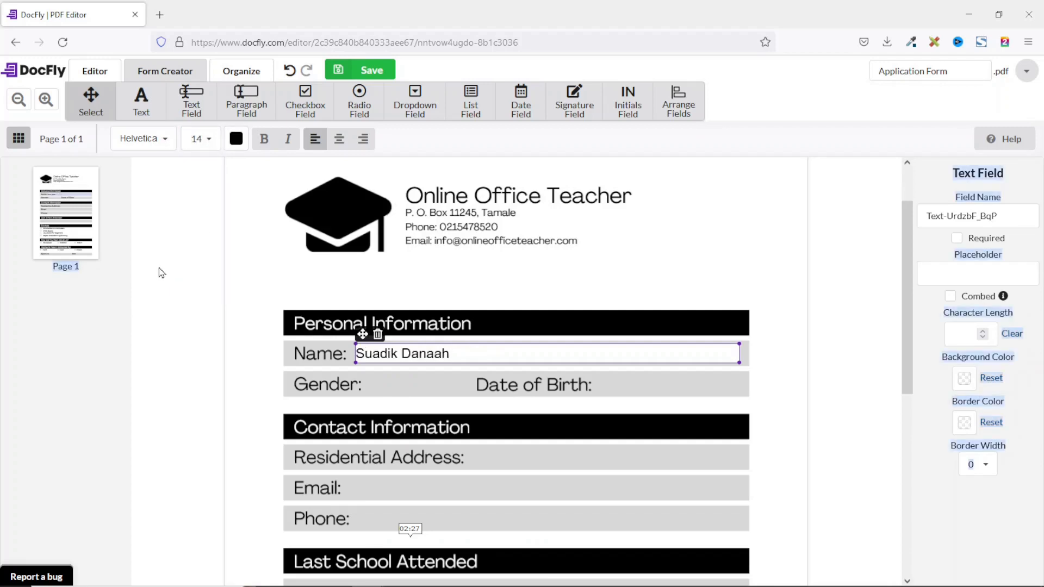
pyautogui.click(235, 140)
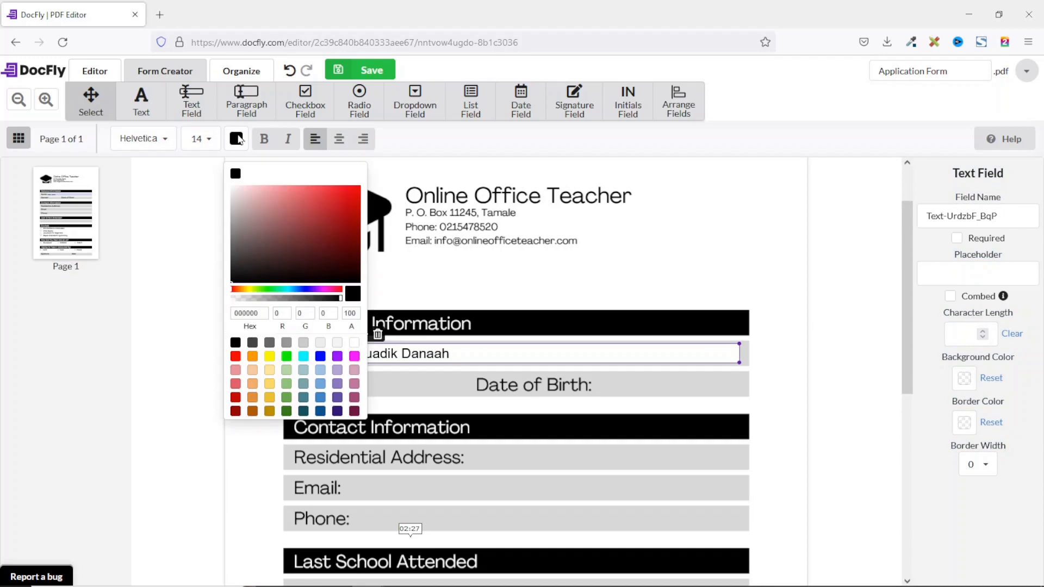
# - Keep the Name field text black after trying dark red, then make it bold and italic
pyautogui.click(235, 399)
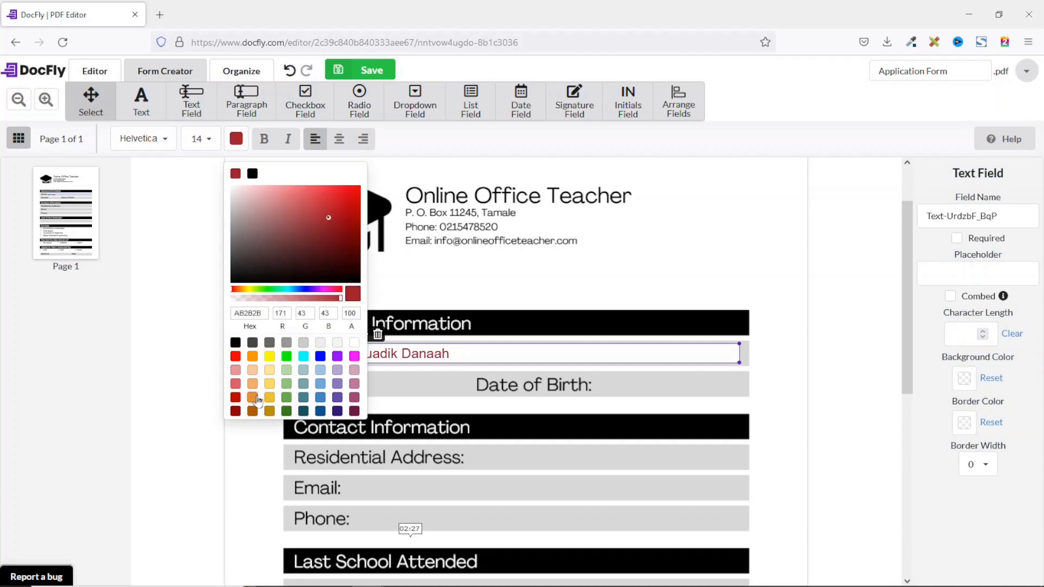
pyautogui.click(252, 398)
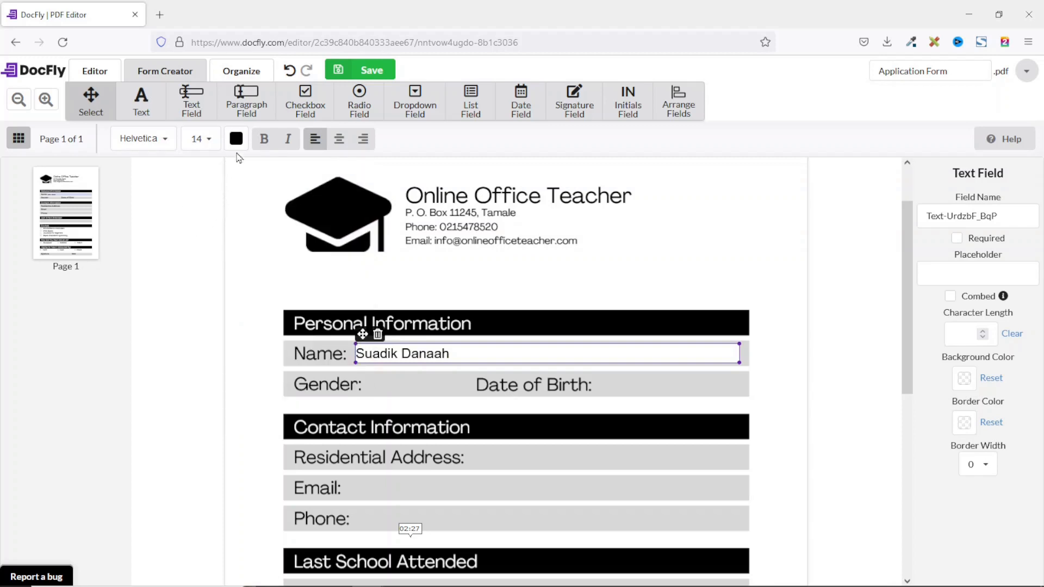
pyautogui.click(263, 139)
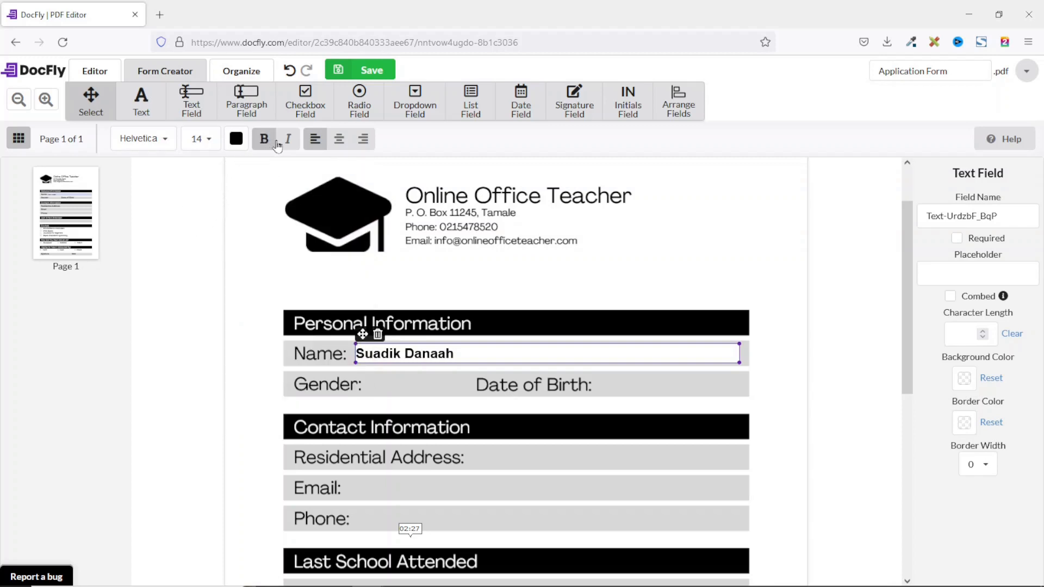
pyautogui.click(289, 139)
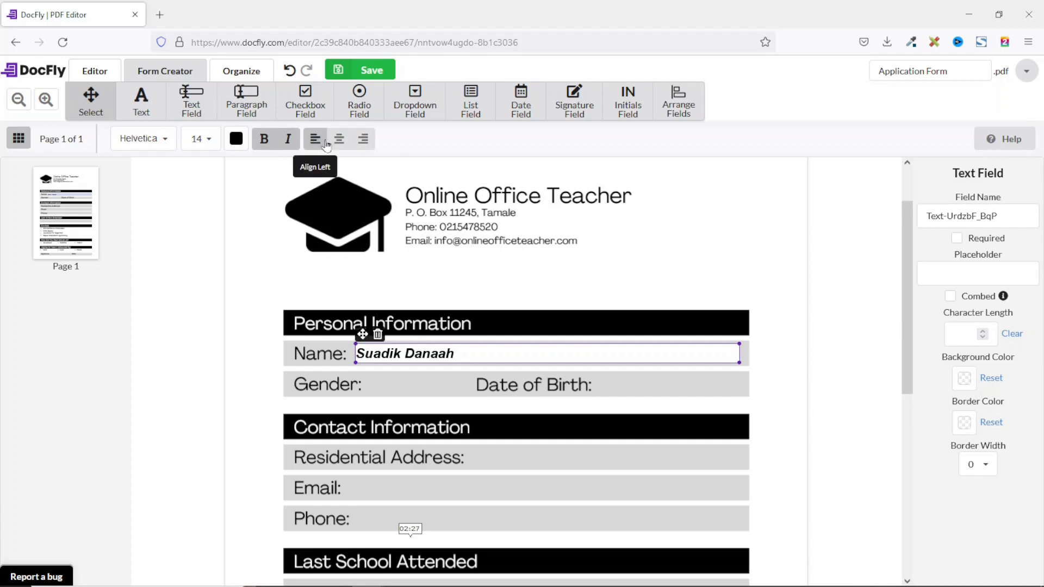
pyautogui.moveTo(282, 177)
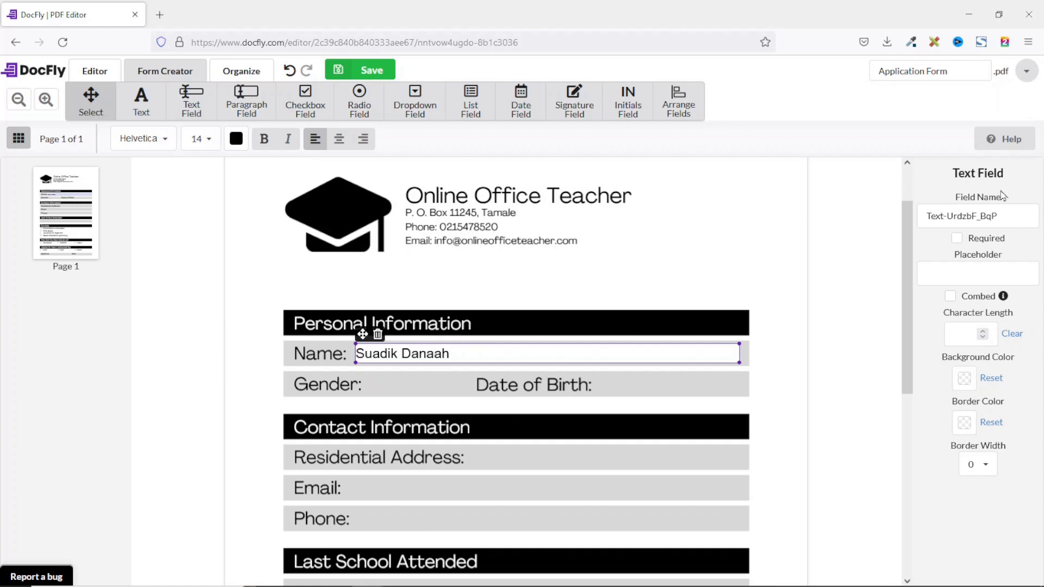
pyautogui.moveTo(1016, 467)
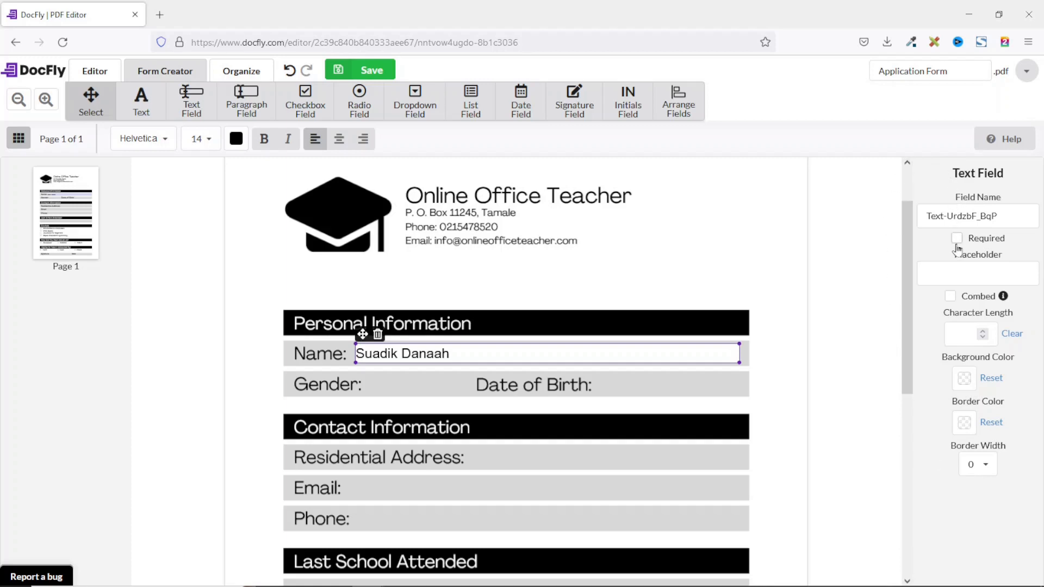
pyautogui.moveTo(888, 299)
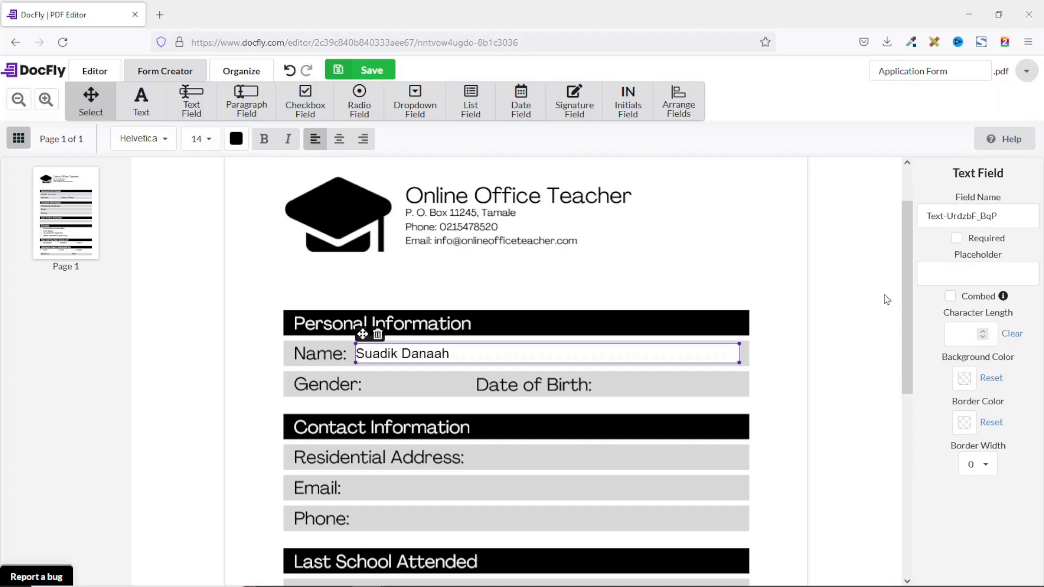
pyautogui.moveTo(1005, 296)
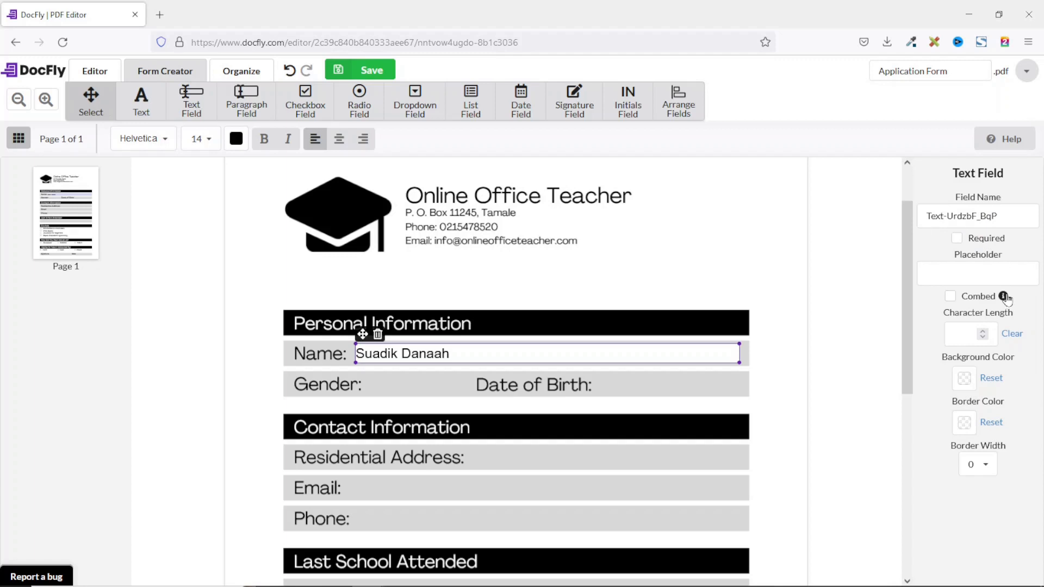
pyautogui.moveTo(987, 296)
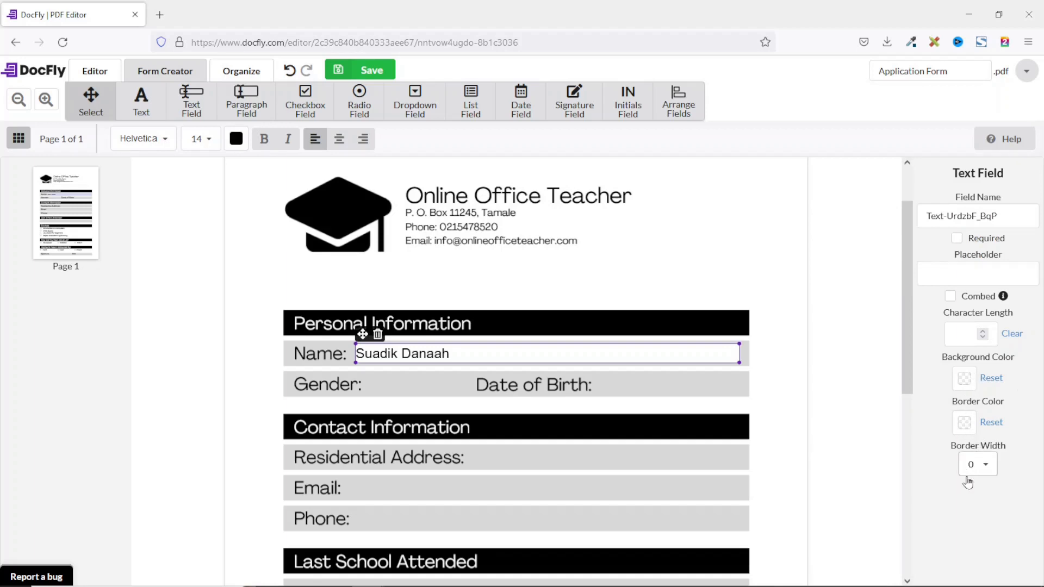
pyautogui.moveTo(966, 393)
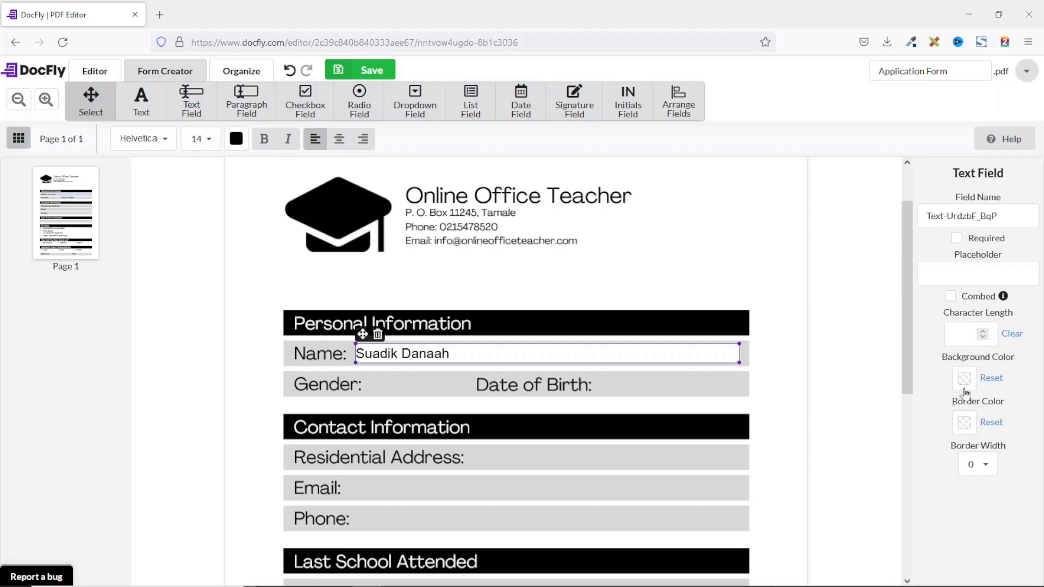
# - Try an orange background on the Name field, remove it, and give it a dark red border
pyautogui.click(962, 378)
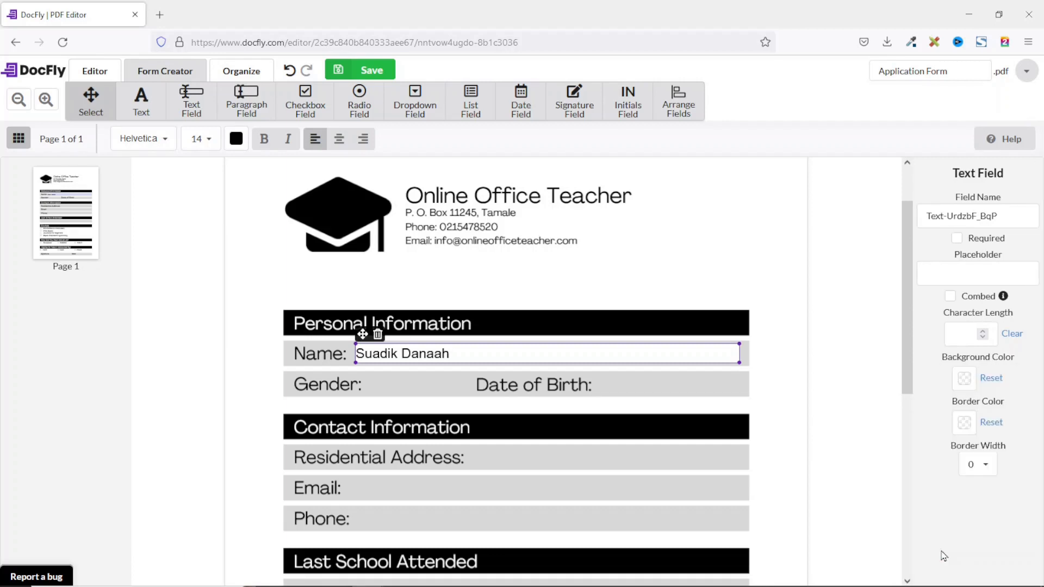
pyautogui.click(964, 378)
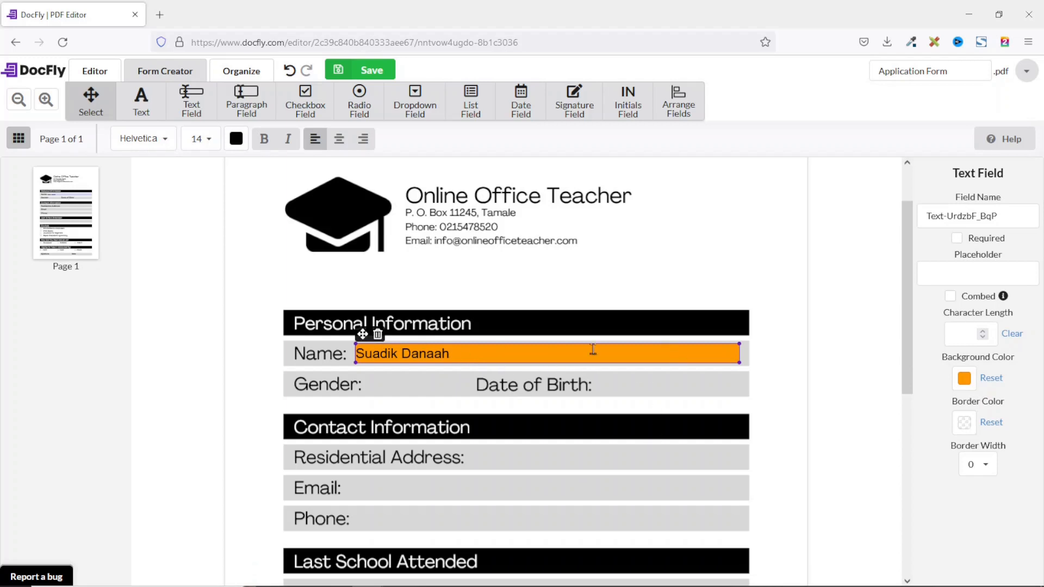
pyautogui.moveTo(605, 396)
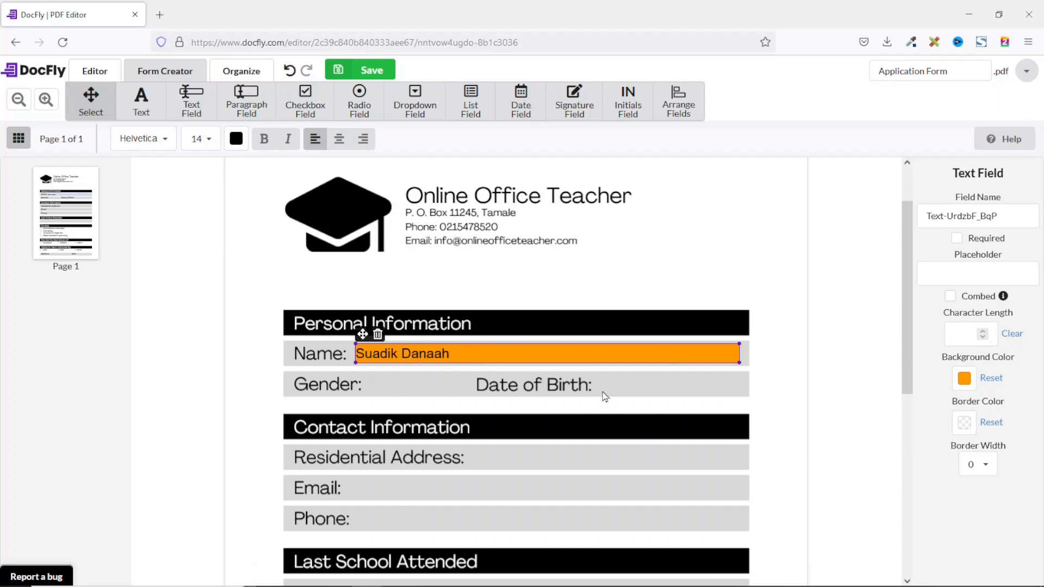
pyautogui.moveTo(988, 379)
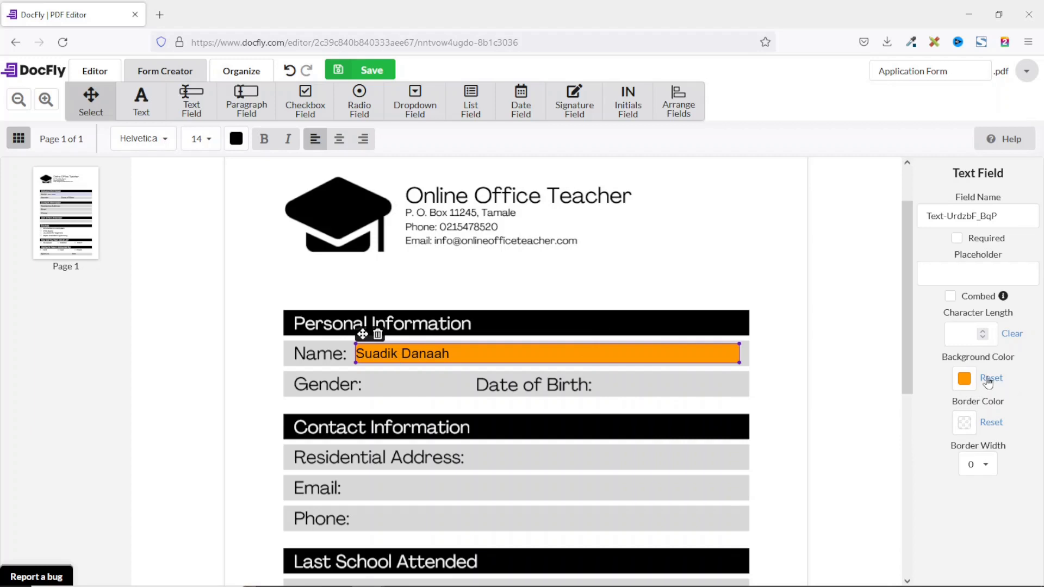
pyautogui.click(992, 379)
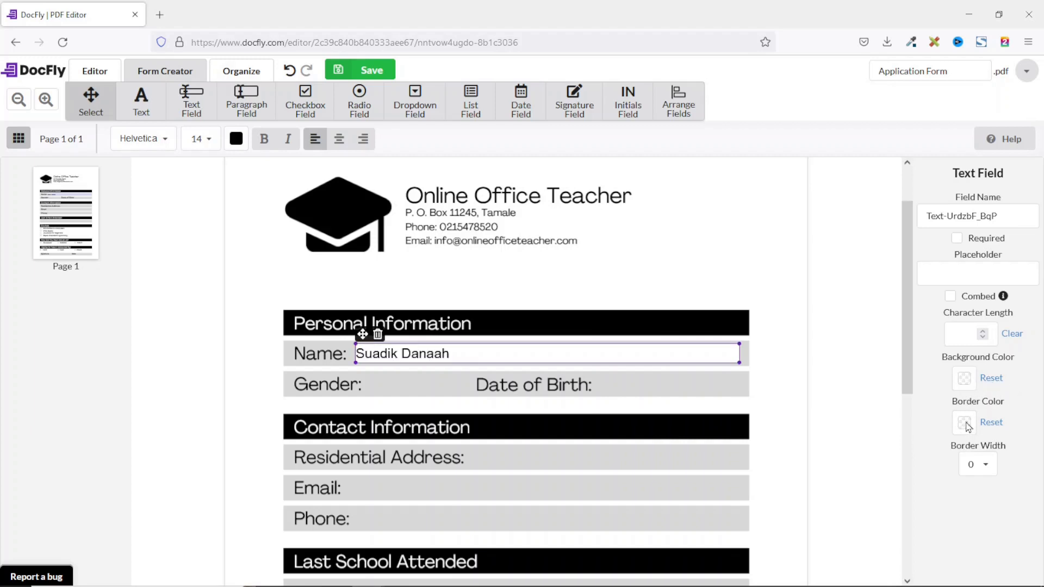
pyautogui.click(964, 422)
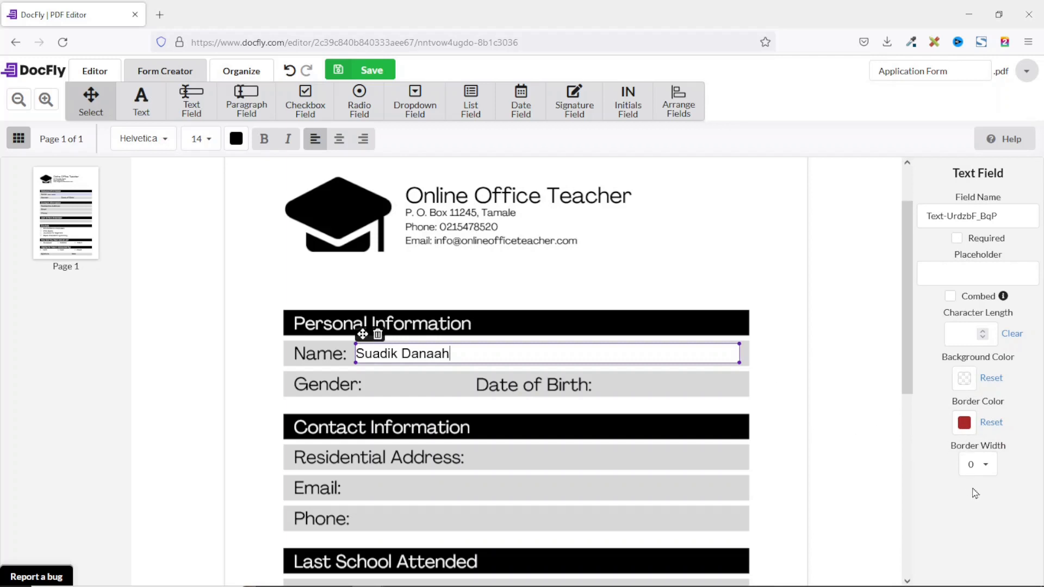
# - Remove the red border colour and set the Name field's border width to 0
pyautogui.click(979, 464)
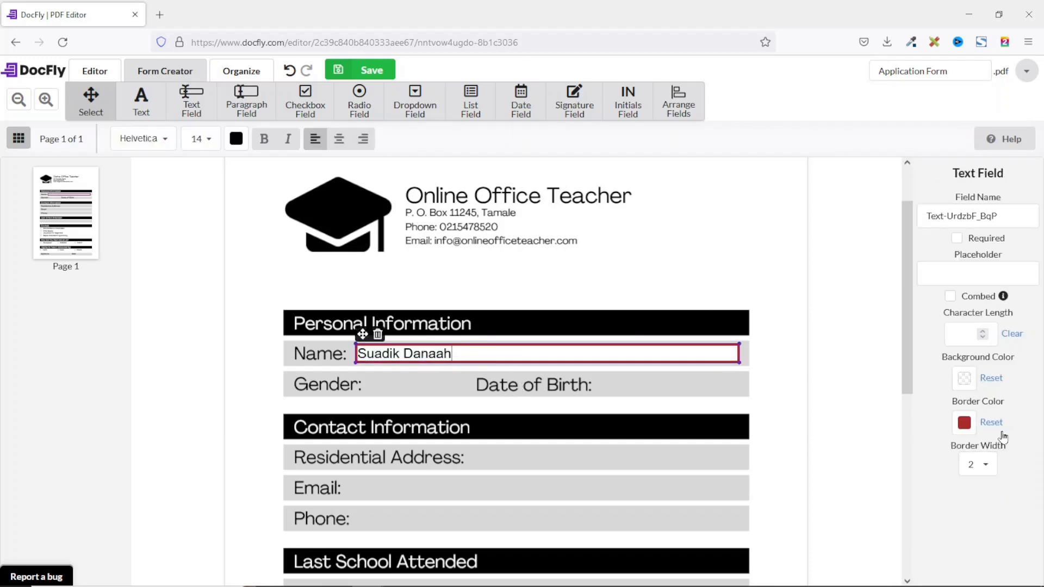
pyautogui.click(991, 438)
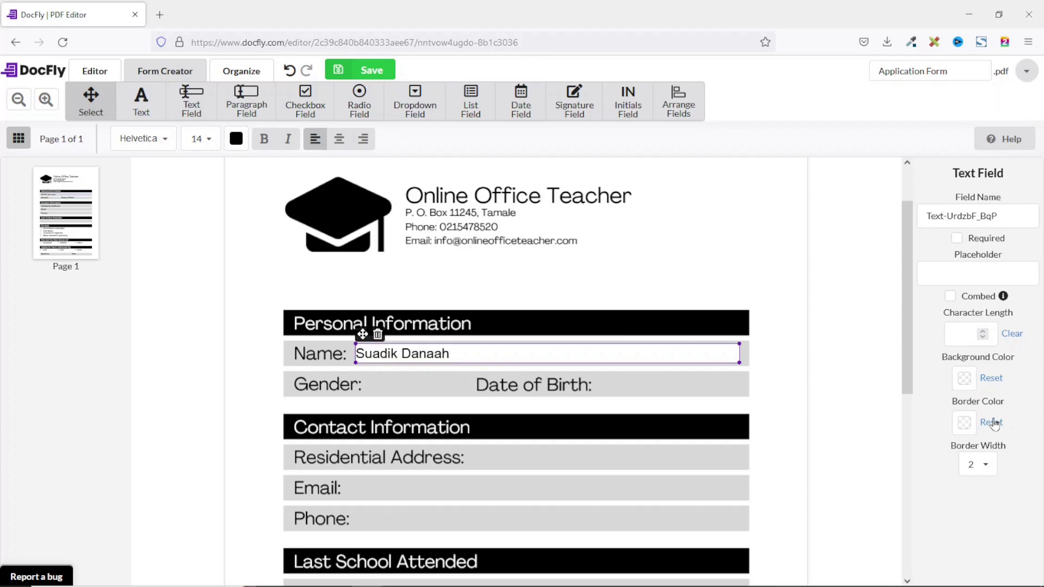
pyautogui.click(979, 464)
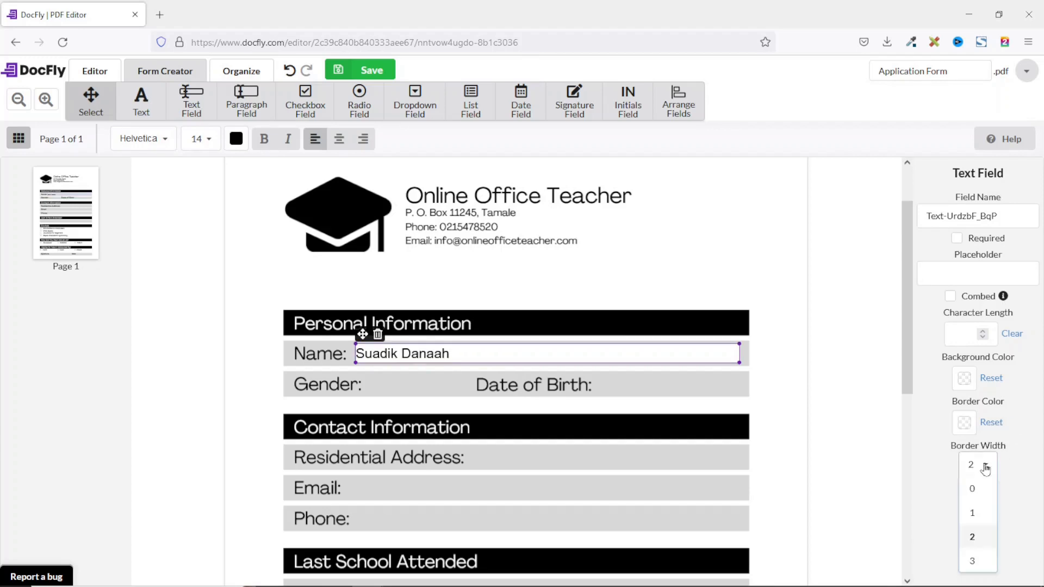
pyautogui.click(972, 489)
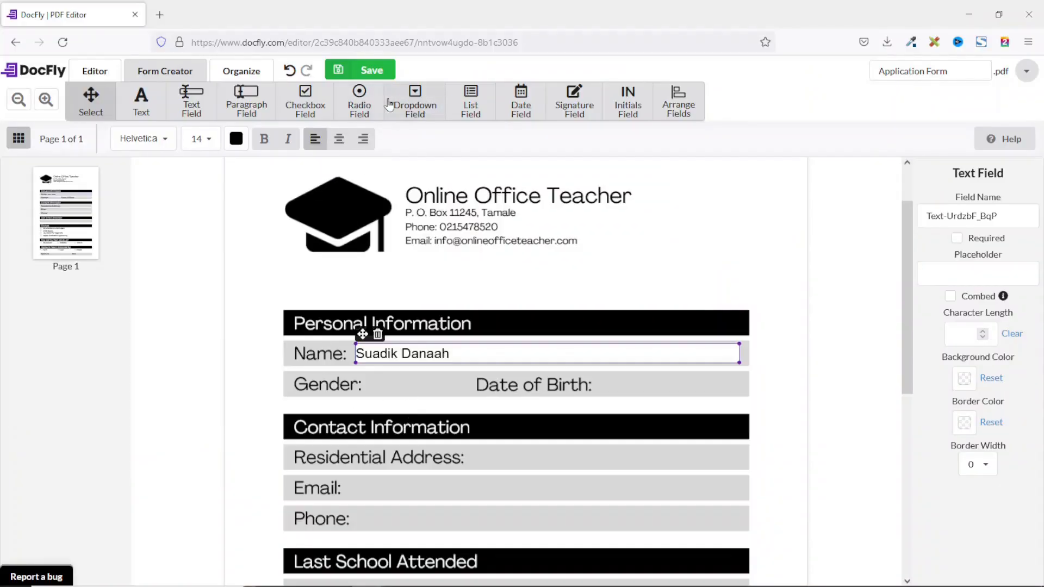
# - Place a dropdown field beside Gender on the form
pyautogui.click(415, 99)
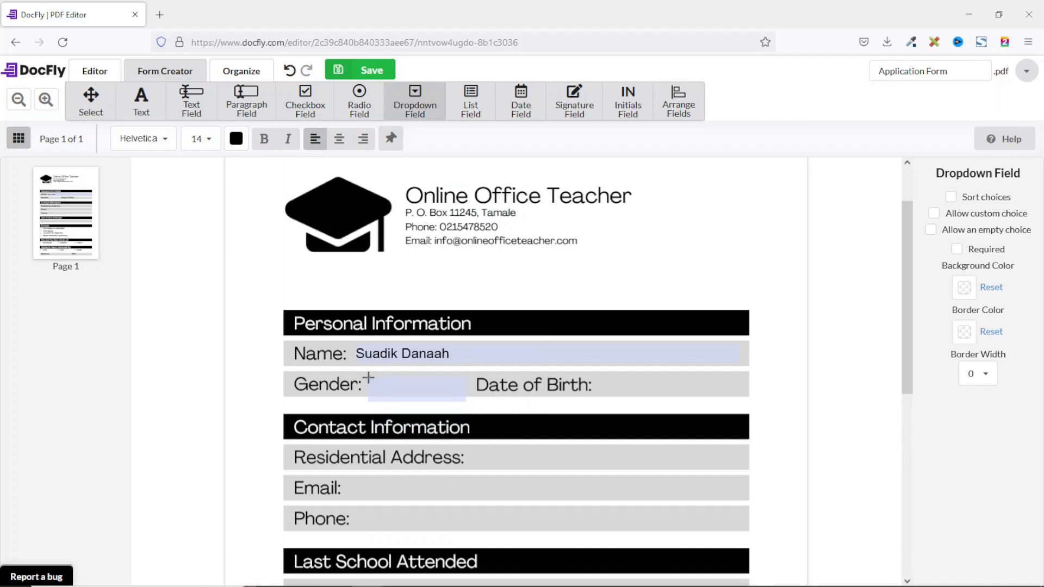
pyautogui.click(415, 388)
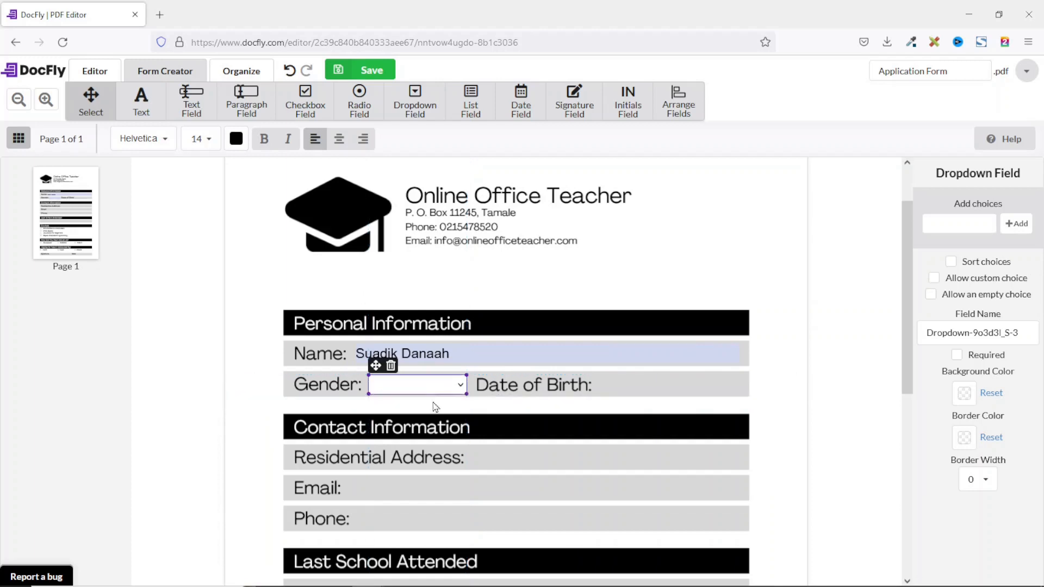
pyautogui.moveTo(952, 205)
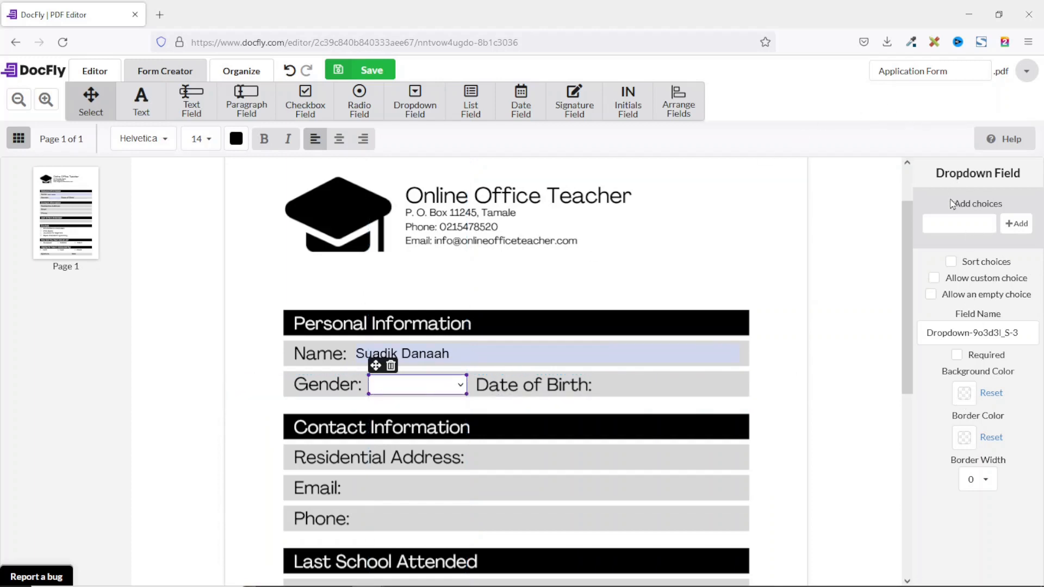
# - Add Male and Female as the Gender dropdown's choices and preview them
pyautogui.click(959, 224)
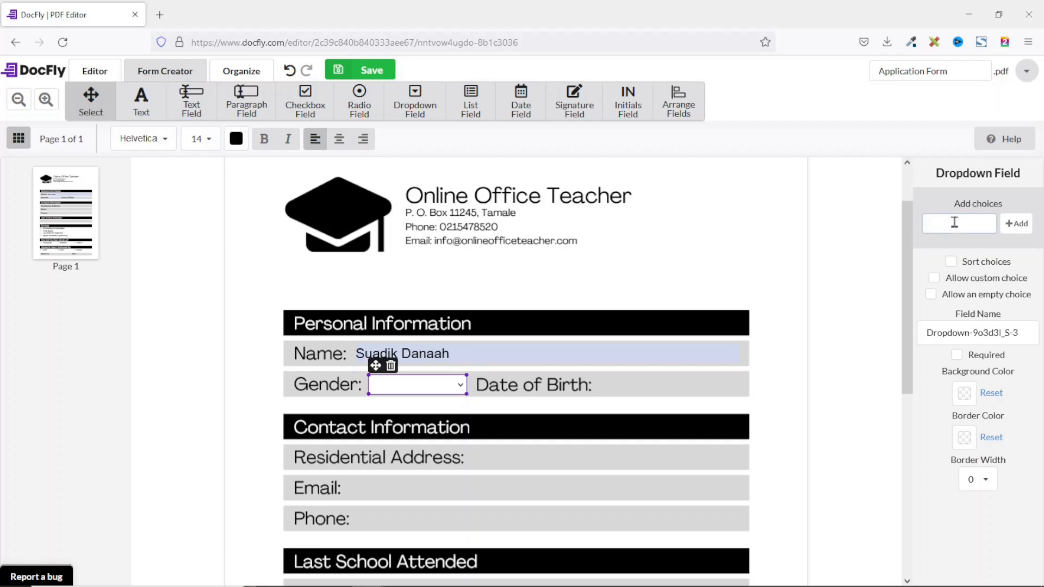
pyautogui.write('Male')
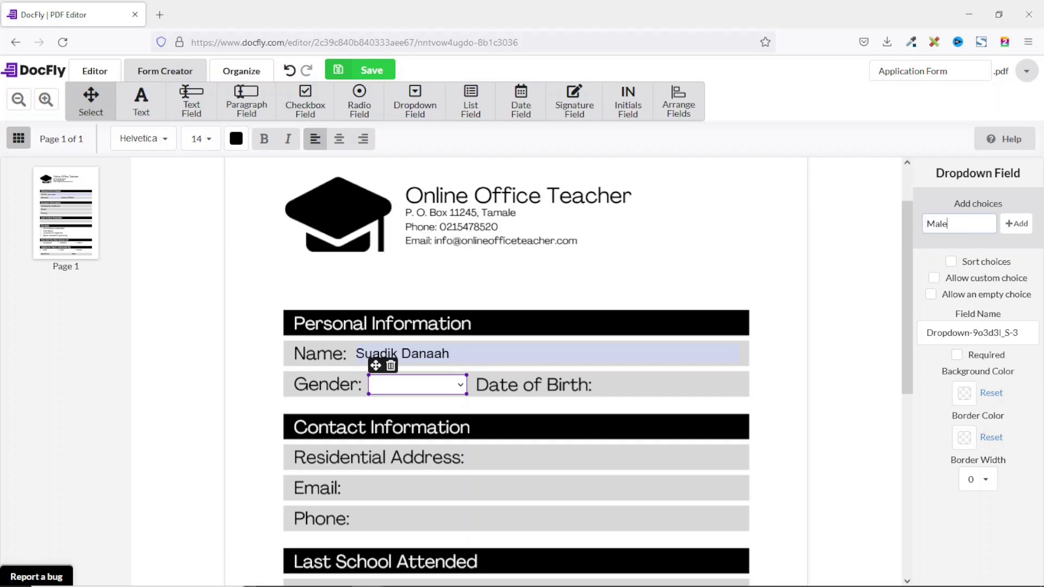
pyautogui.click(1016, 224)
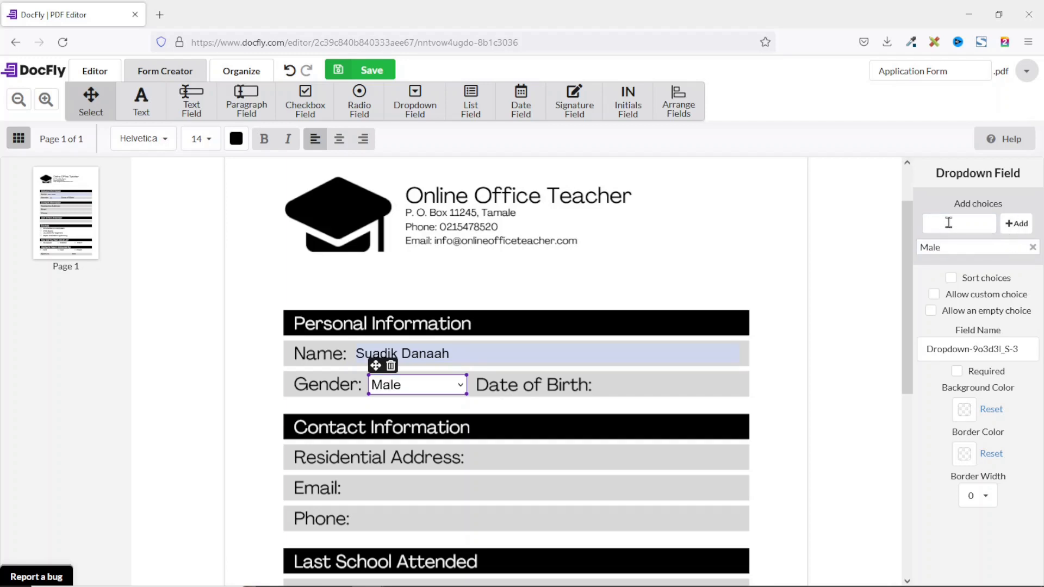
pyautogui.write('Female')
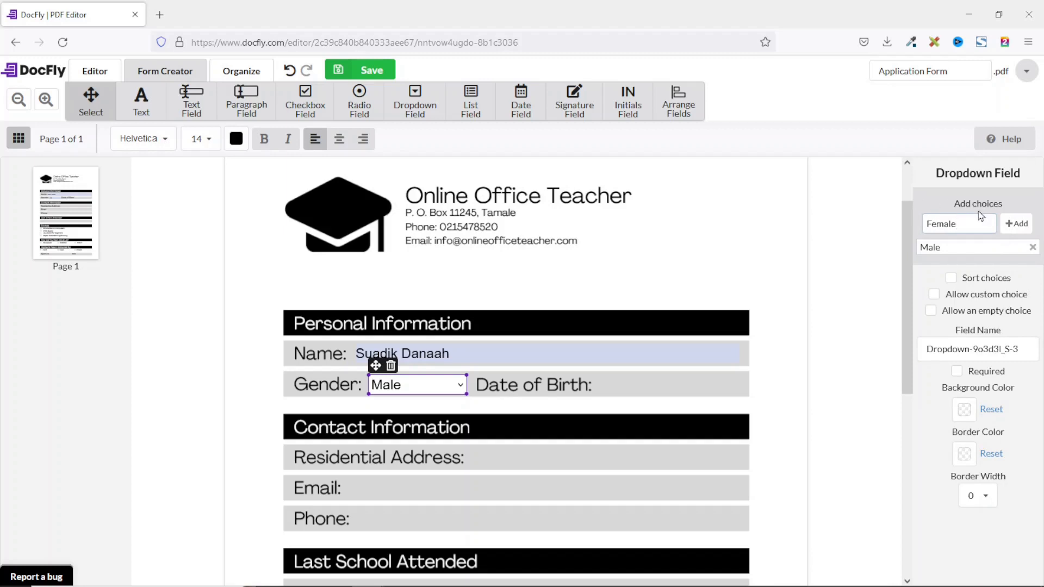
pyautogui.click(1016, 224)
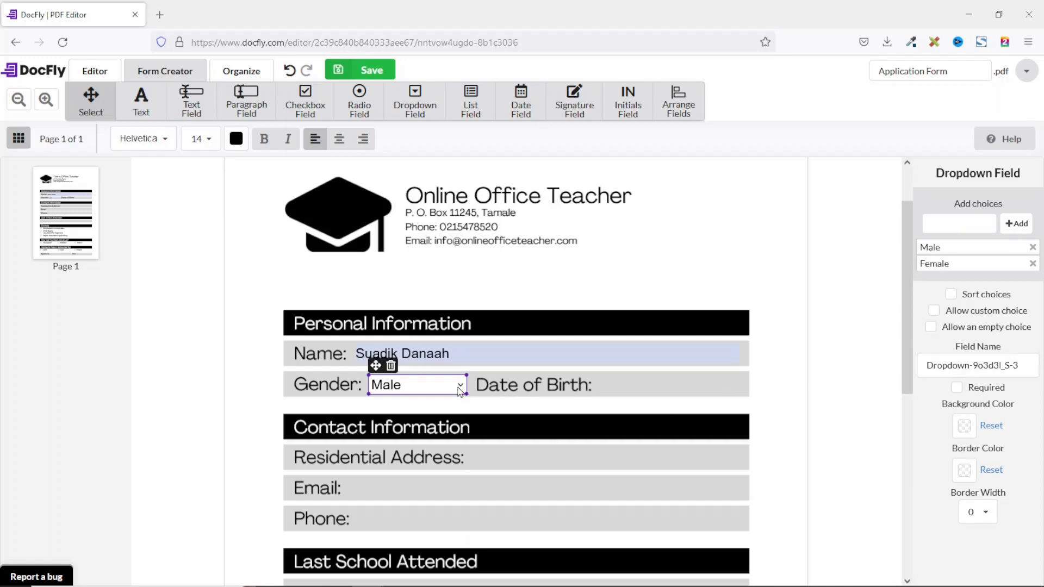
pyautogui.click(457, 386)
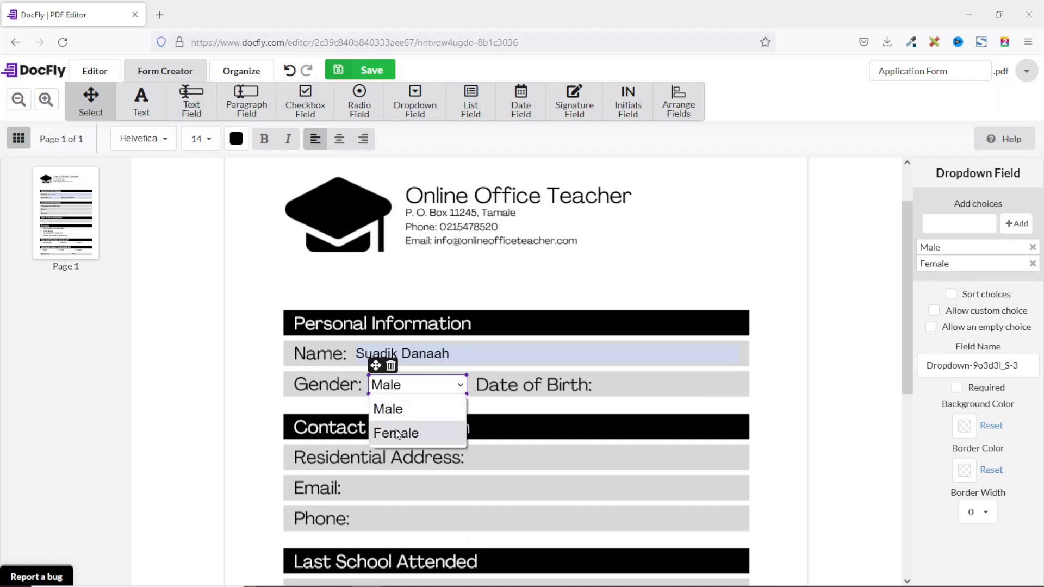
pyautogui.click(951, 293)
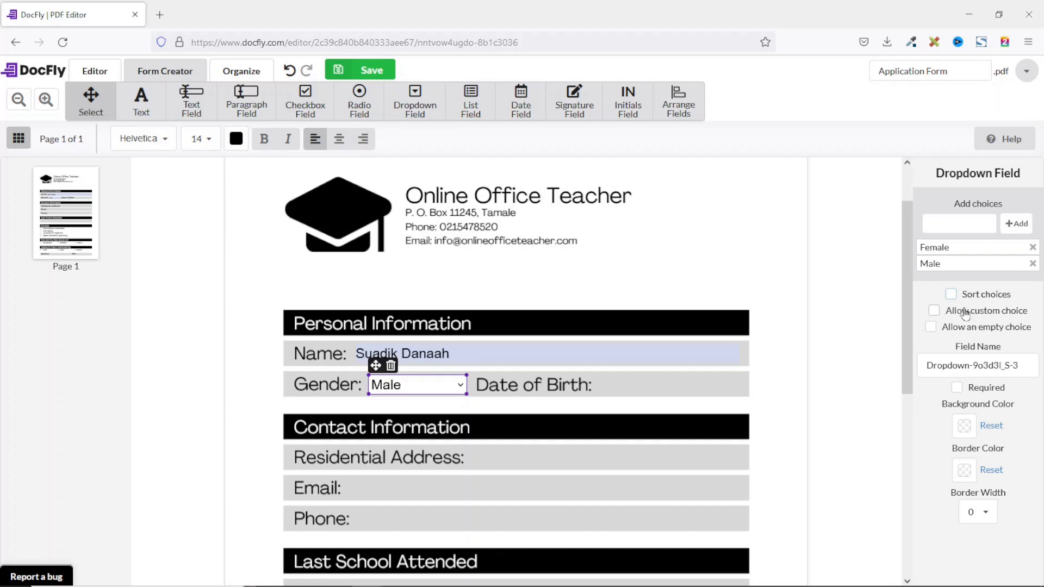
pyautogui.moveTo(976, 334)
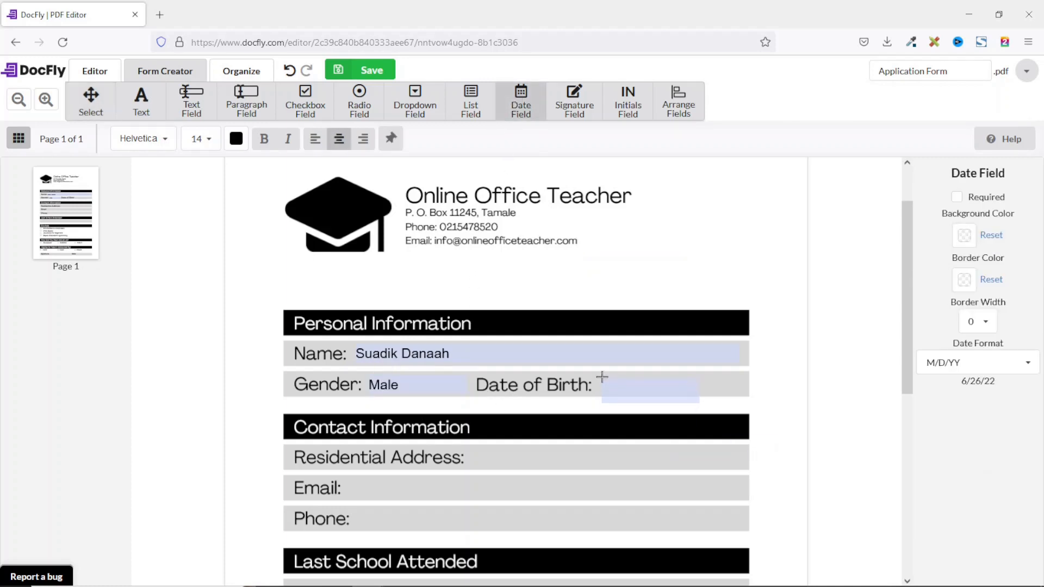
# - Place a date field beside Date of Birth in DD/MM/YY format showing today's date, 26/06/22
pyautogui.click(650, 385)
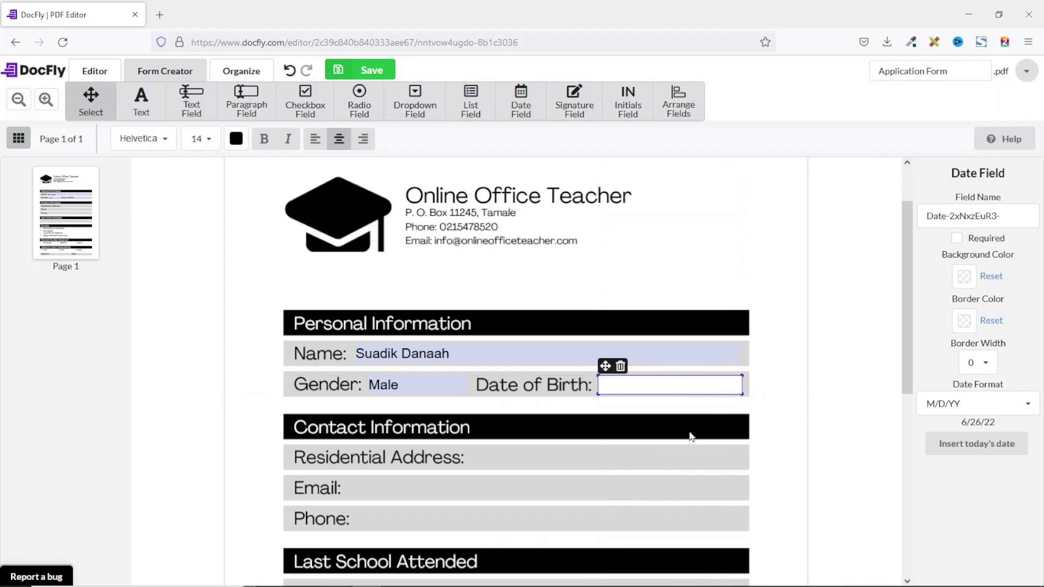
pyautogui.moveTo(1015, 446)
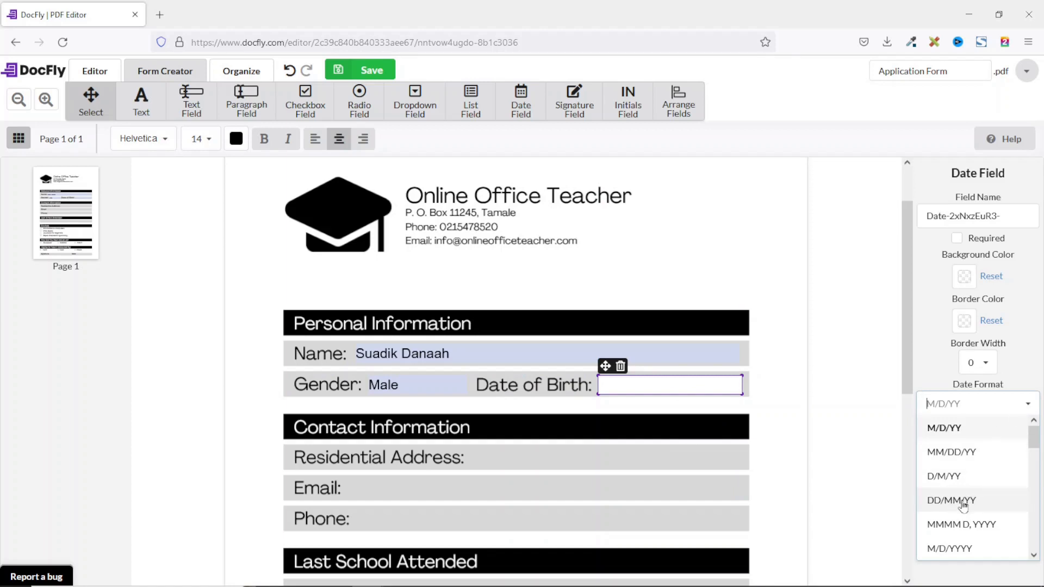
pyautogui.click(953, 501)
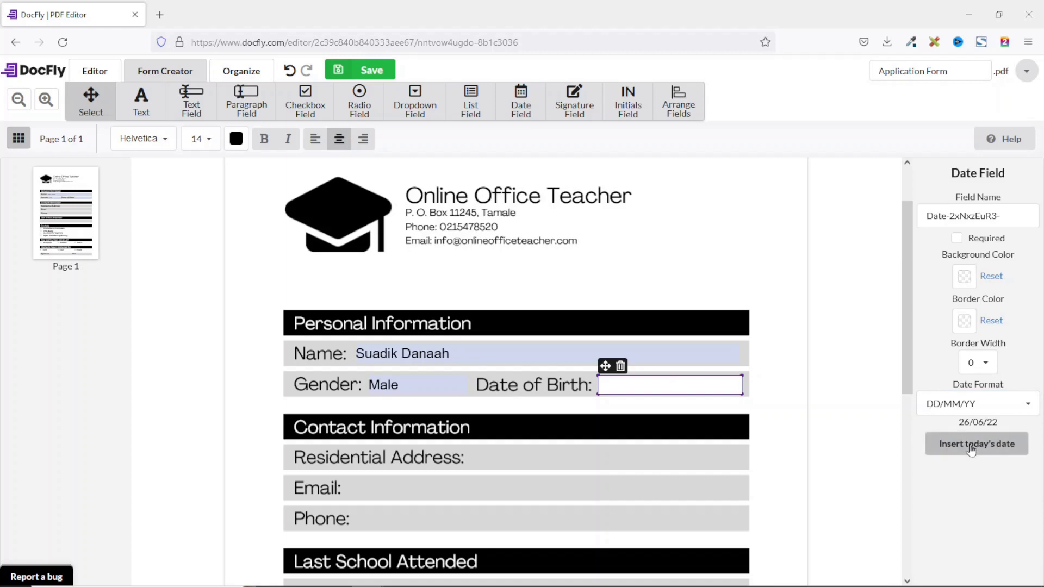
pyautogui.click(977, 444)
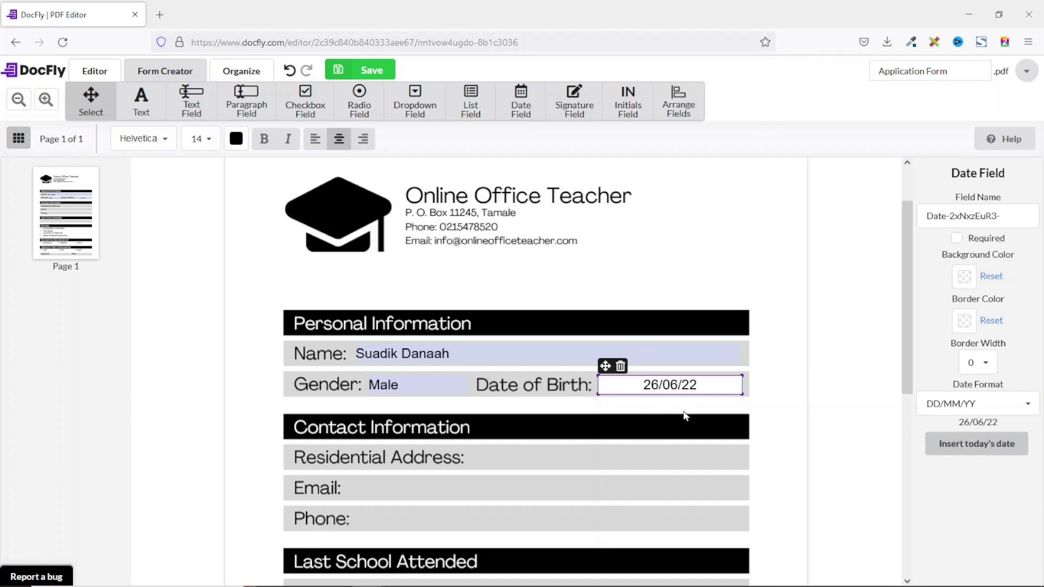
# - Scroll down to the form's Courses and signature sections
pyautogui.scroll(-3)
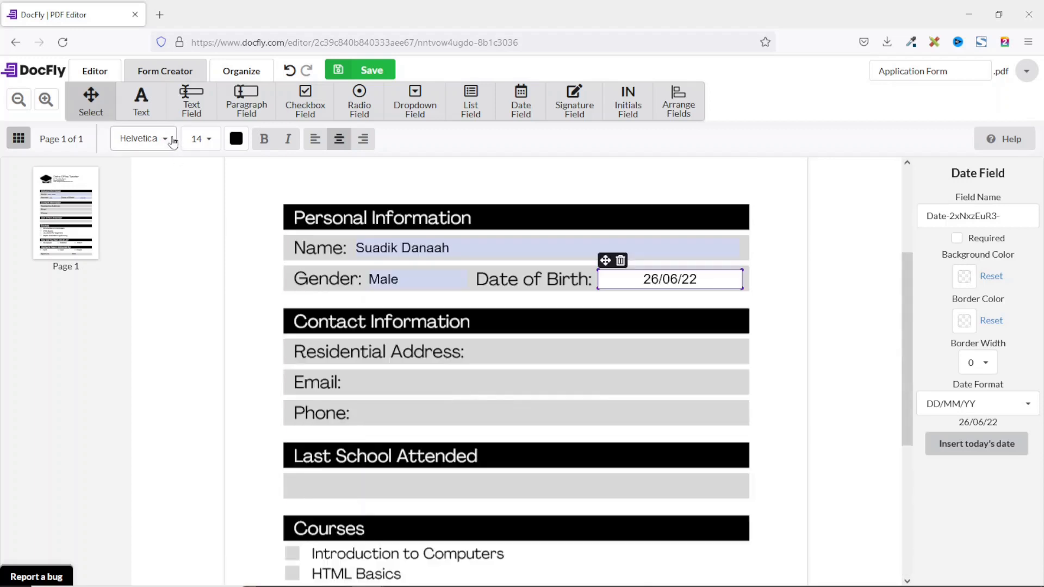
pyautogui.scroll(-3)
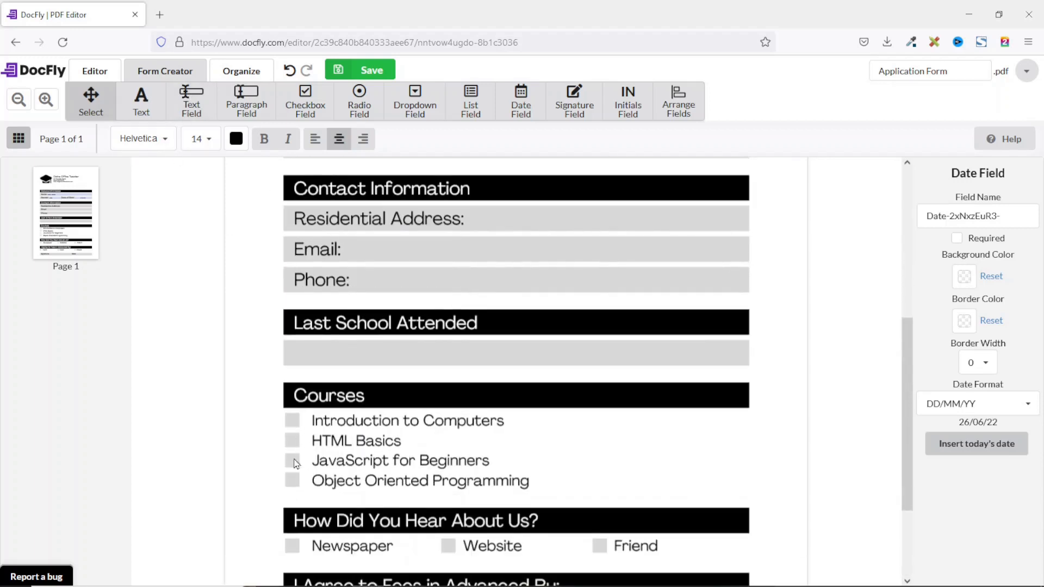
pyautogui.scroll(-3)
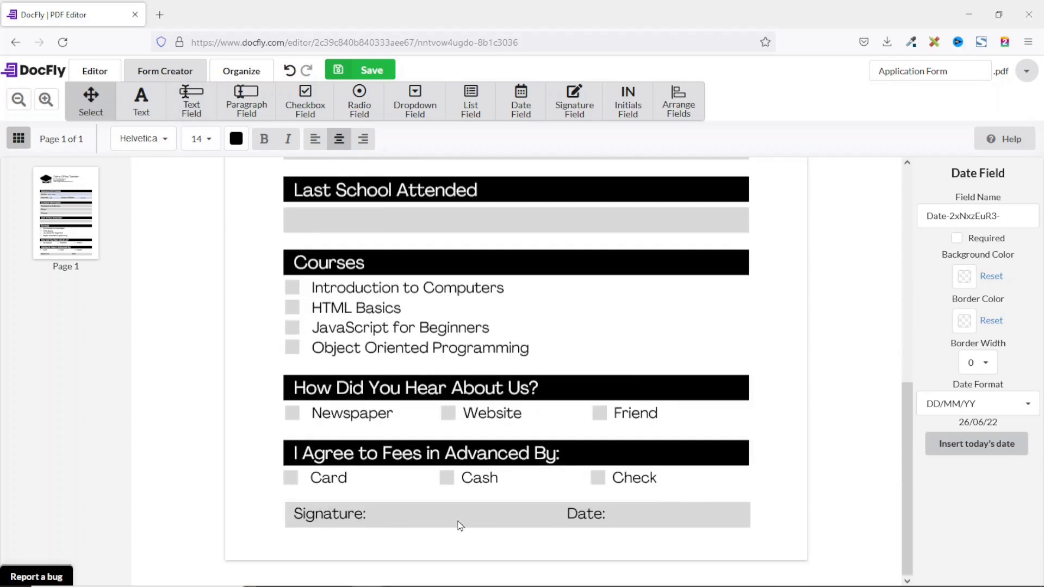
pyautogui.moveTo(281, 300)
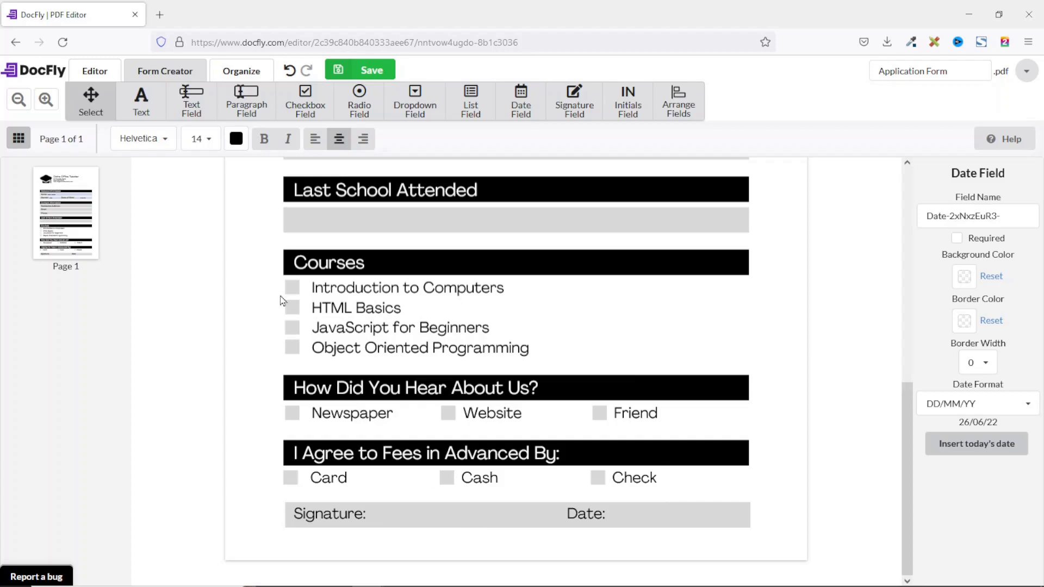
pyautogui.moveTo(294, 306)
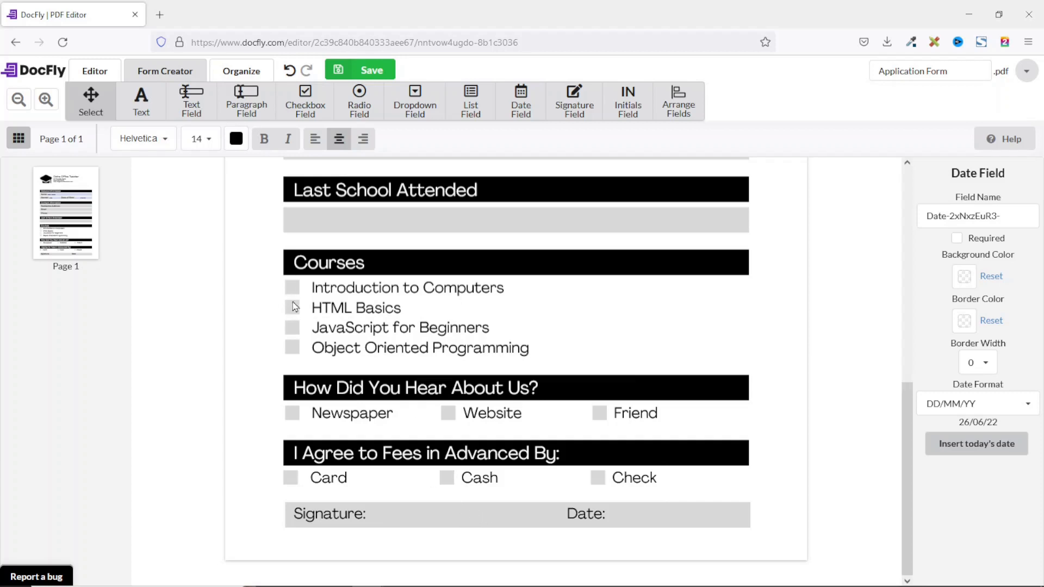
# - Place a checkbox on Introduction to Computers with Check style after trying Cross
pyautogui.click(305, 96)
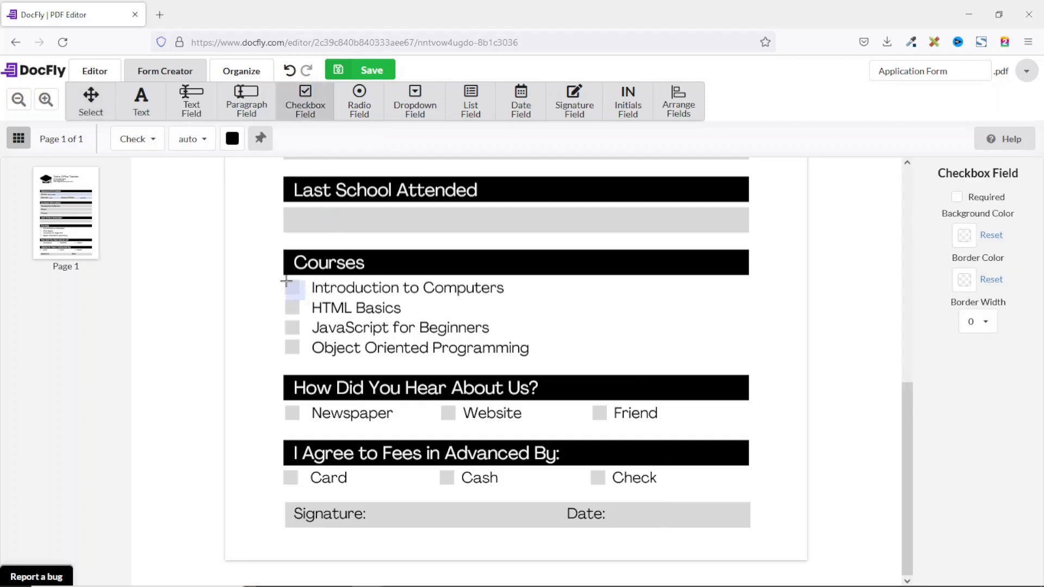
pyautogui.click(292, 289)
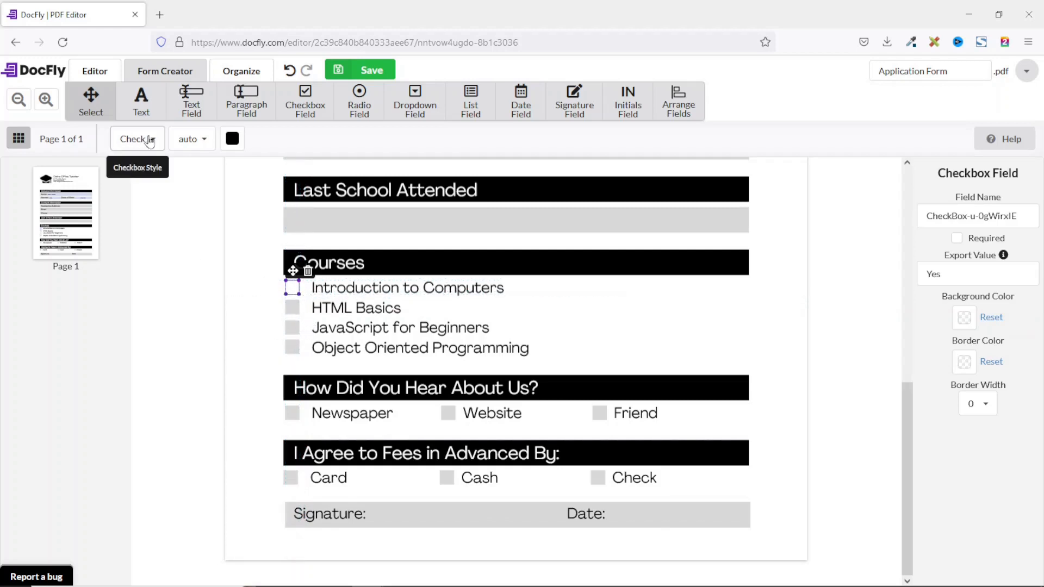
pyautogui.click(137, 139)
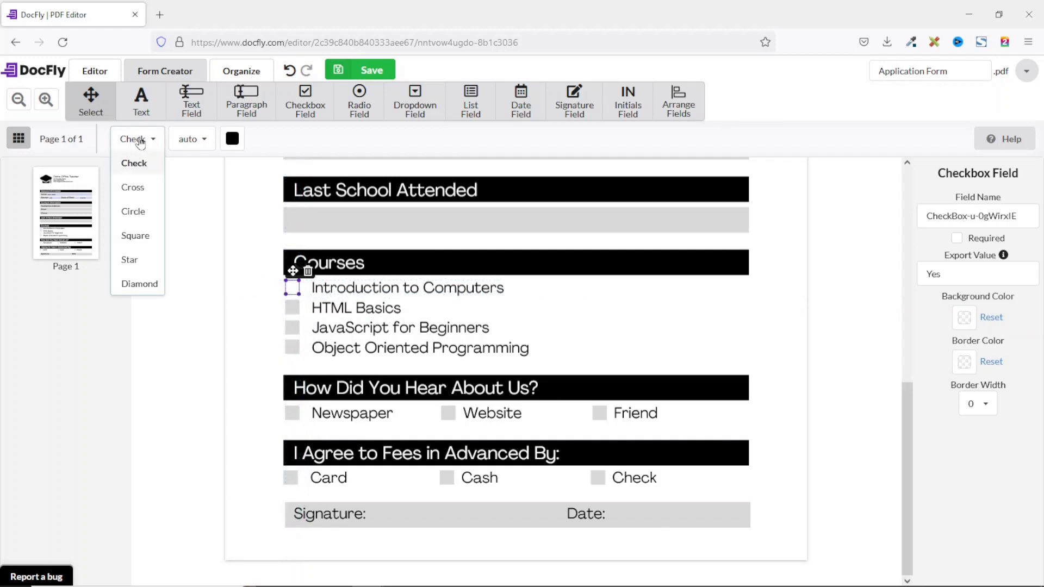
pyautogui.moveTo(141, 174)
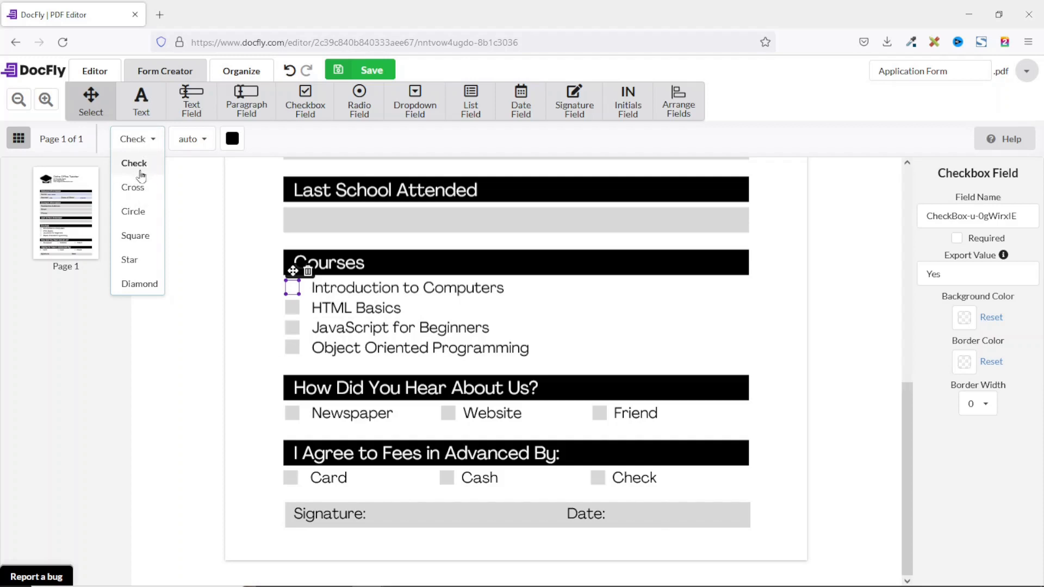
pyautogui.click(132, 188)
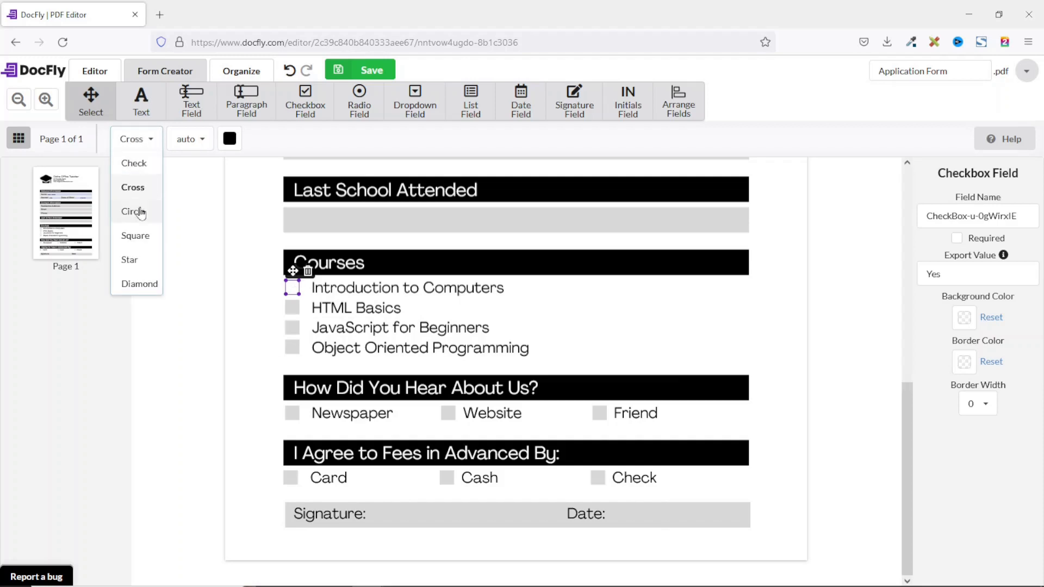
pyautogui.moveTo(151, 220)
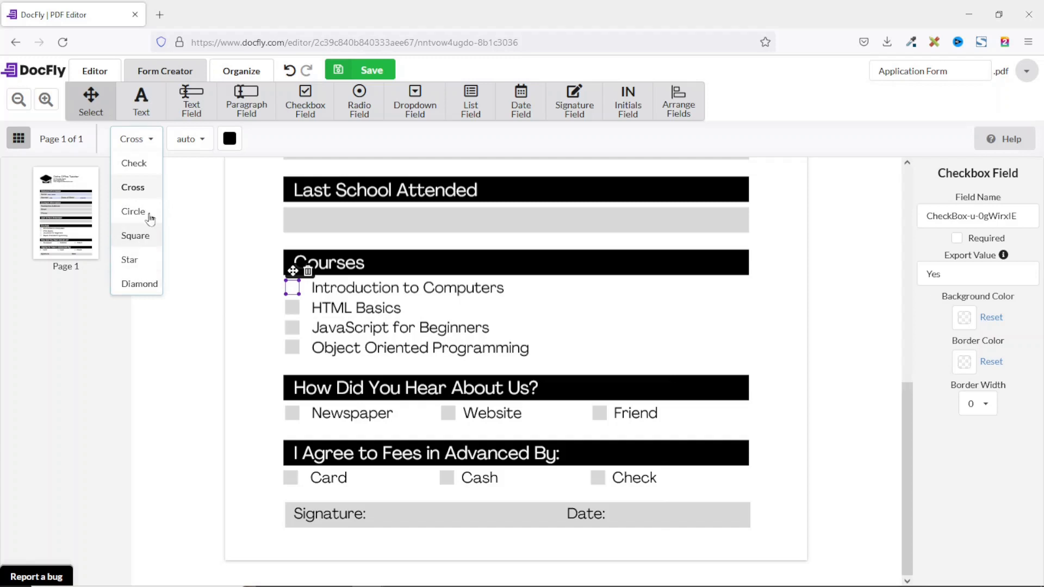
pyautogui.click(134, 163)
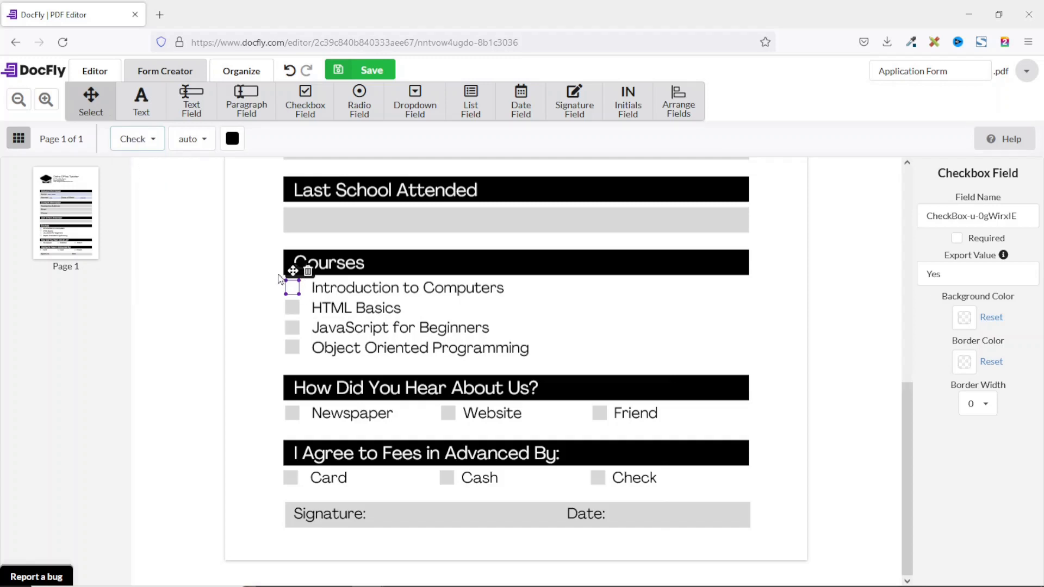
pyautogui.moveTo(297, 352)
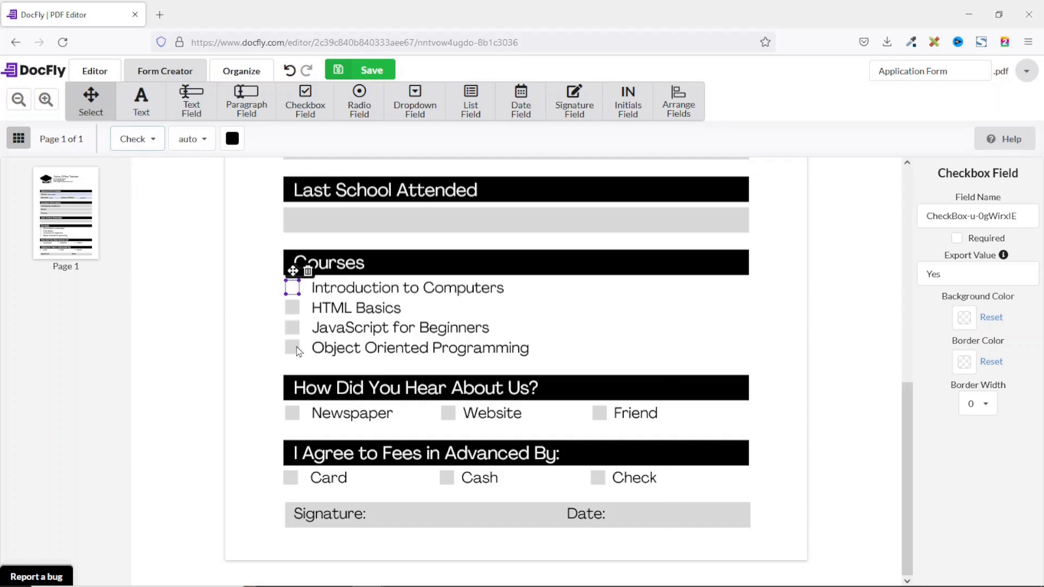
pyautogui.moveTo(372, 409)
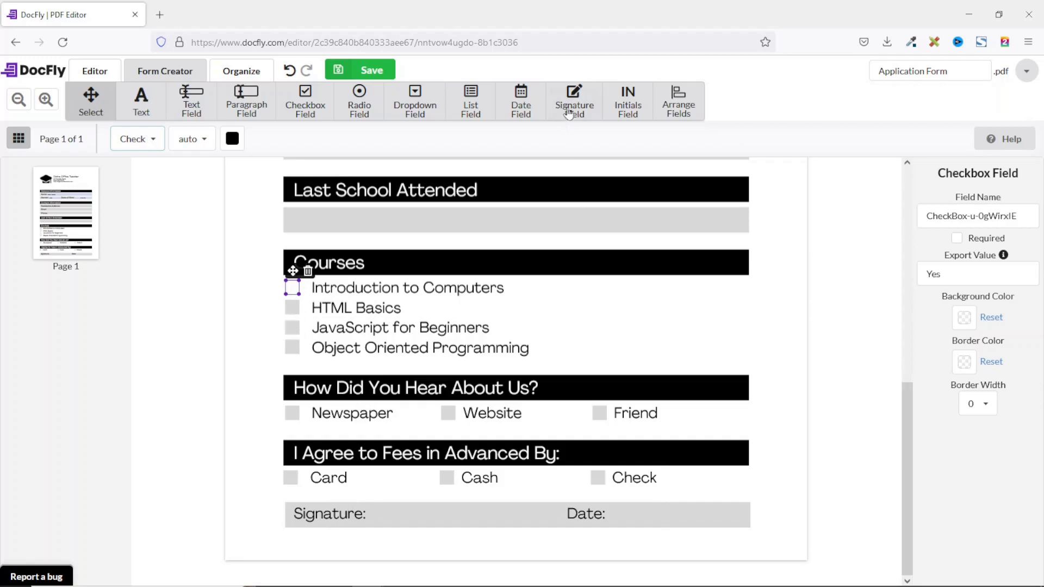
# - Select the signature field tool for the Signature row, then switch to plain text
pyautogui.click(574, 100)
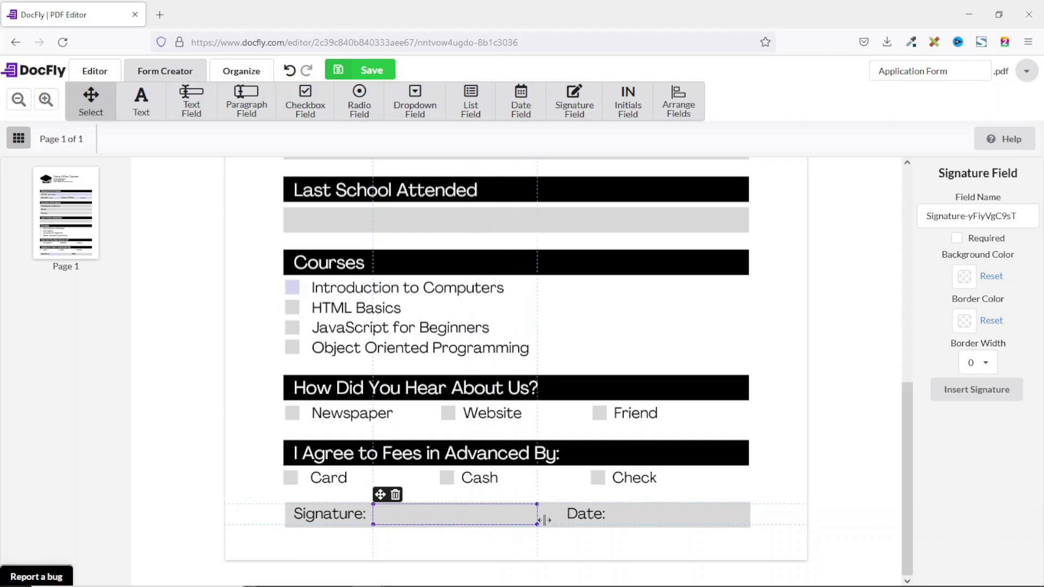
pyautogui.click(141, 100)
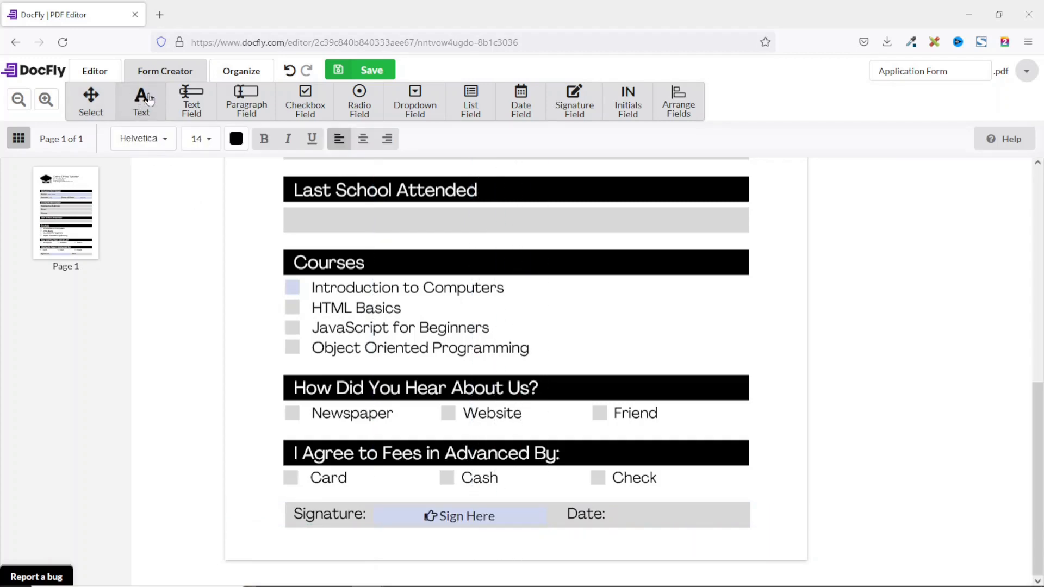
pyautogui.moveTo(631, 105)
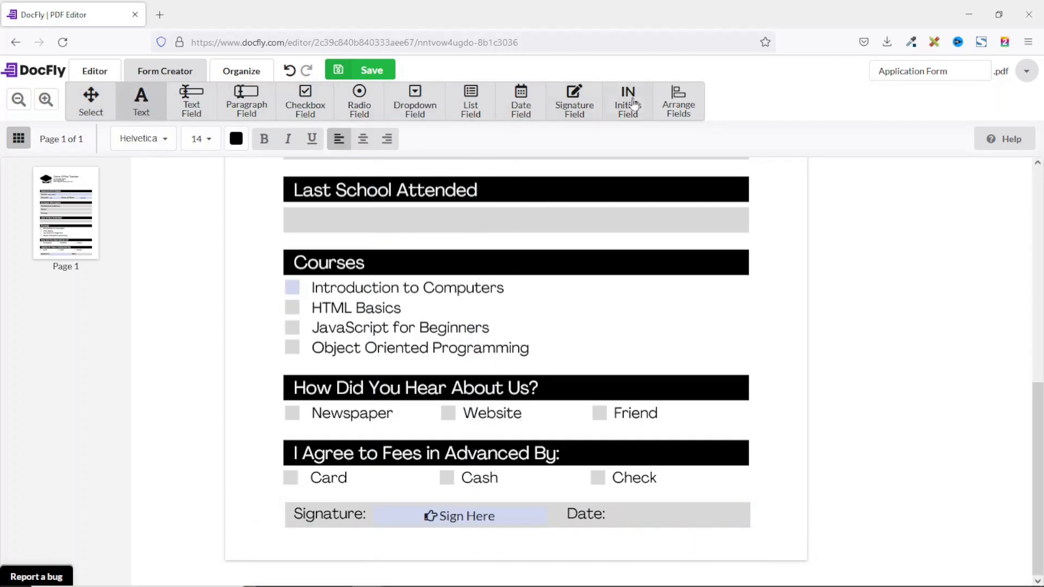
pyautogui.moveTo(455, 115)
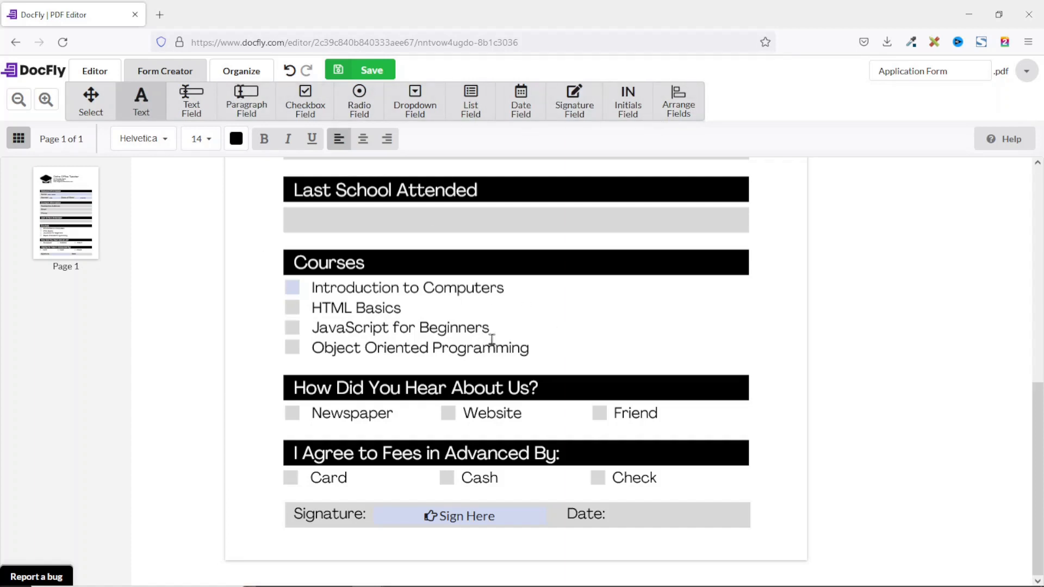
pyautogui.moveTo(505, 376)
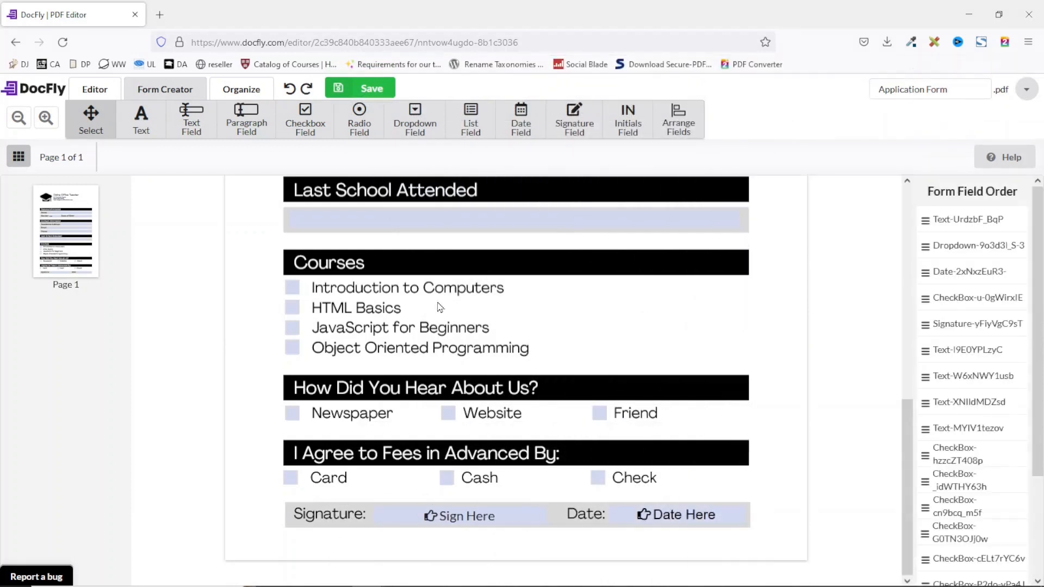
pyautogui.moveTo(217, 304)
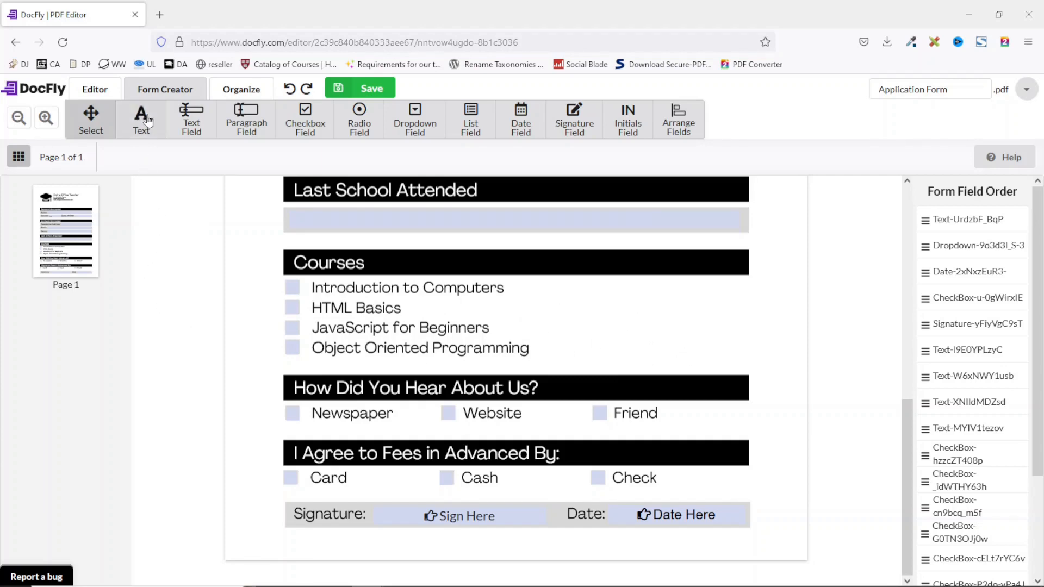
pyautogui.click(141, 118)
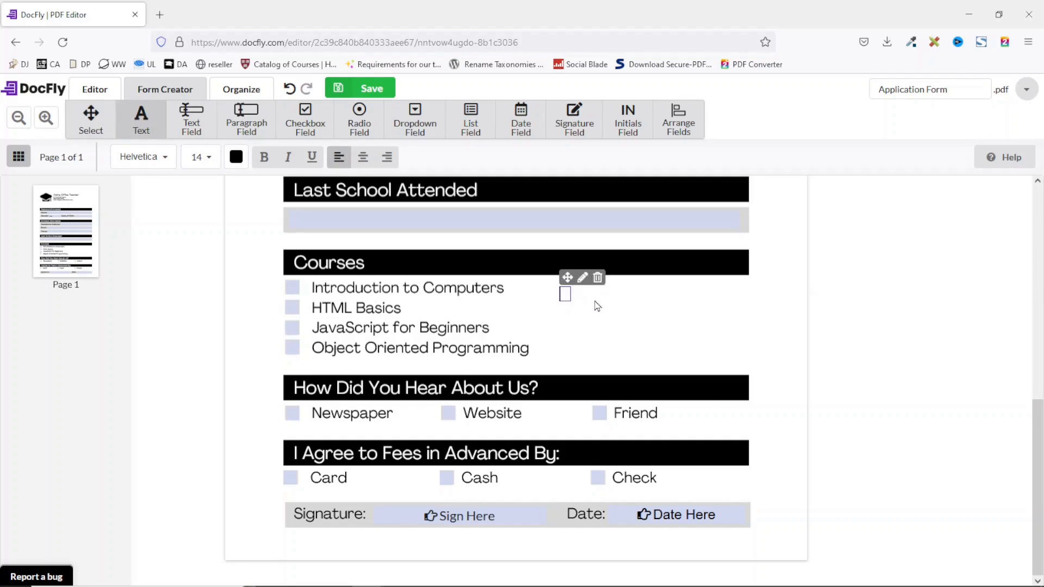
pyautogui.write('vgfgfb')
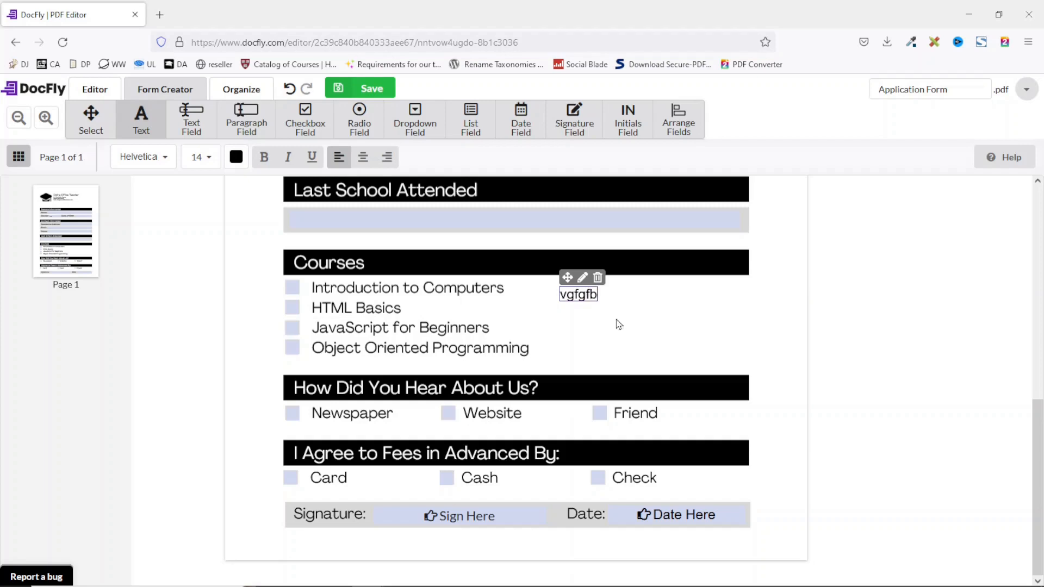
pyautogui.moveTo(472, 499)
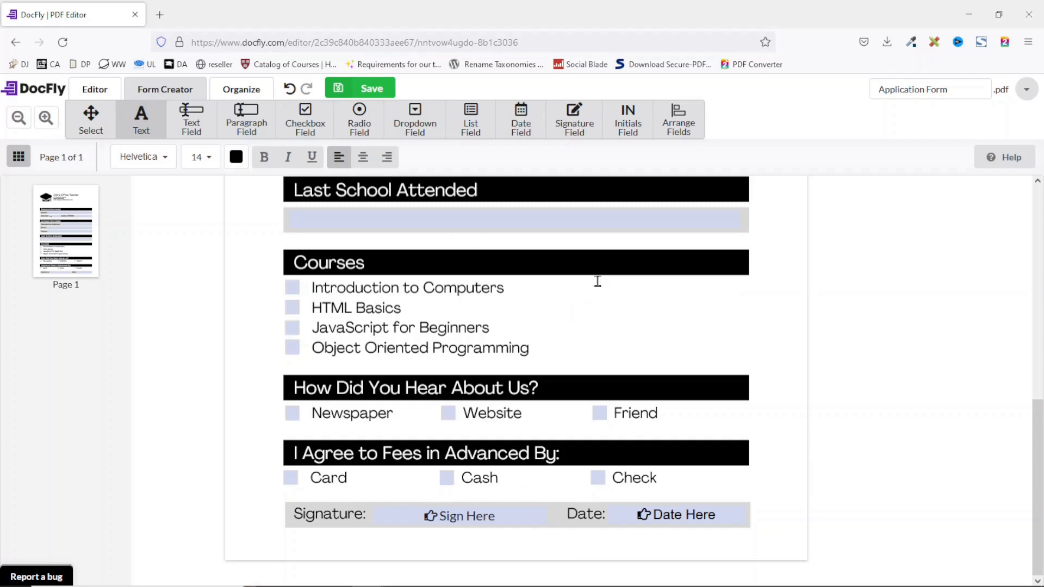
pyautogui.moveTo(581, 321)
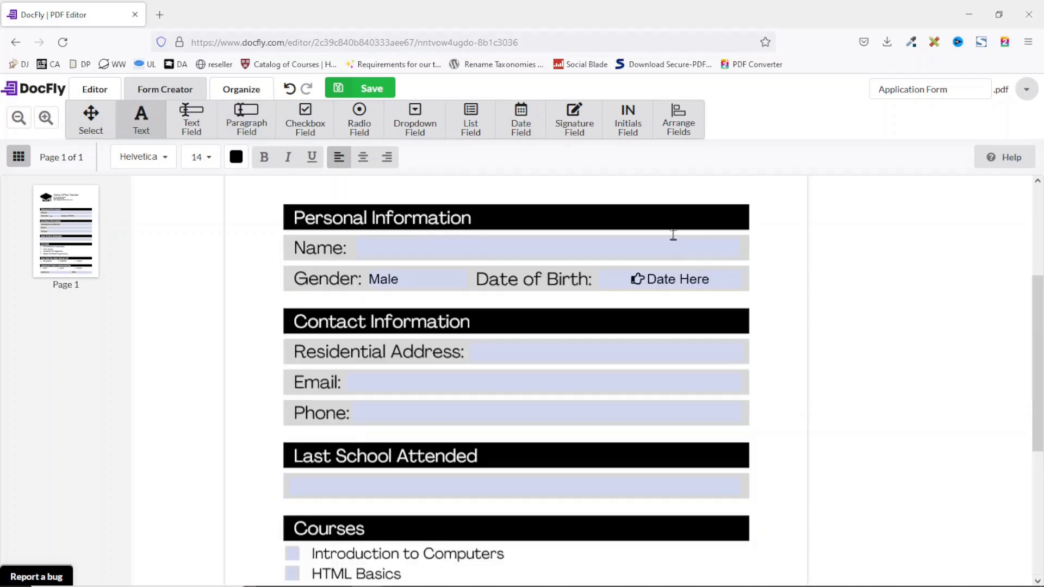
# - Save the form and export it as the downloaded Application Form.pdf
pyautogui.scroll(-3)
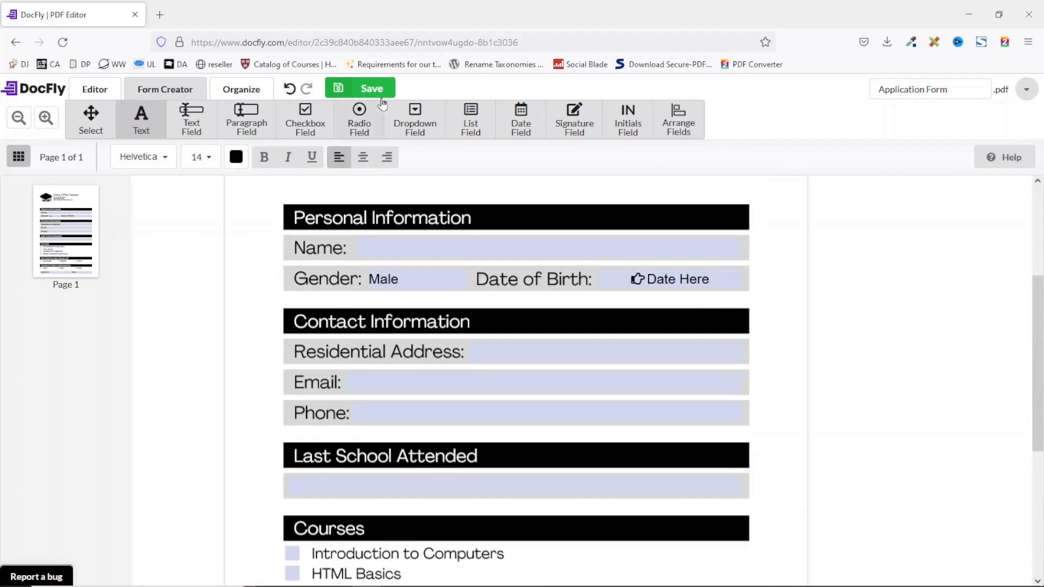
pyautogui.click(362, 87)
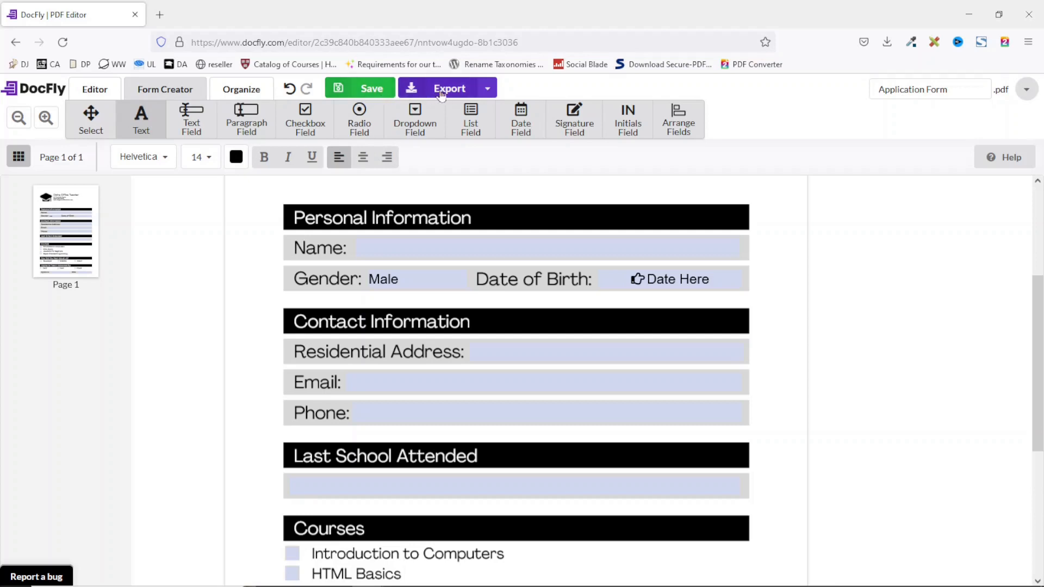
pyautogui.click(449, 87)
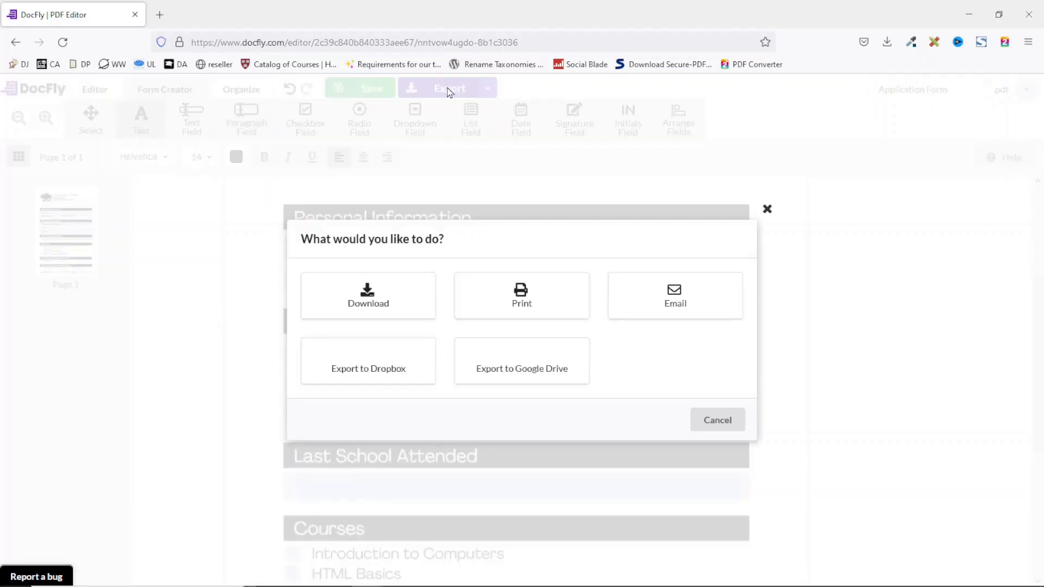
pyautogui.click(368, 296)
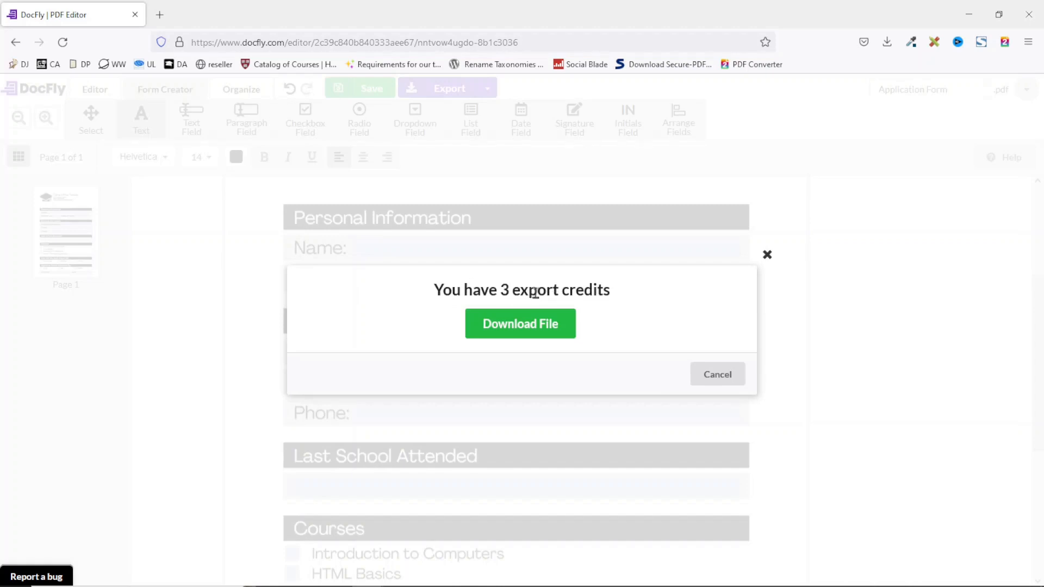
pyautogui.moveTo(512, 332)
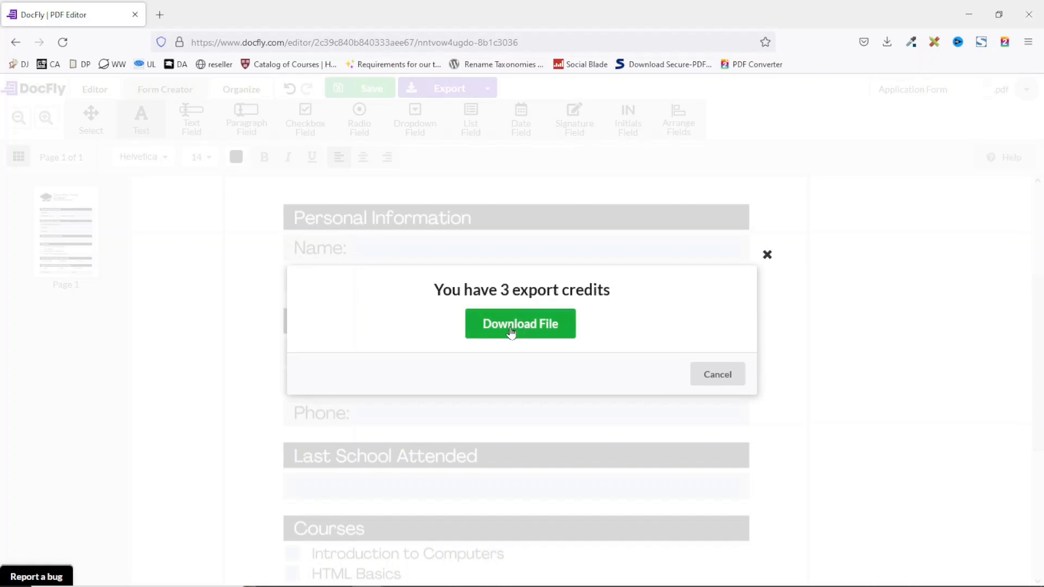
pyautogui.click(520, 324)
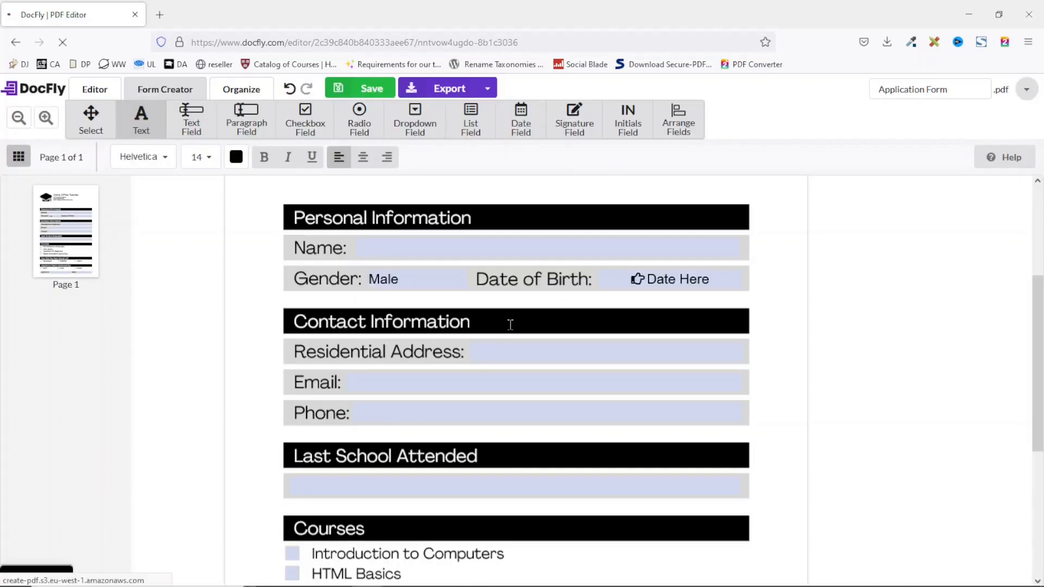
pyautogui.click(449, 87)
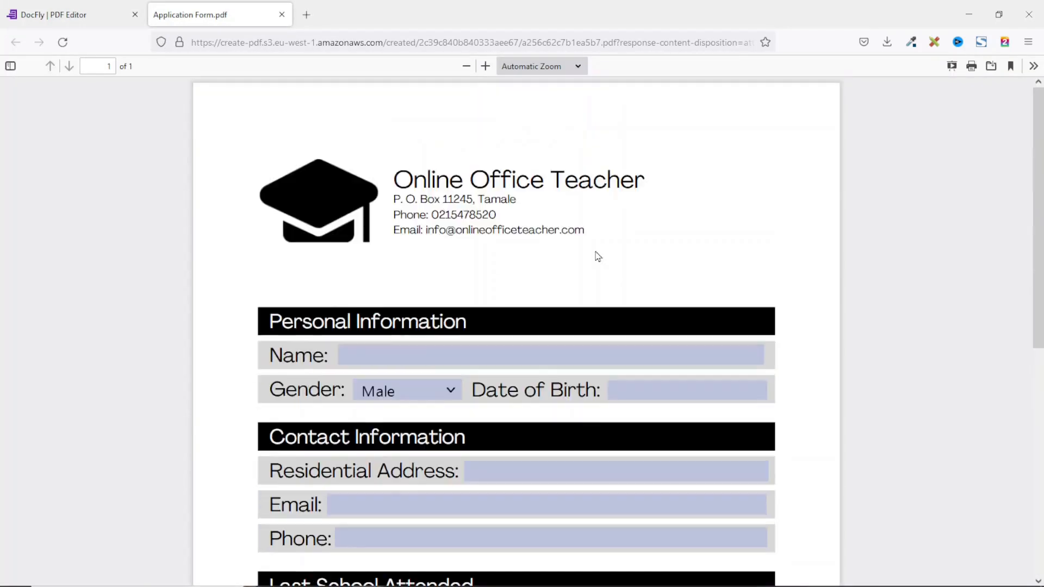
# - Save the PDF as 'Application Form fillable' in the fillable pdf folder
pyautogui.scroll(-3)
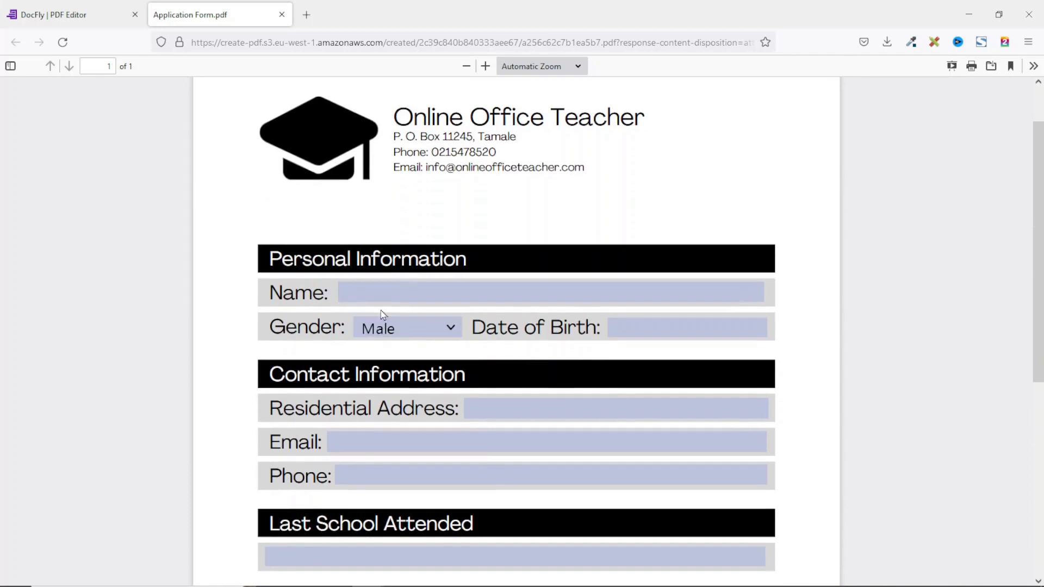
pyautogui.write('hf')
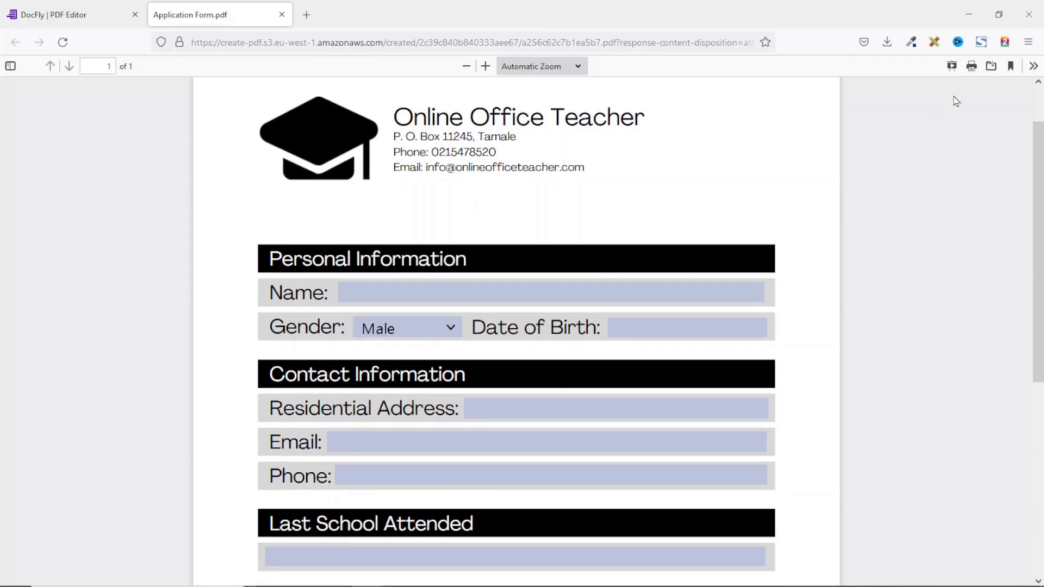
pyautogui.moveTo(975, 92)
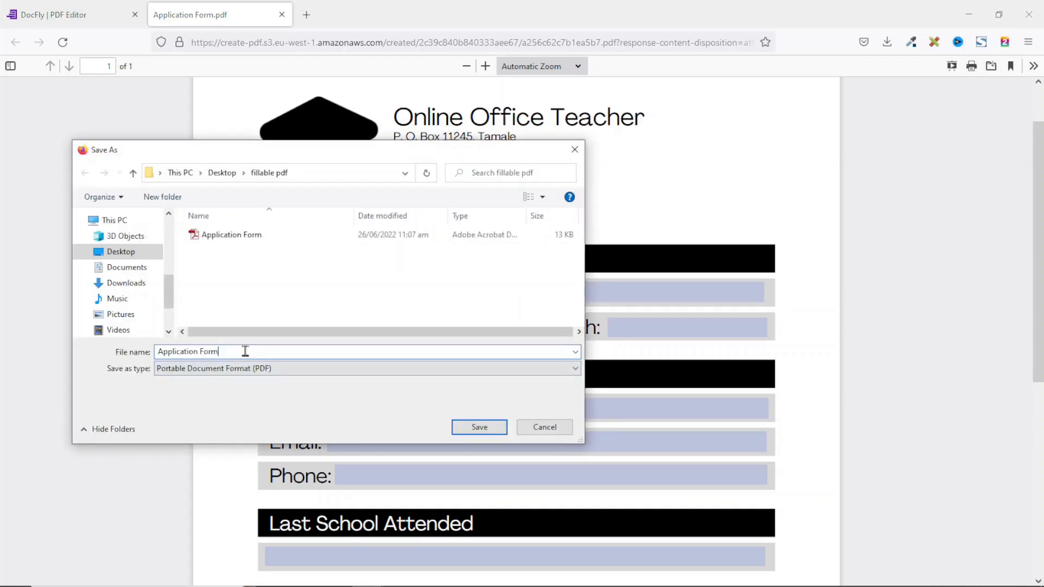
pyautogui.write('fill')
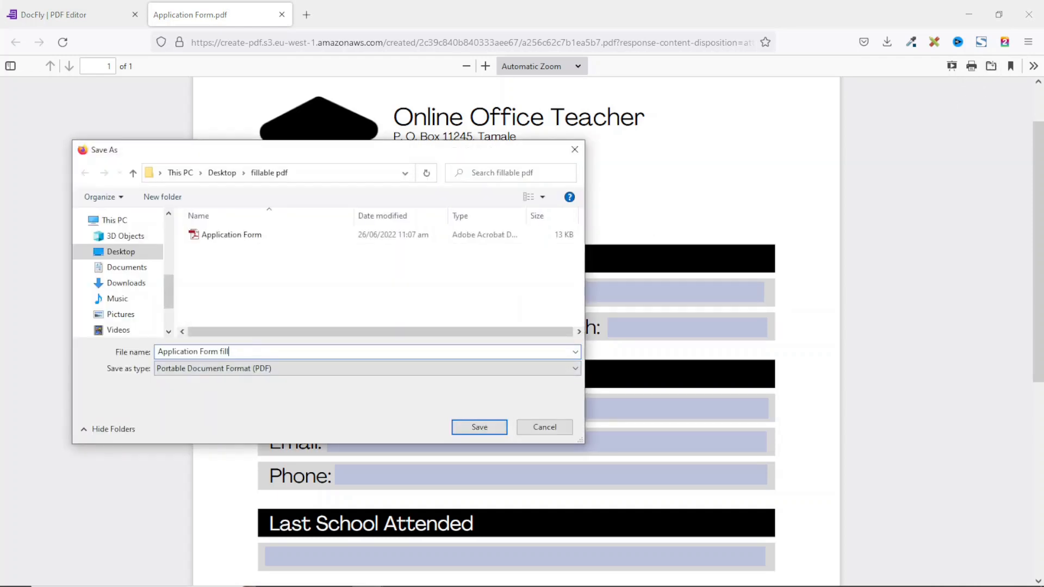
pyautogui.write('able')
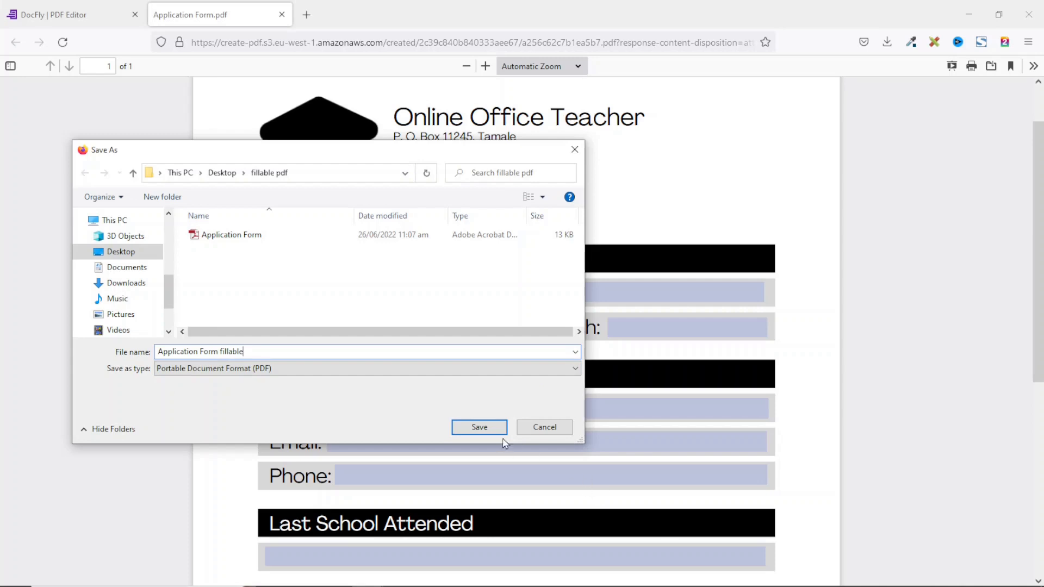
pyautogui.click(479, 426)
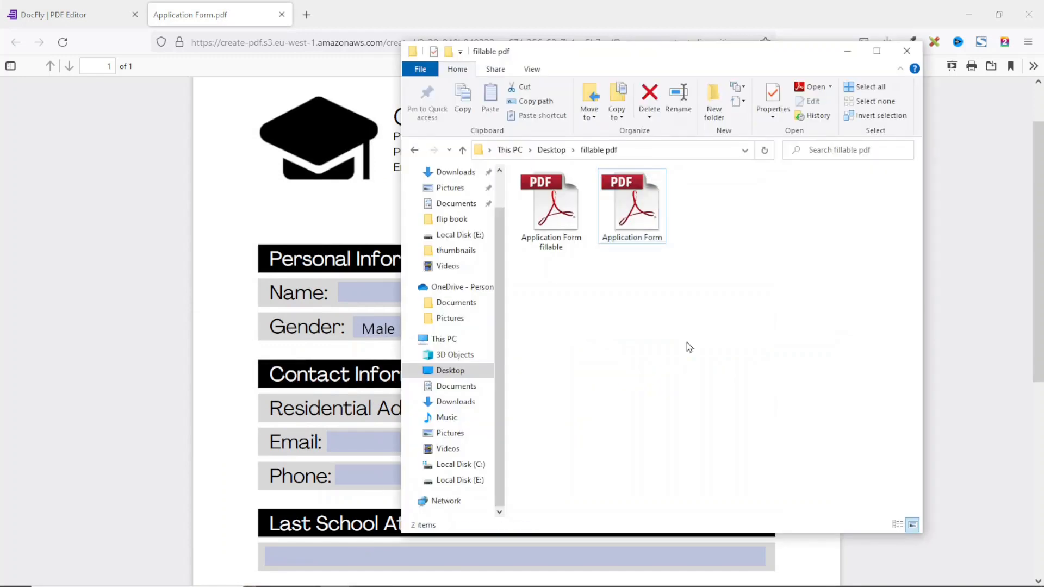
# - Open Application Form fillable.pdf from the fillable pdf folder in Adobe Reader
pyautogui.click(550, 200)
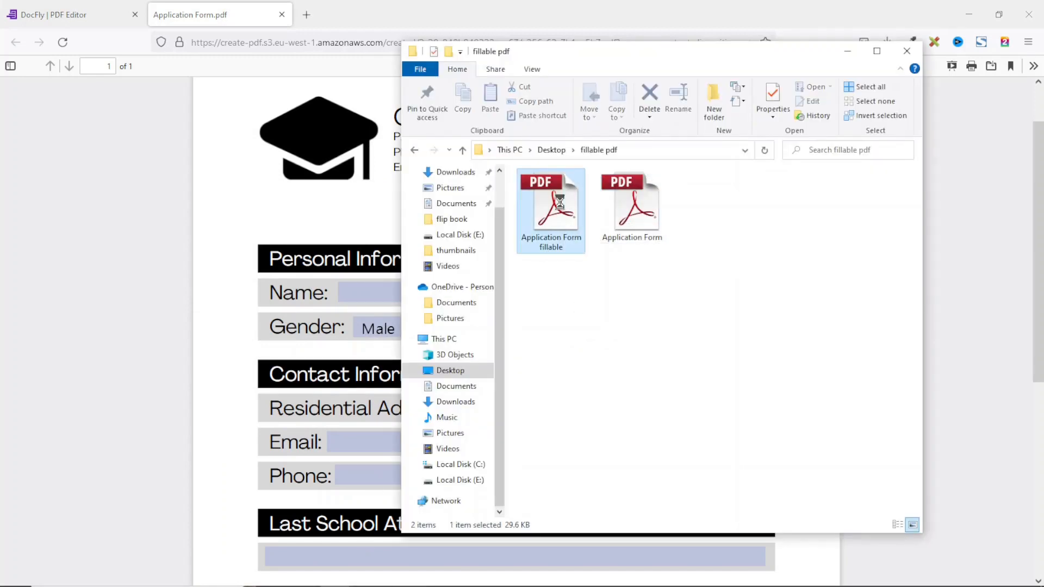
pyautogui.doubleClick(551, 202)
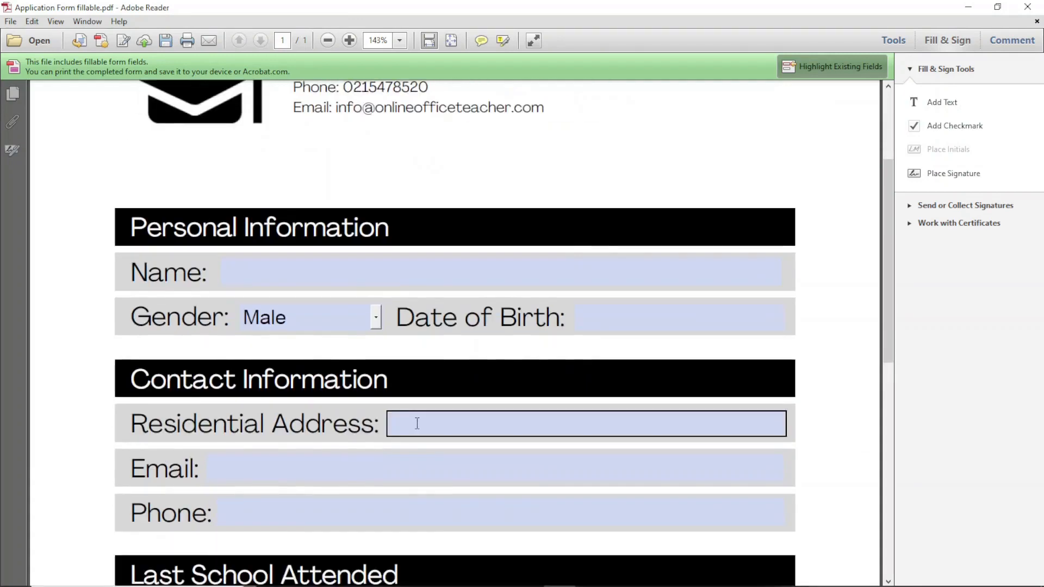
pyautogui.scroll(-3)
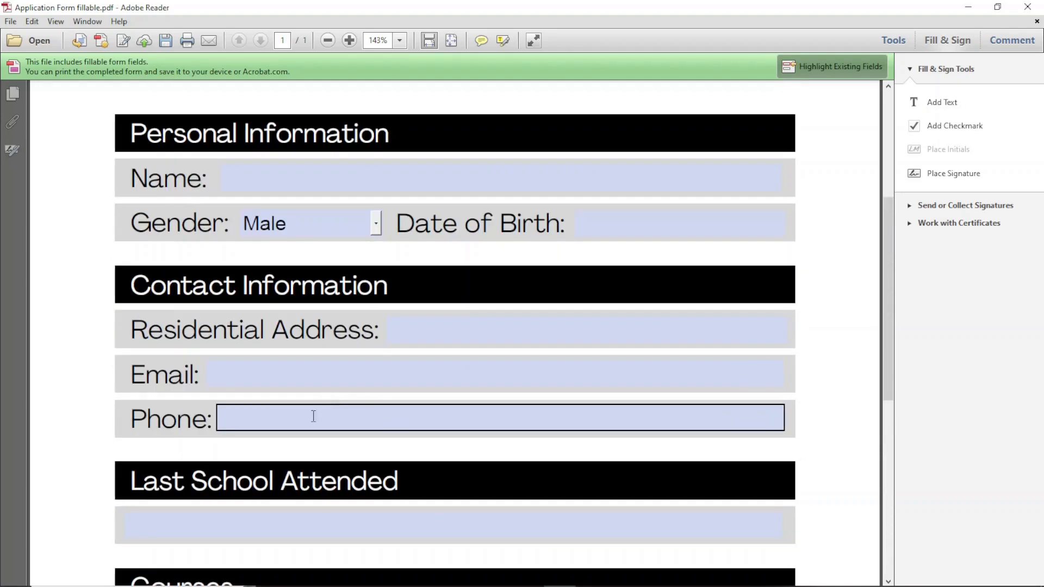
pyautogui.click(288, 176)
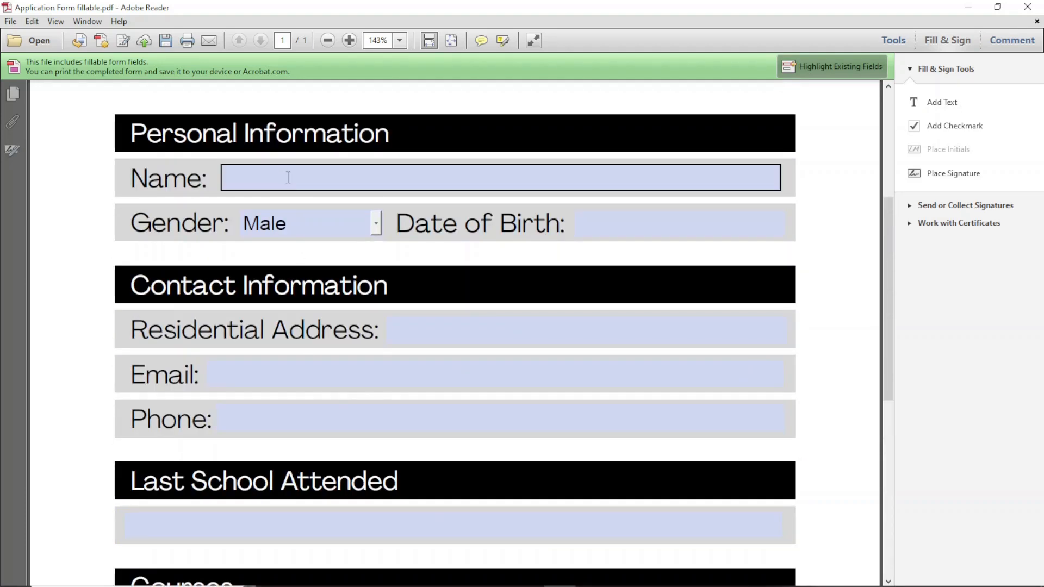
pyautogui.write('Suadik Danaah')
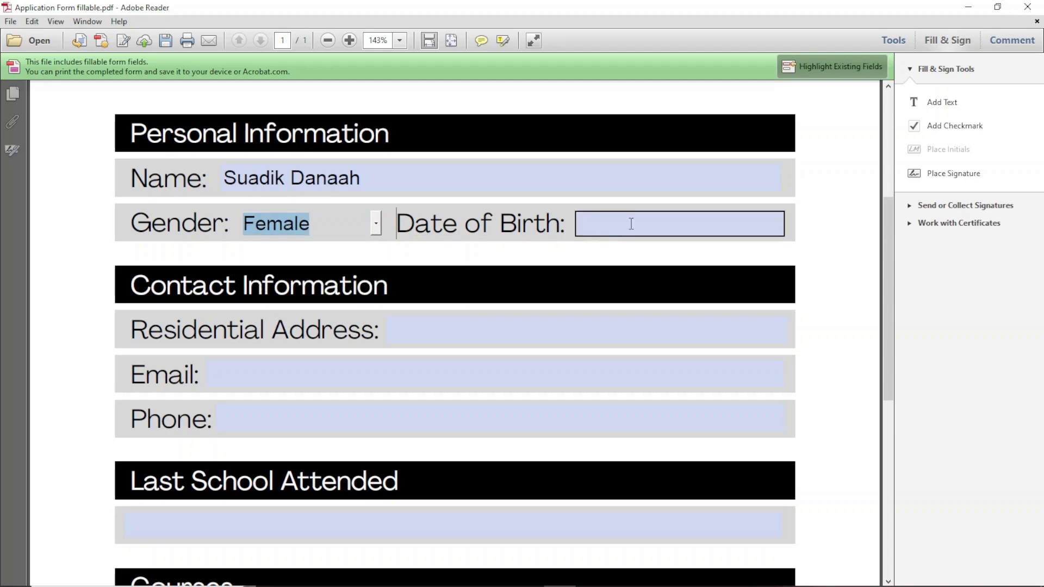
pyautogui.write('26/06/22')
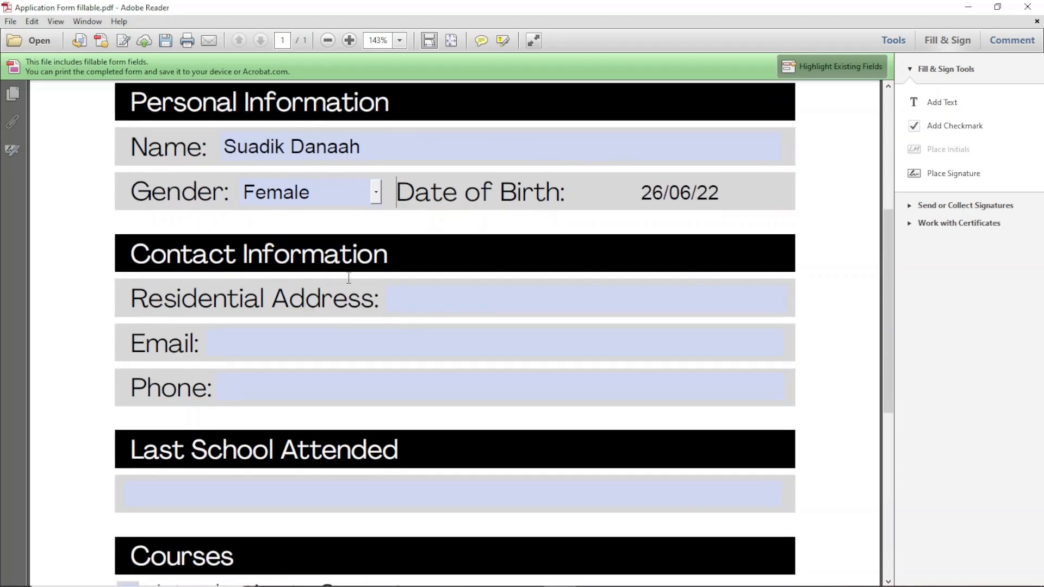
pyautogui.scroll(-3)
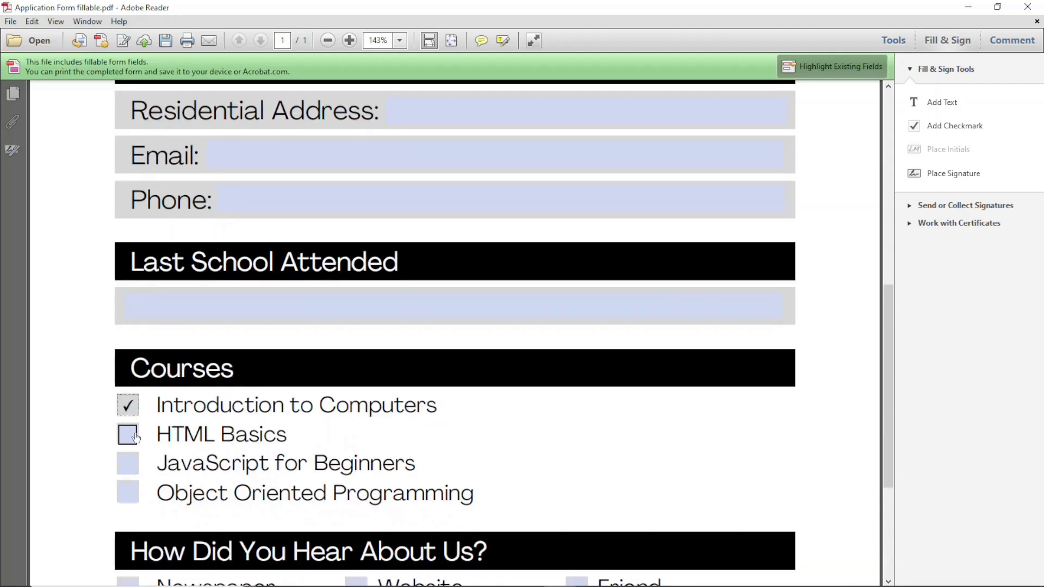